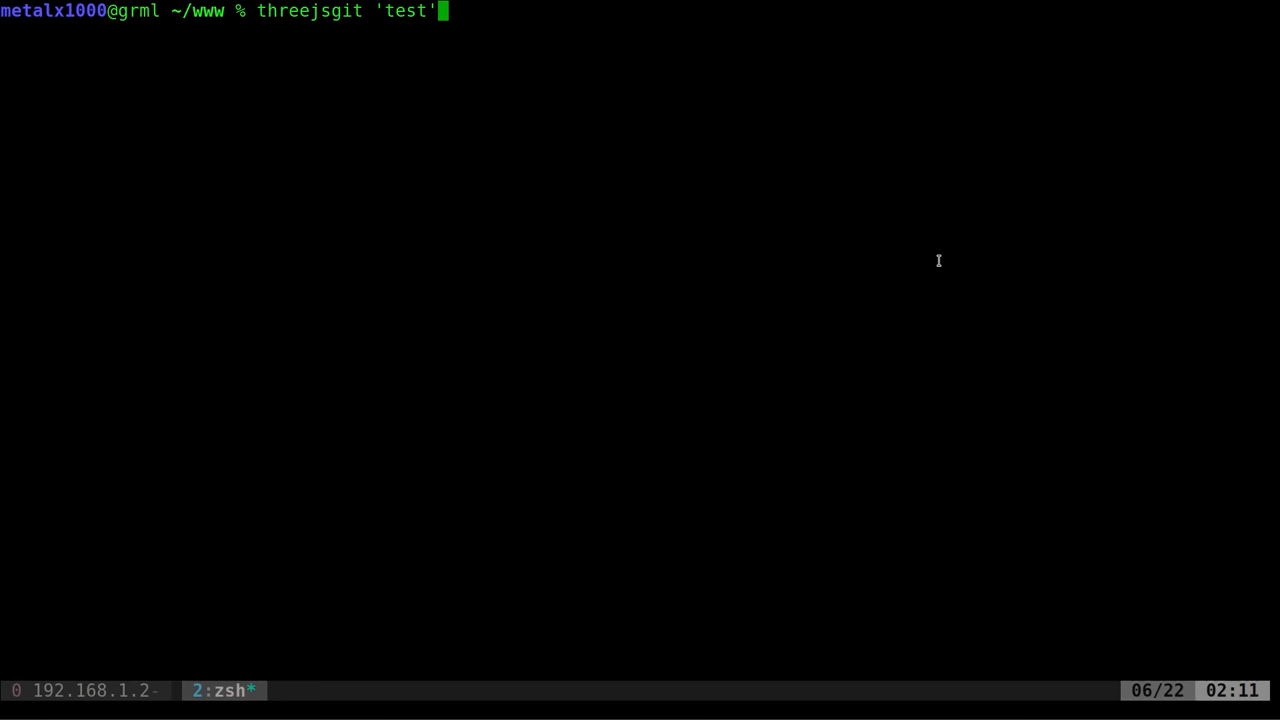
Read the ThreeJS-Template threejsgit script, then go back to the Repositories tab.
key(Return)
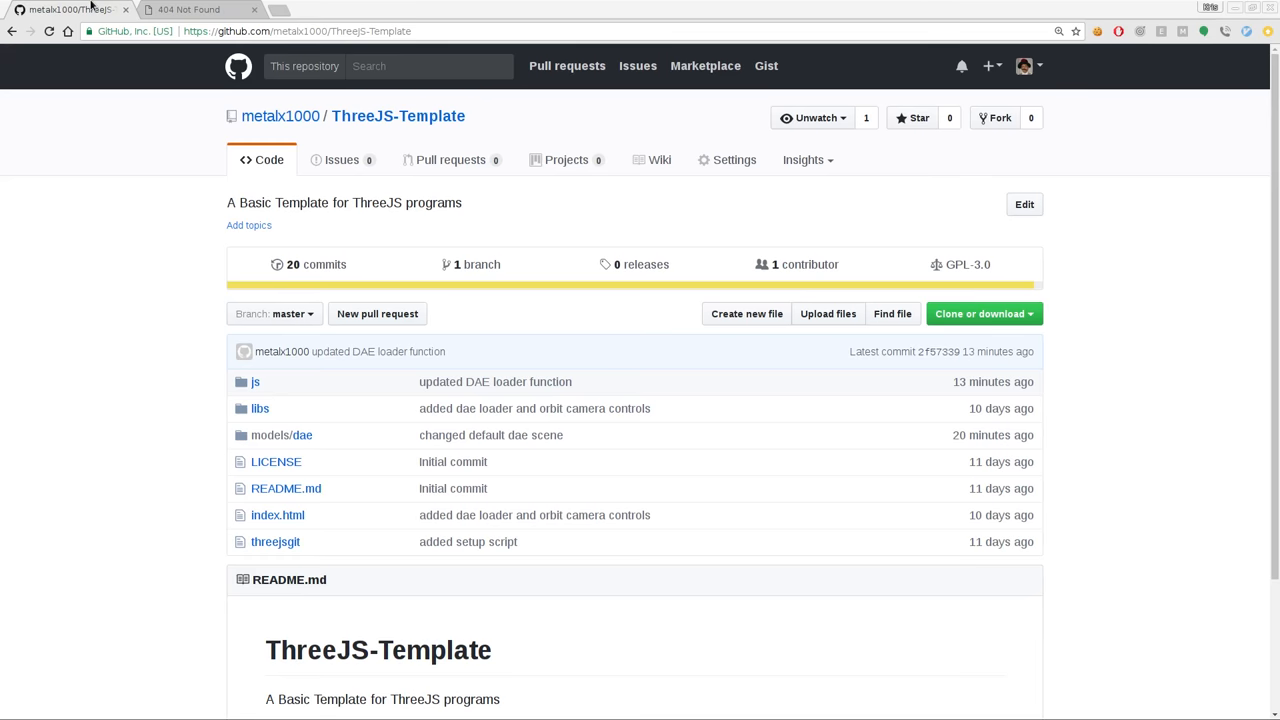
mouse_move(390, 156)
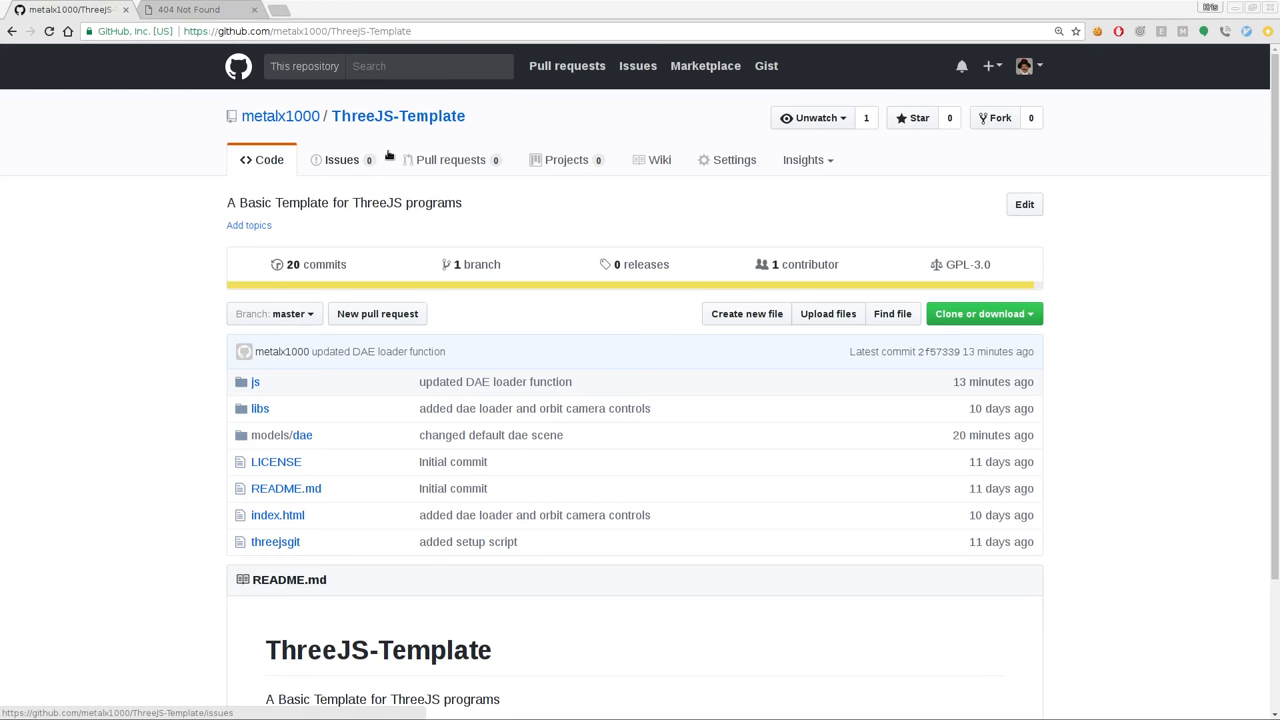
mouse_move(333, 138)
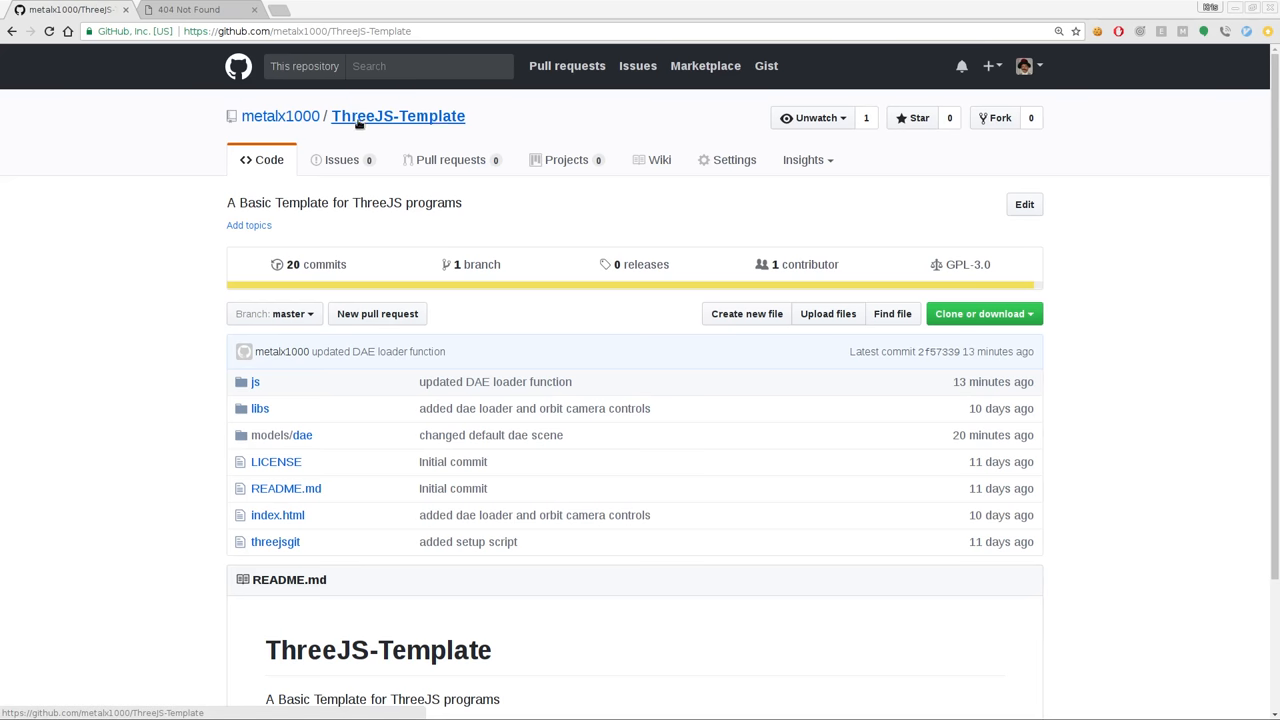
mouse_move(163, 480)
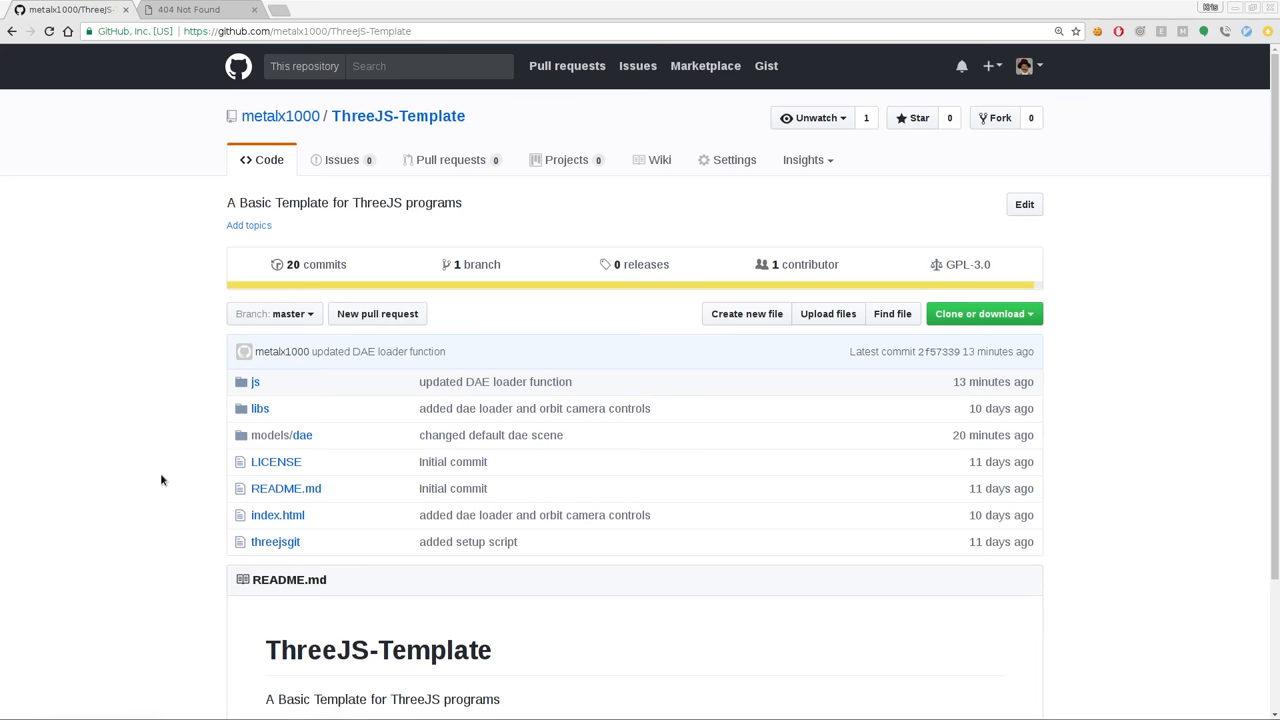
scroll(down, 3)
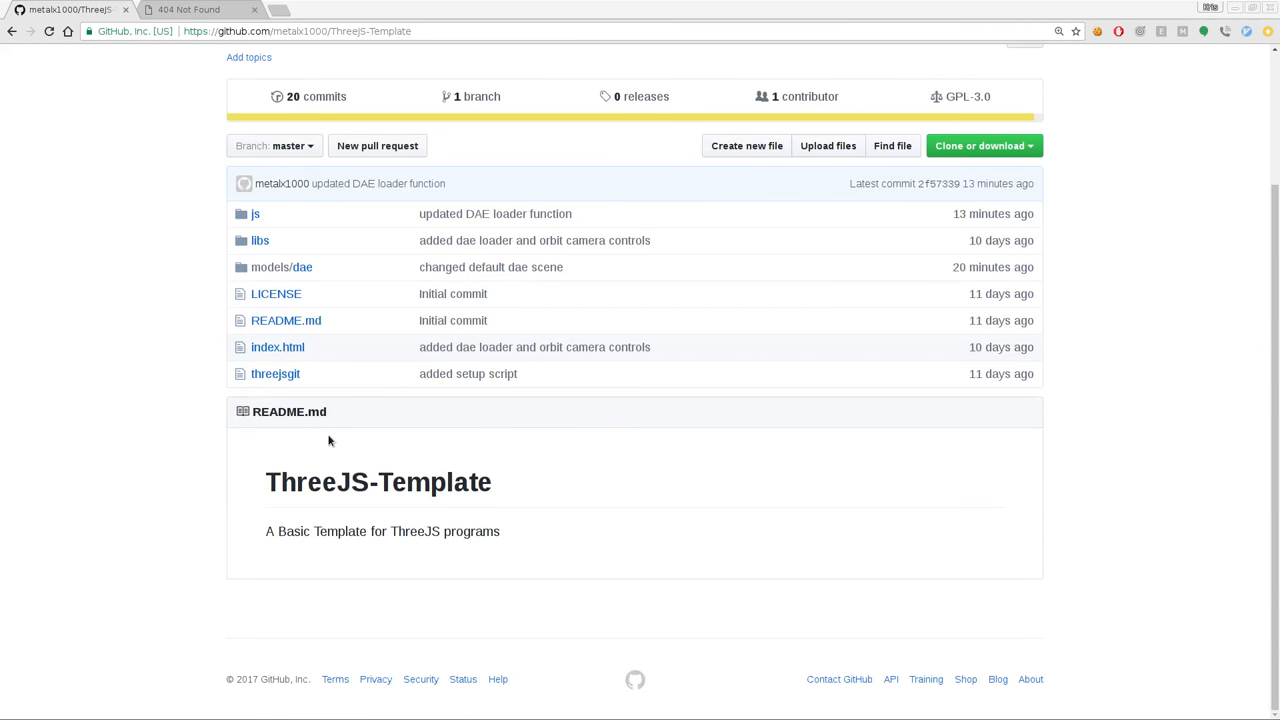
mouse_move(275, 373)
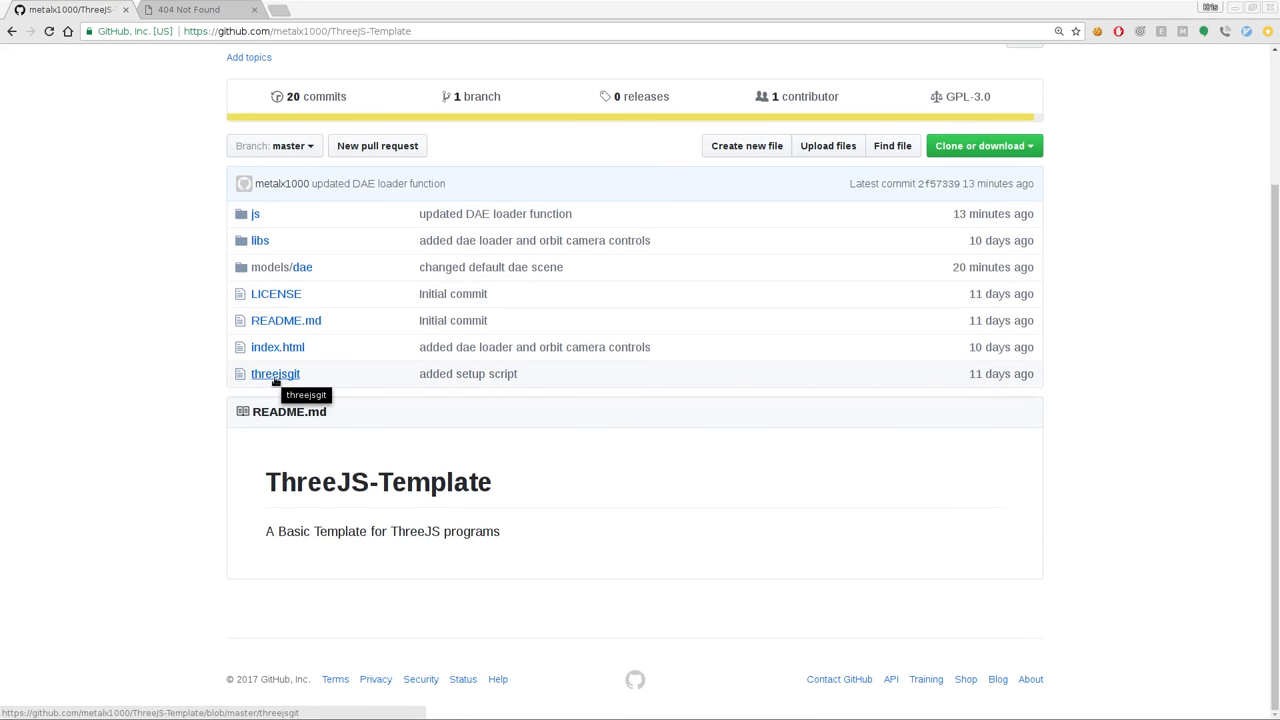
click(275, 373)
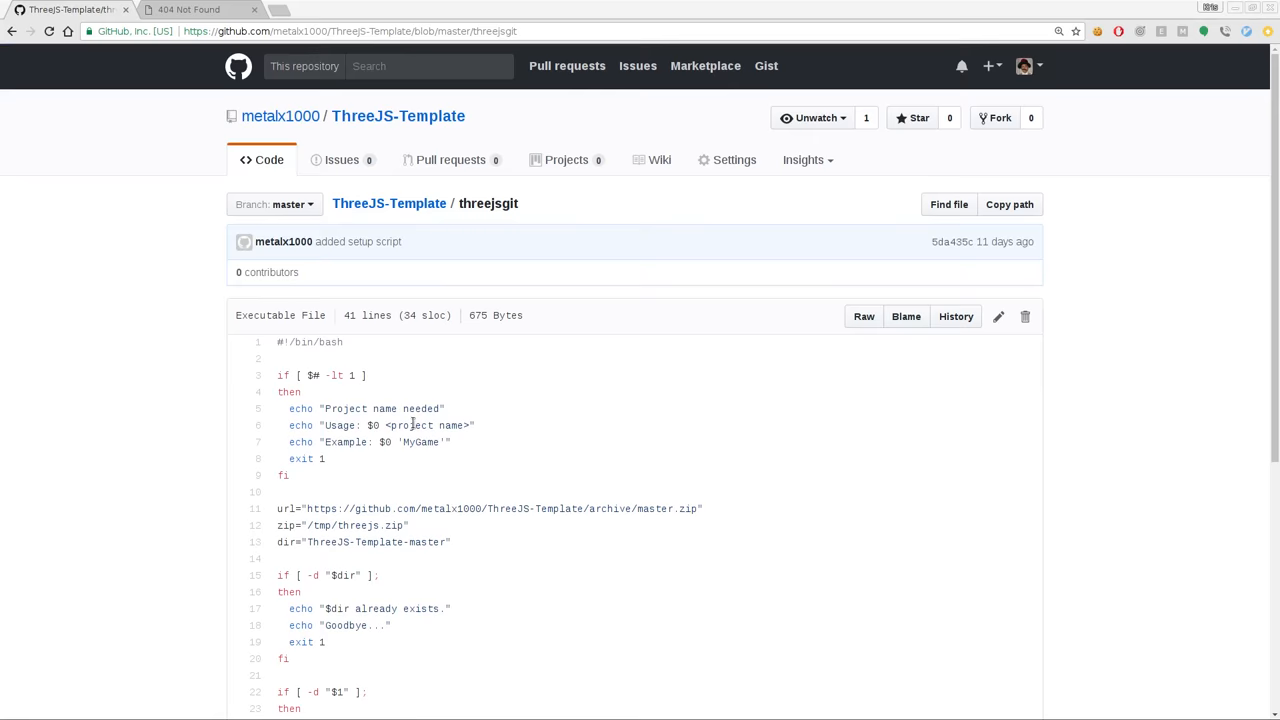
mouse_move(463, 418)
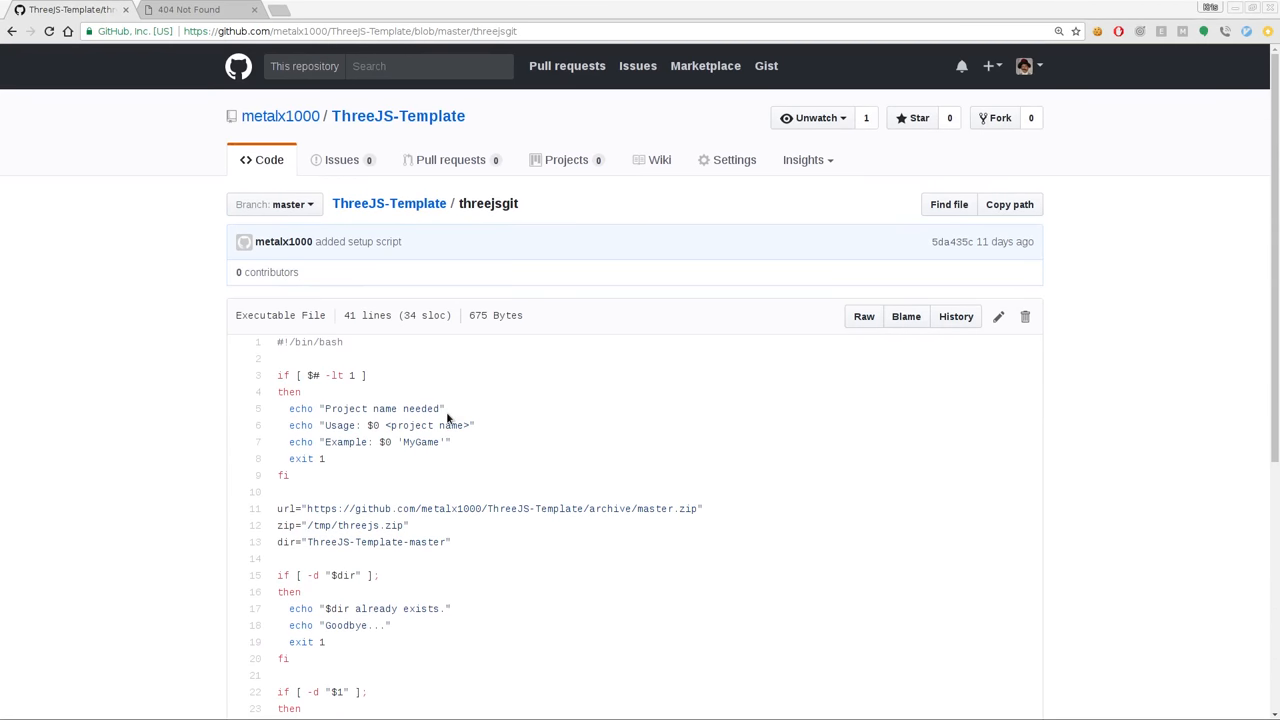
mouse_move(158, 93)
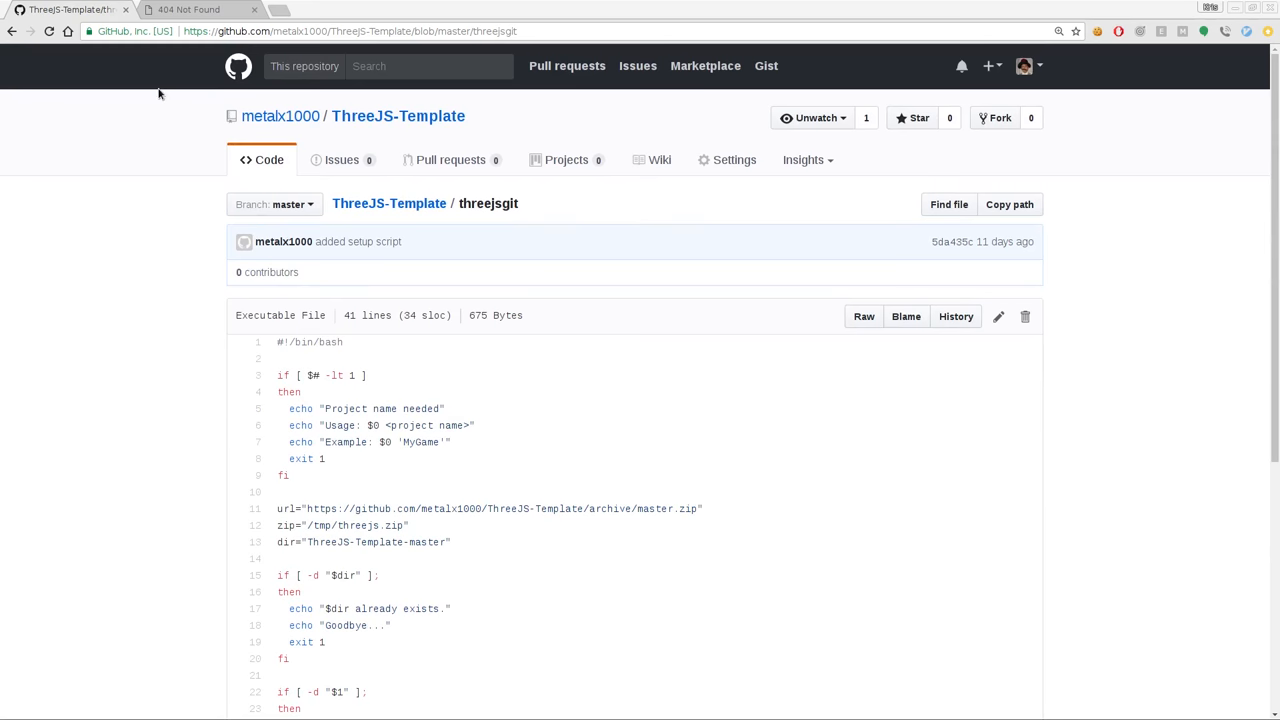
click(13, 31)
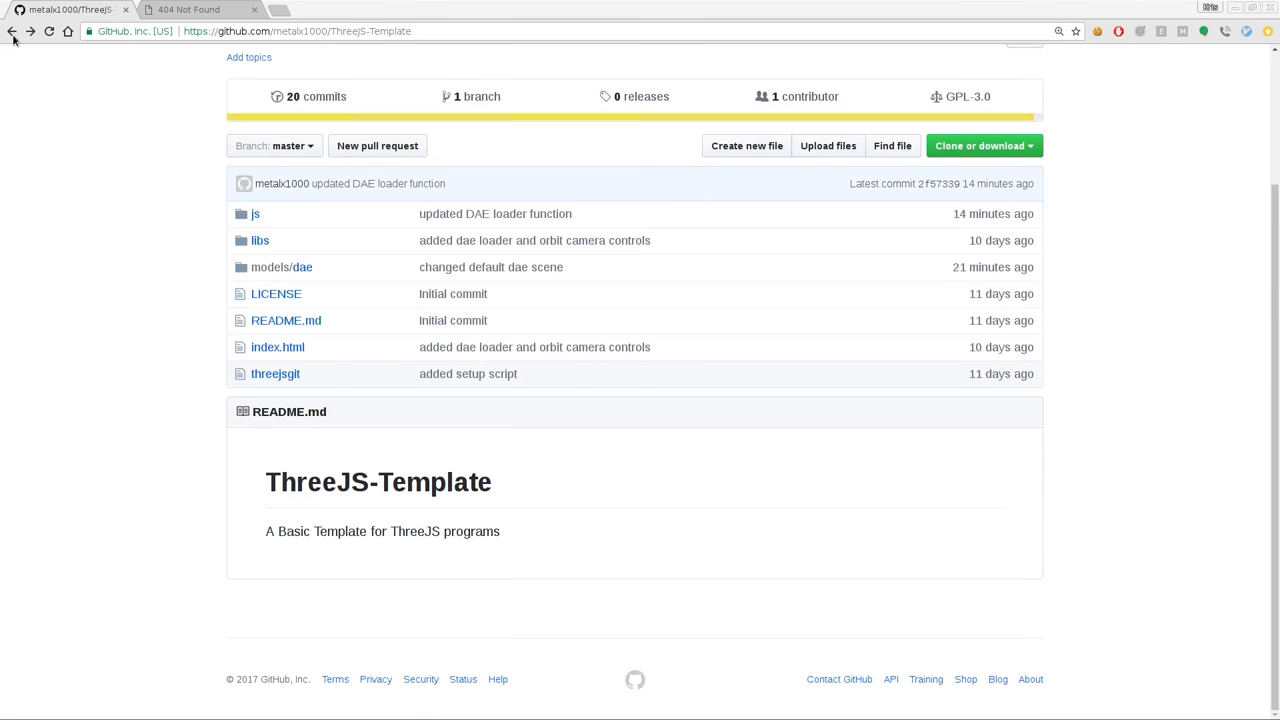
click(9, 31)
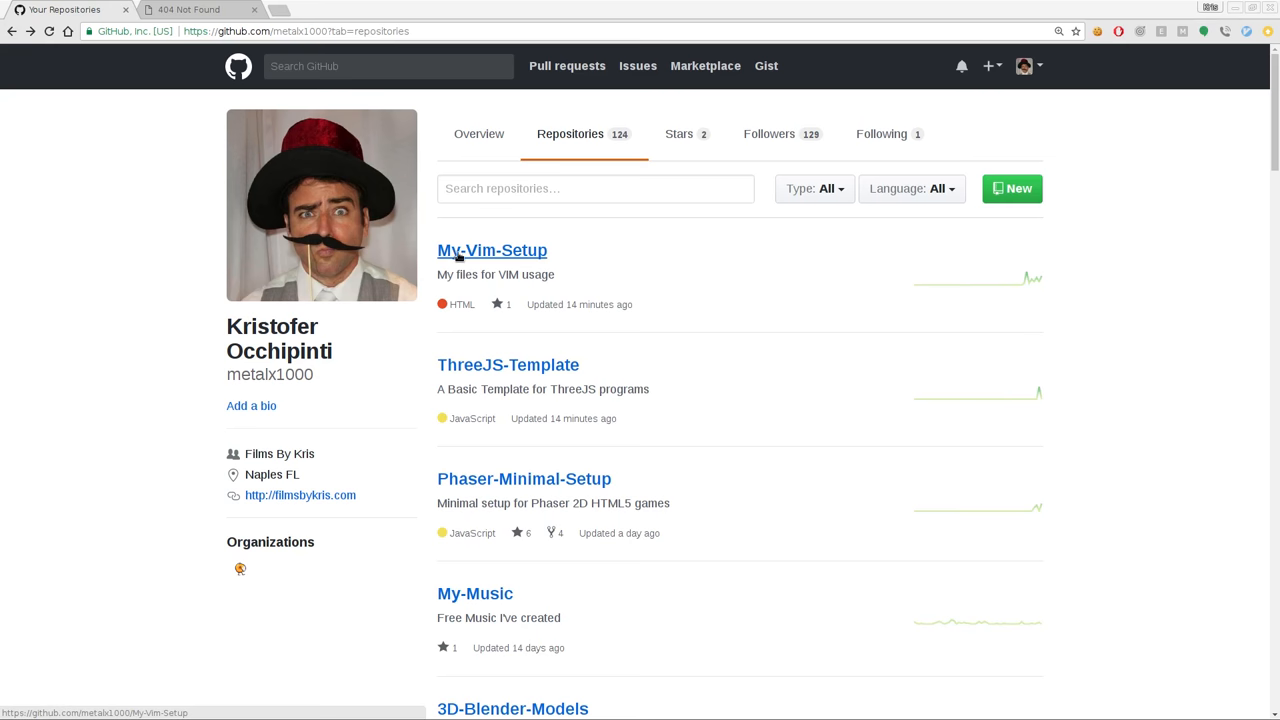
mouse_move(200, 10)
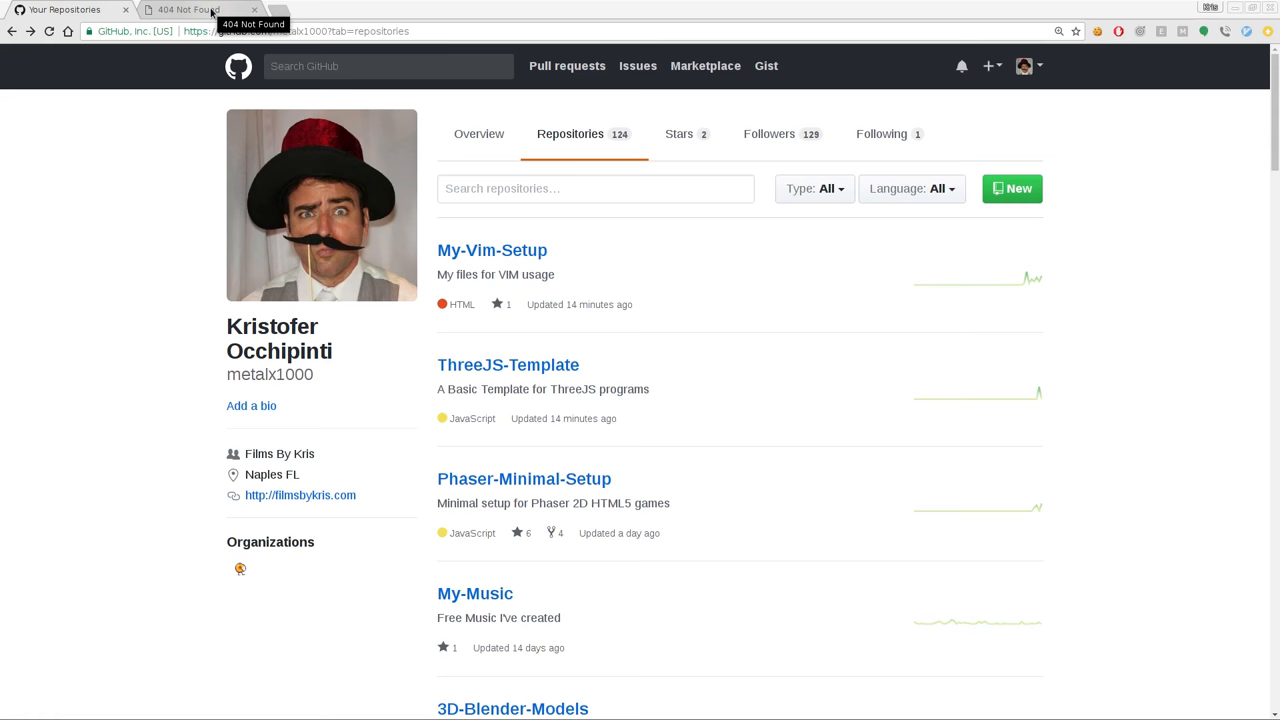
Show the 404 Not Found tab for localhost/metalx1000/test/.
click(195, 9)
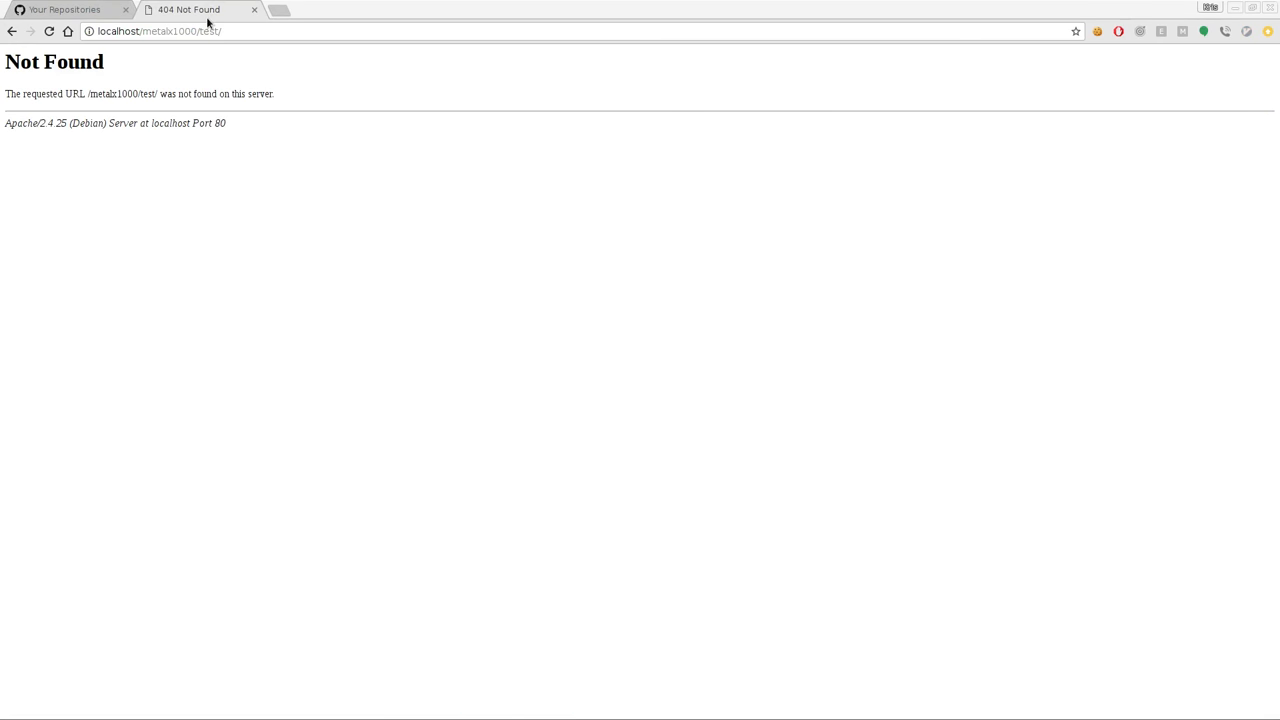
mouse_move(616, 296)
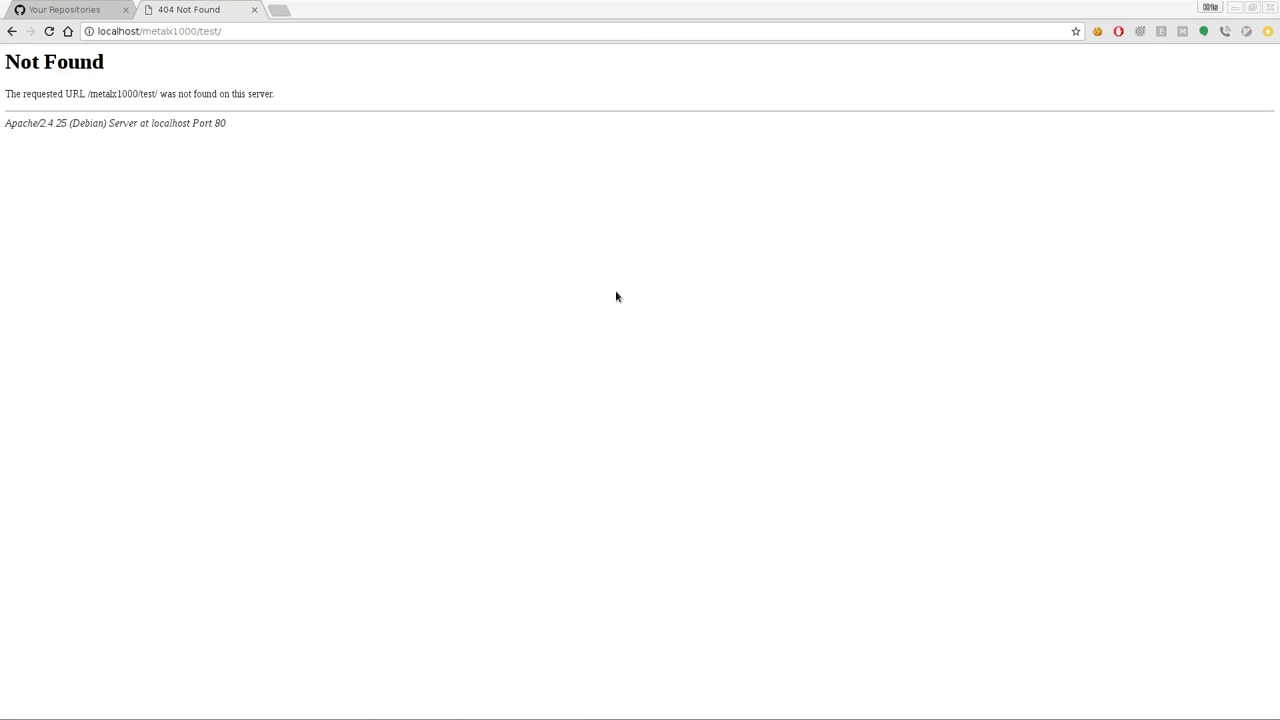
mouse_move(435, 149)
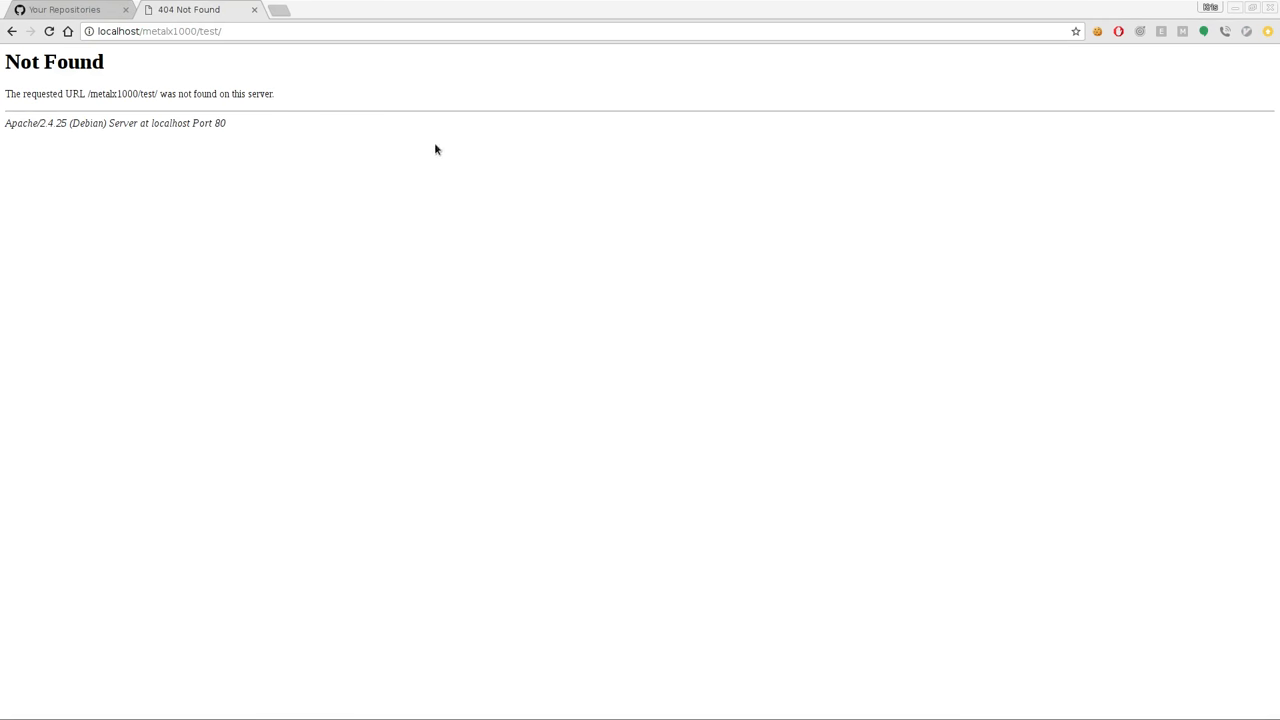
mouse_move(480, 304)
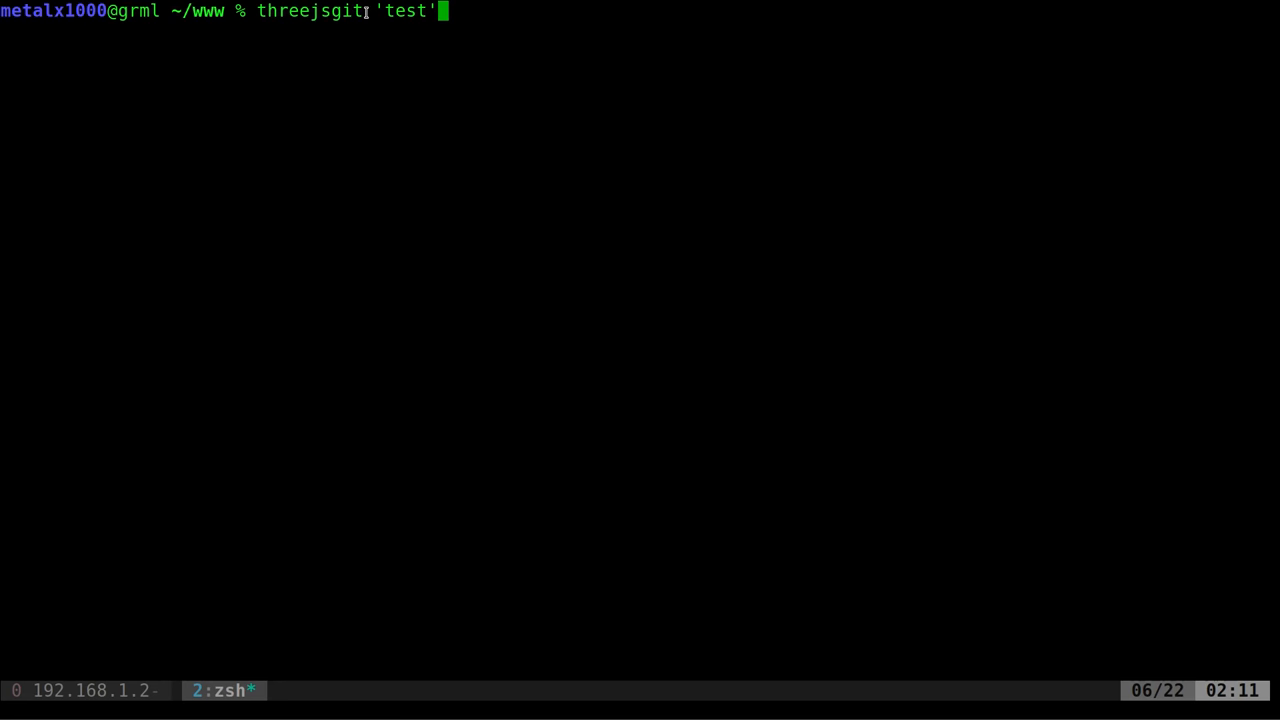
mouse_move(362, 24)
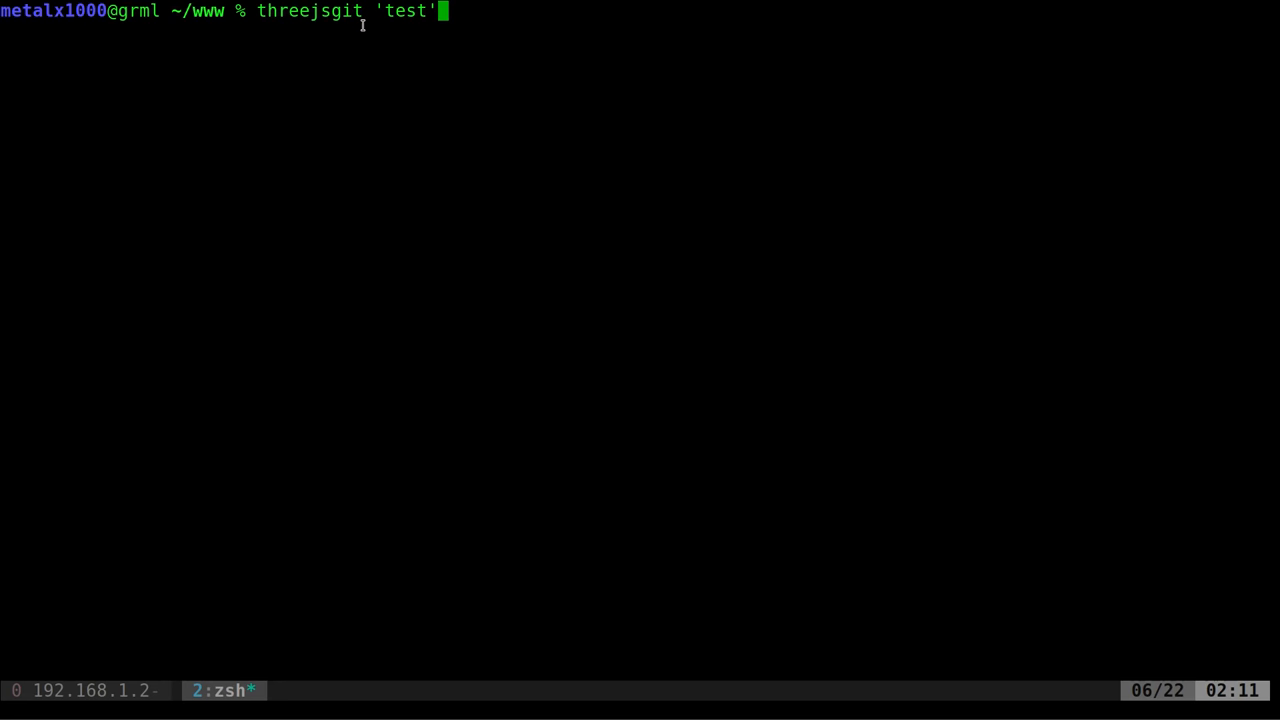
Run threejsgit 'test' to unzip the template, then cd into test.
double_click(404, 11)
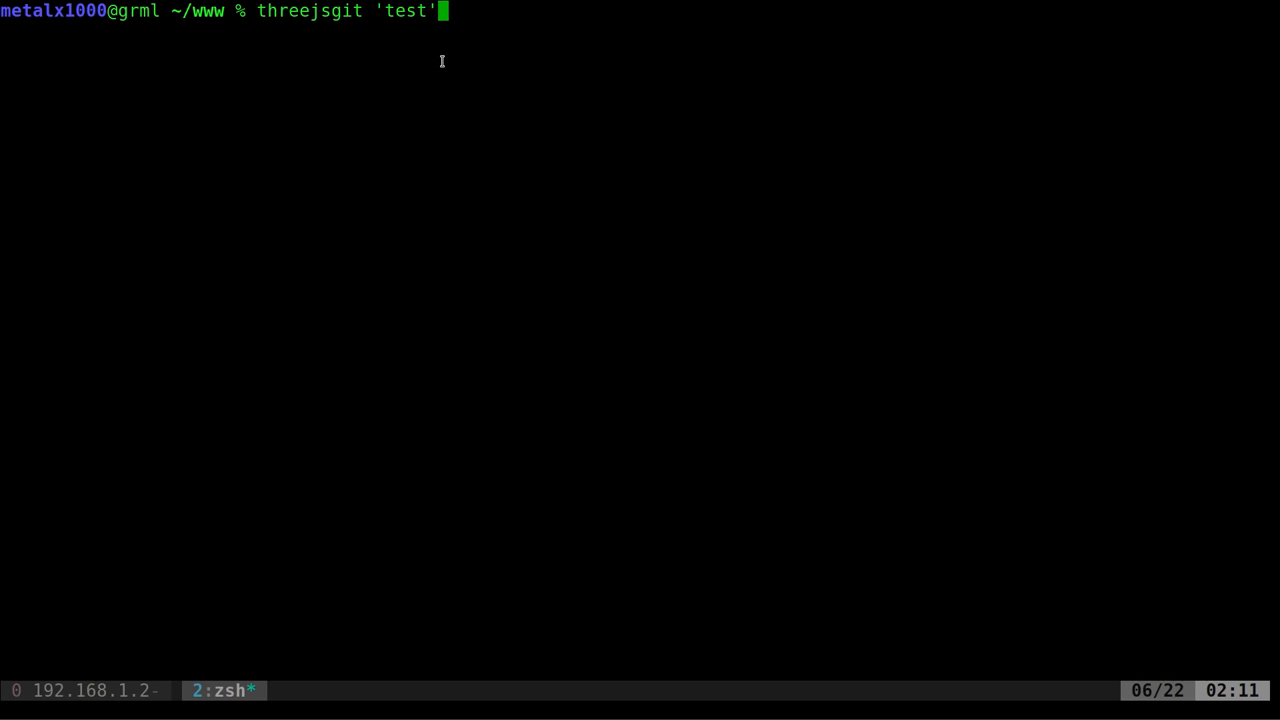
key(Return)
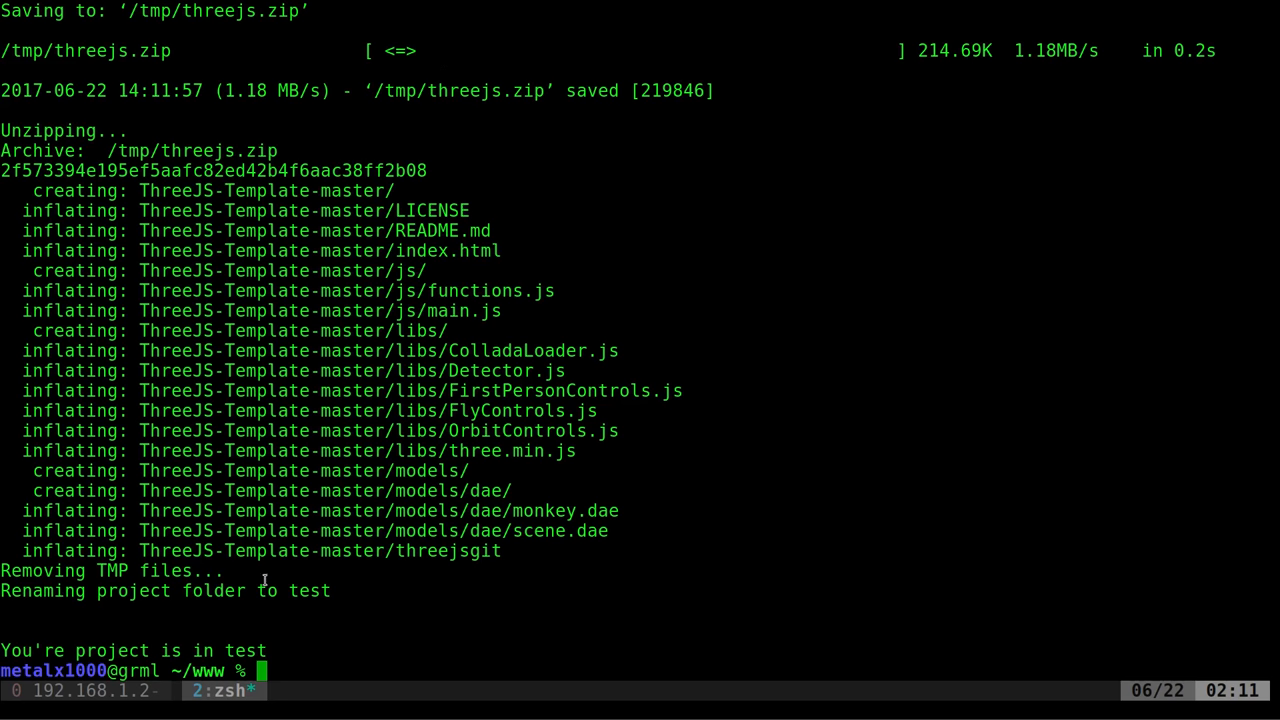
text(cd)
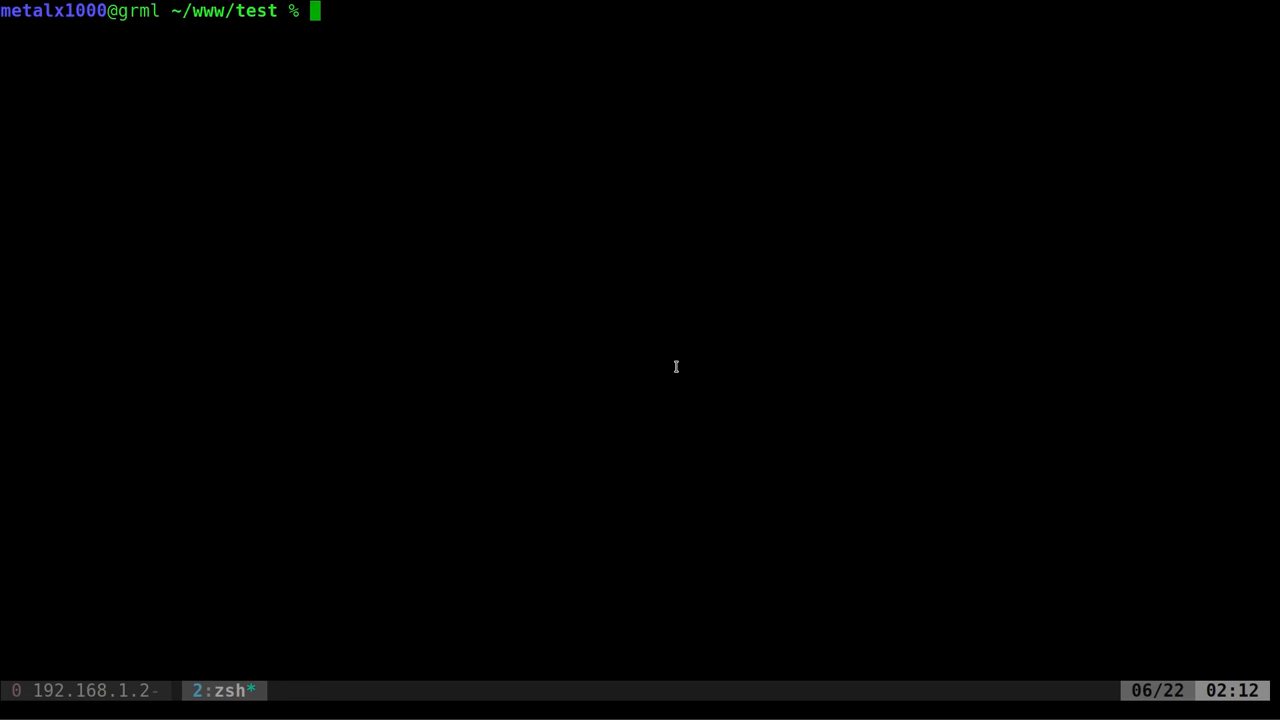
List the js folder and select functions.js in the listing.
text(js)
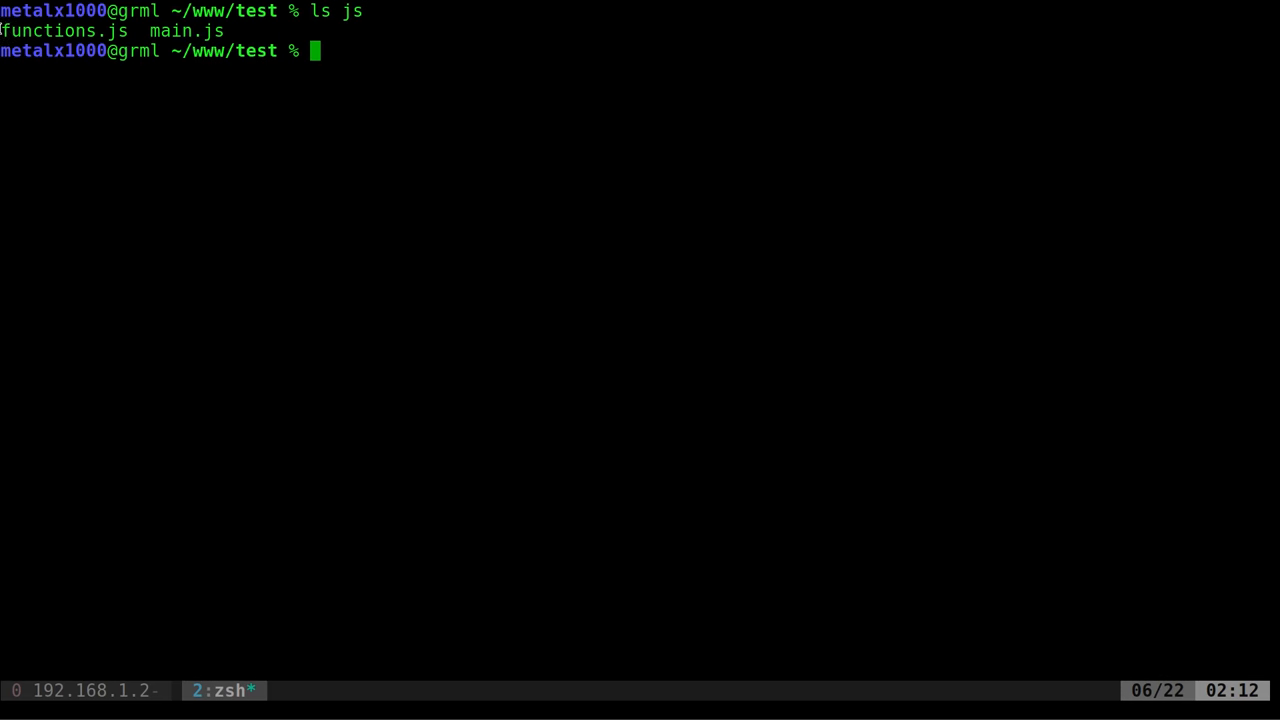
double_click(64, 31)
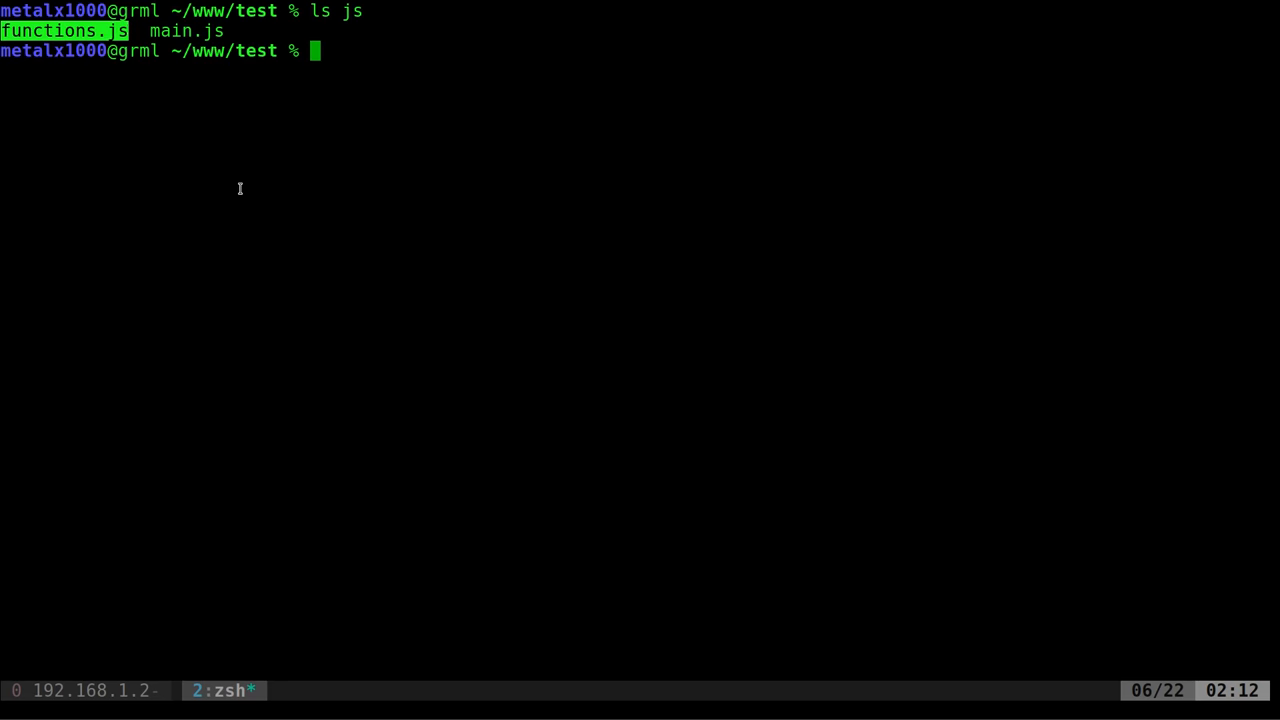
mouse_move(150, 24)
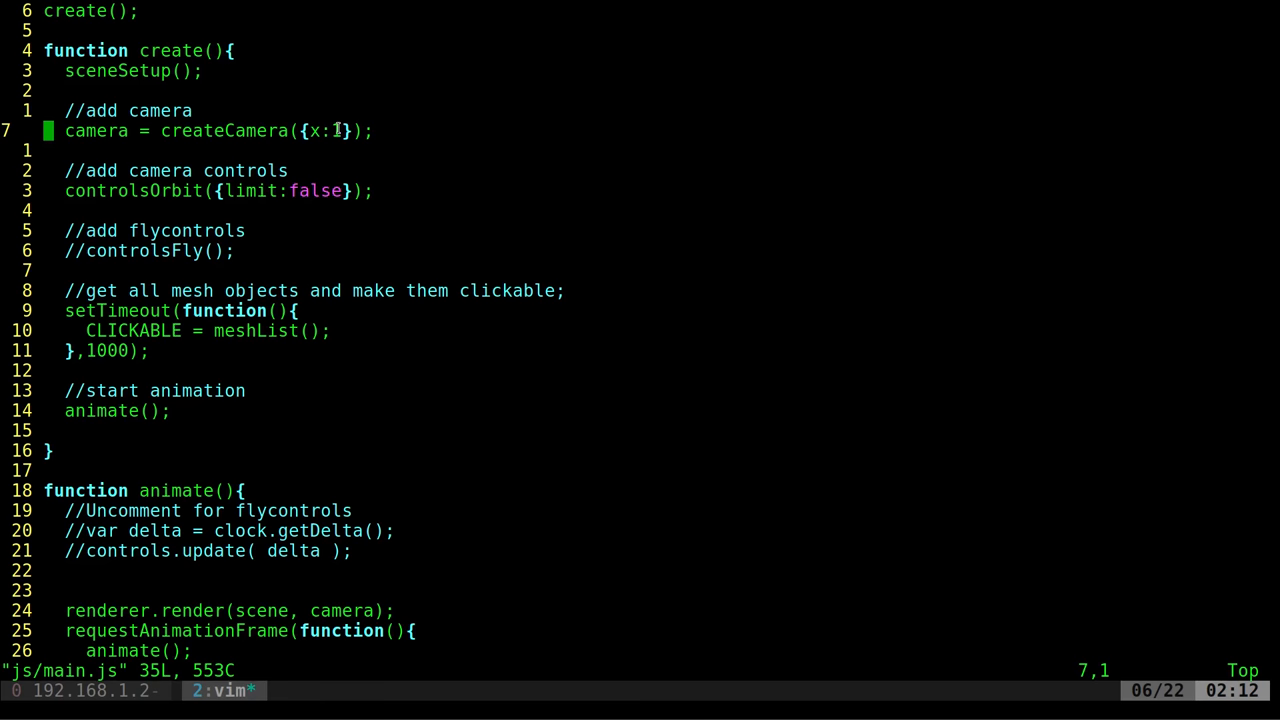
Move down through main.js with j toward the //controlsFly(); line.
key(j)
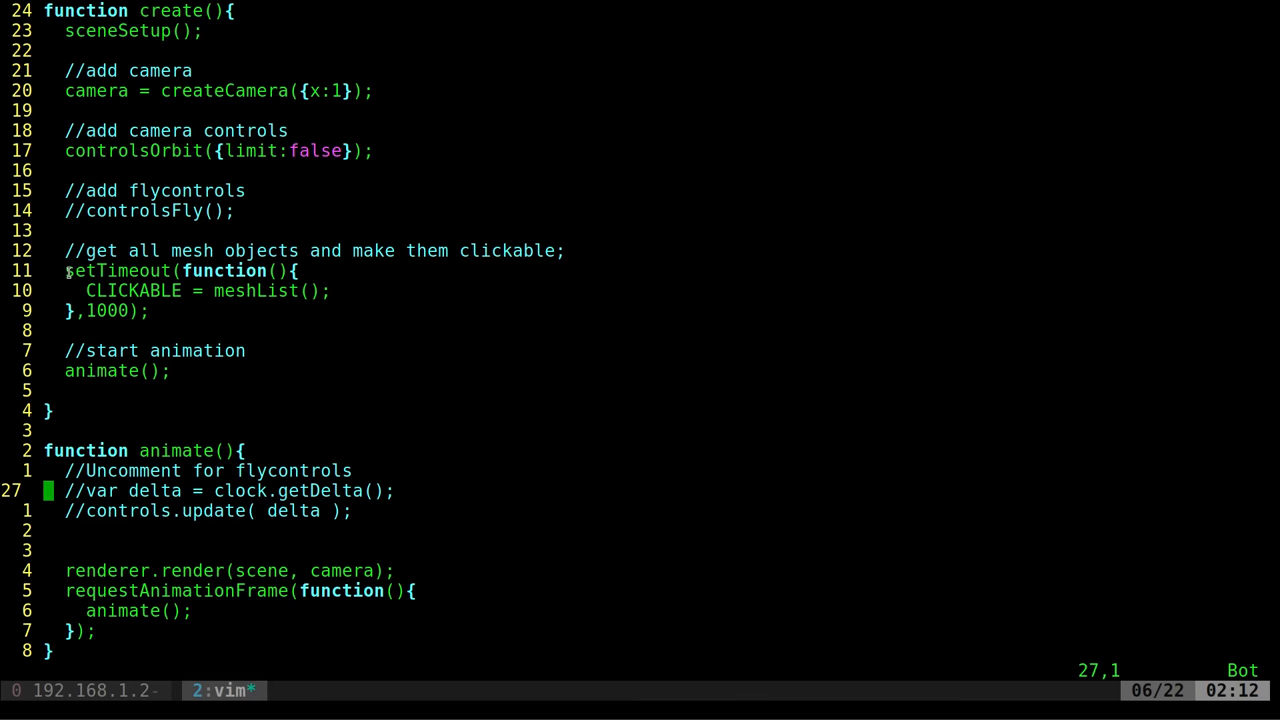
mouse_move(160, 310)
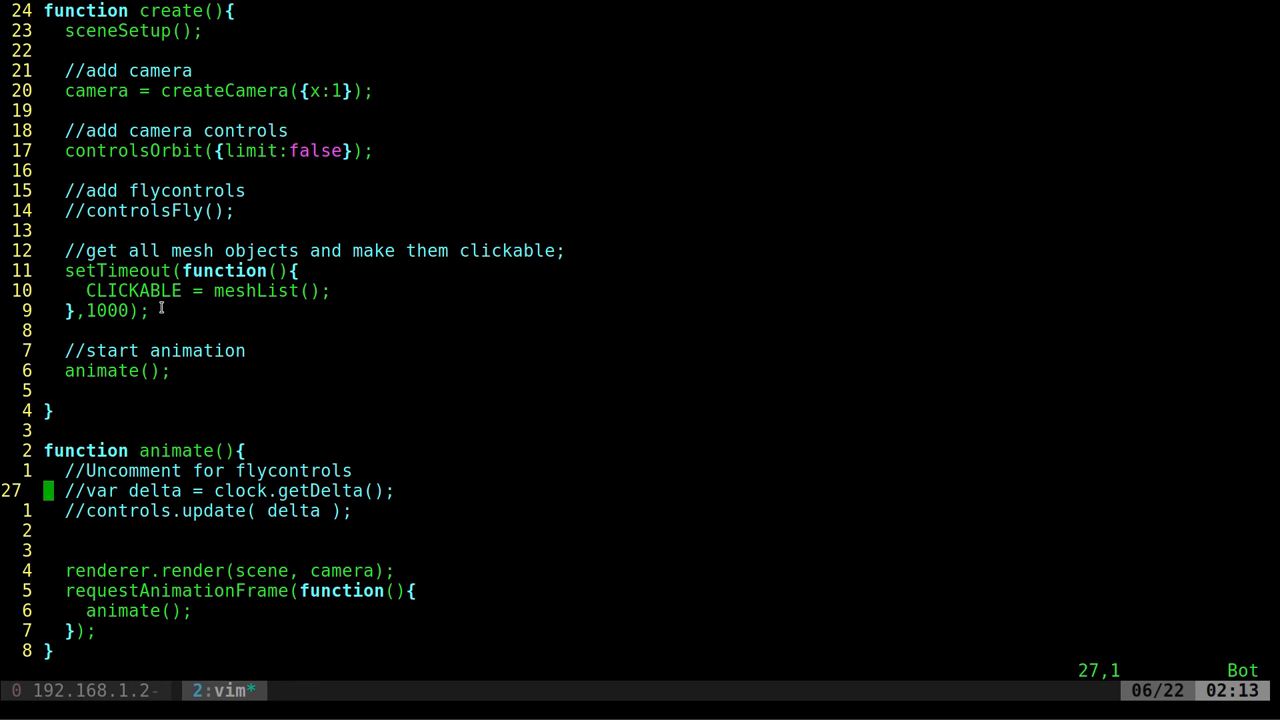
mouse_move(158, 300)
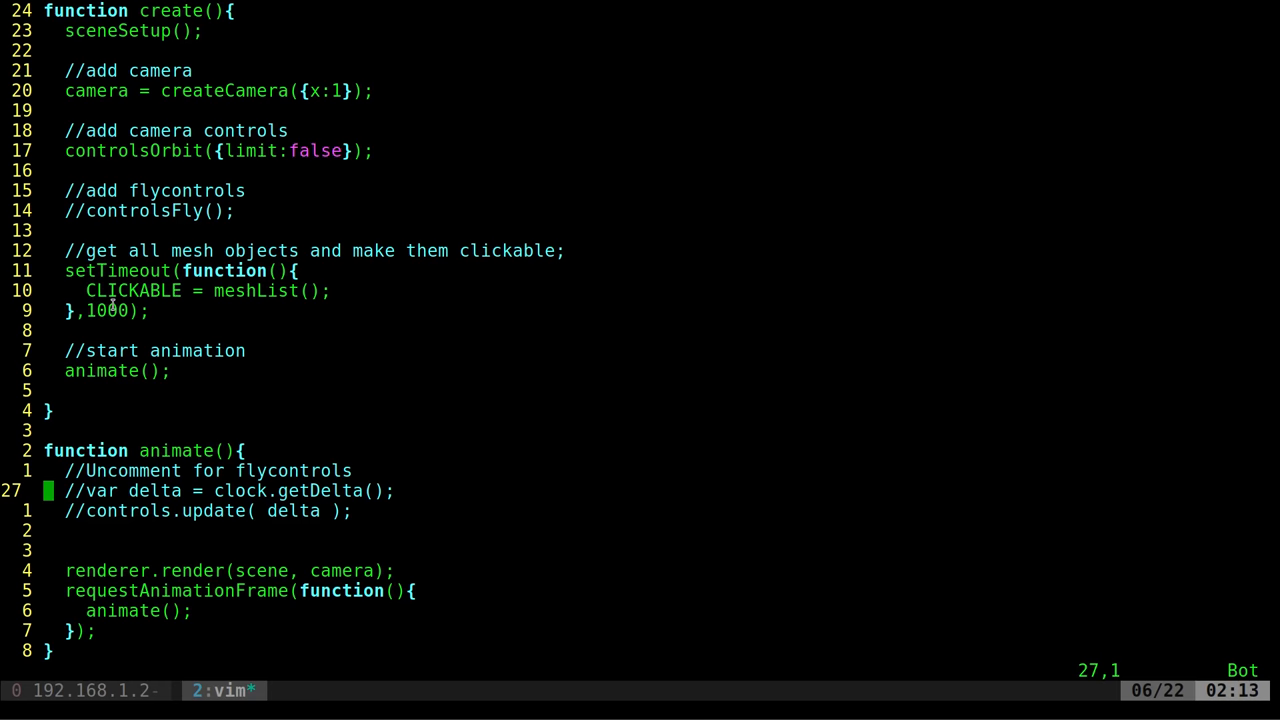
mouse_move(271, 270)
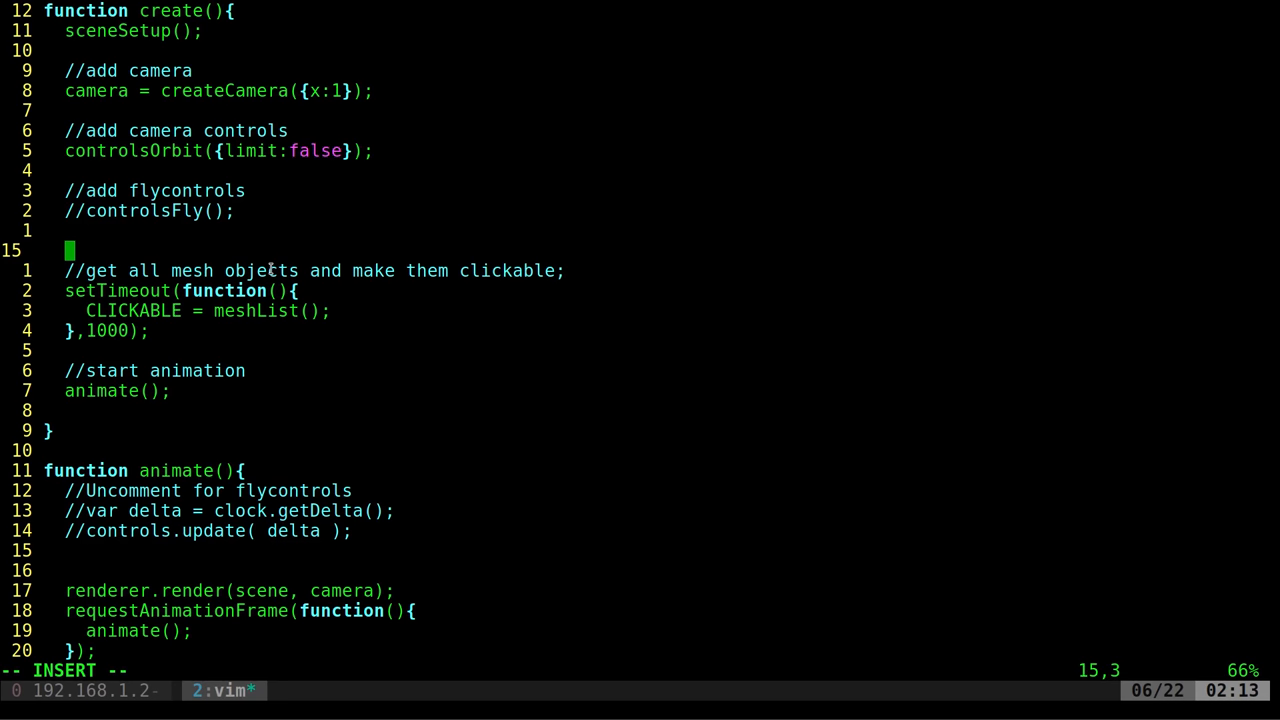
text(3jscube)
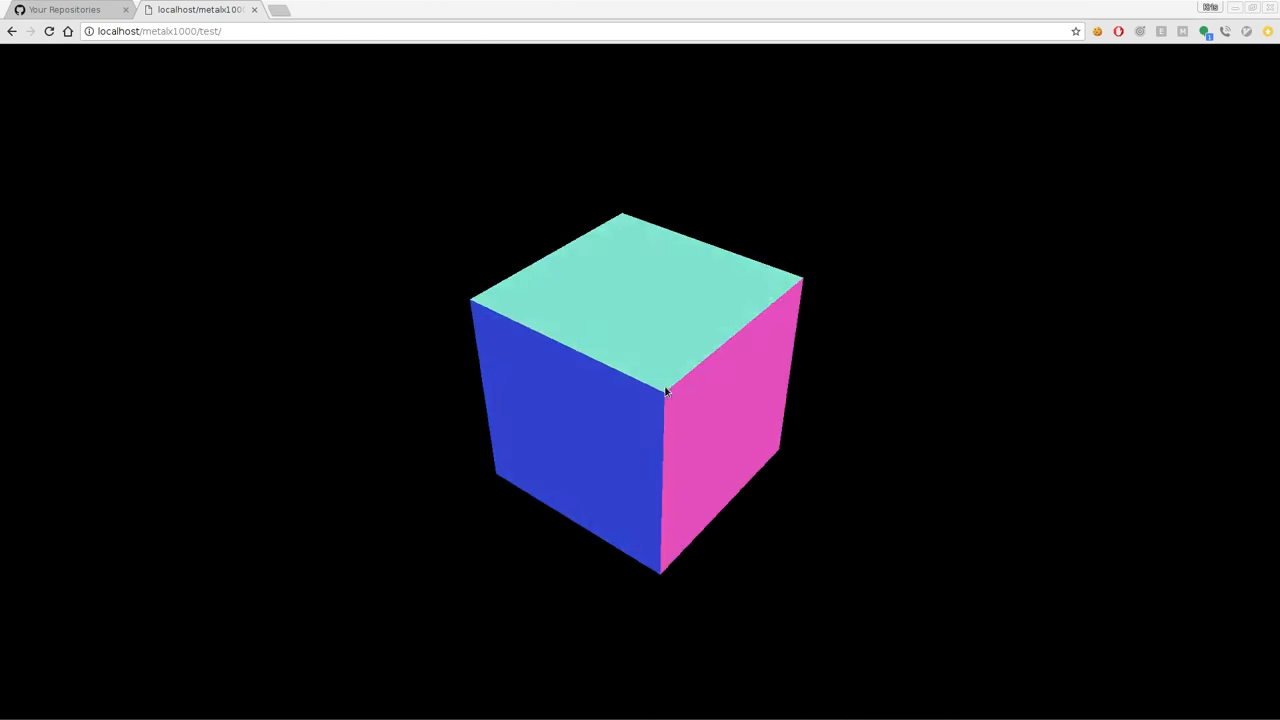
Orbit the camera around the cube to see its coloured faces.
drag(665, 390, 660, 260)
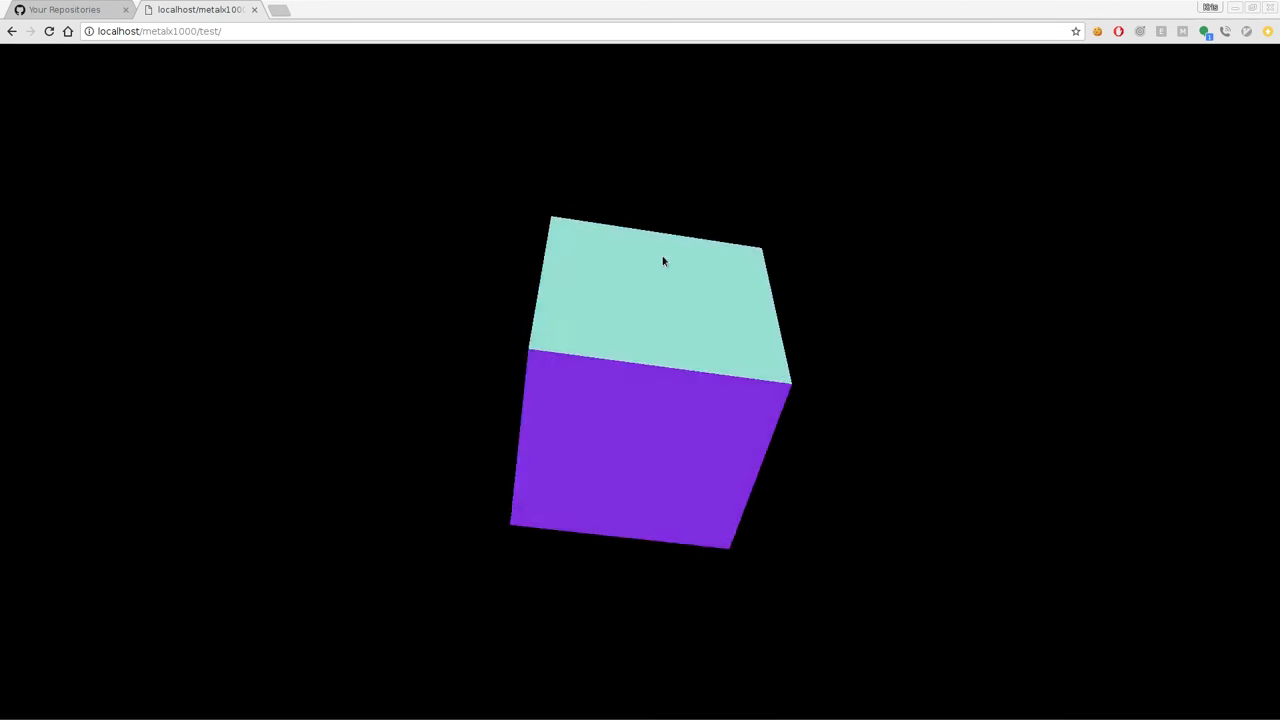
drag(662, 261, 700, 424)
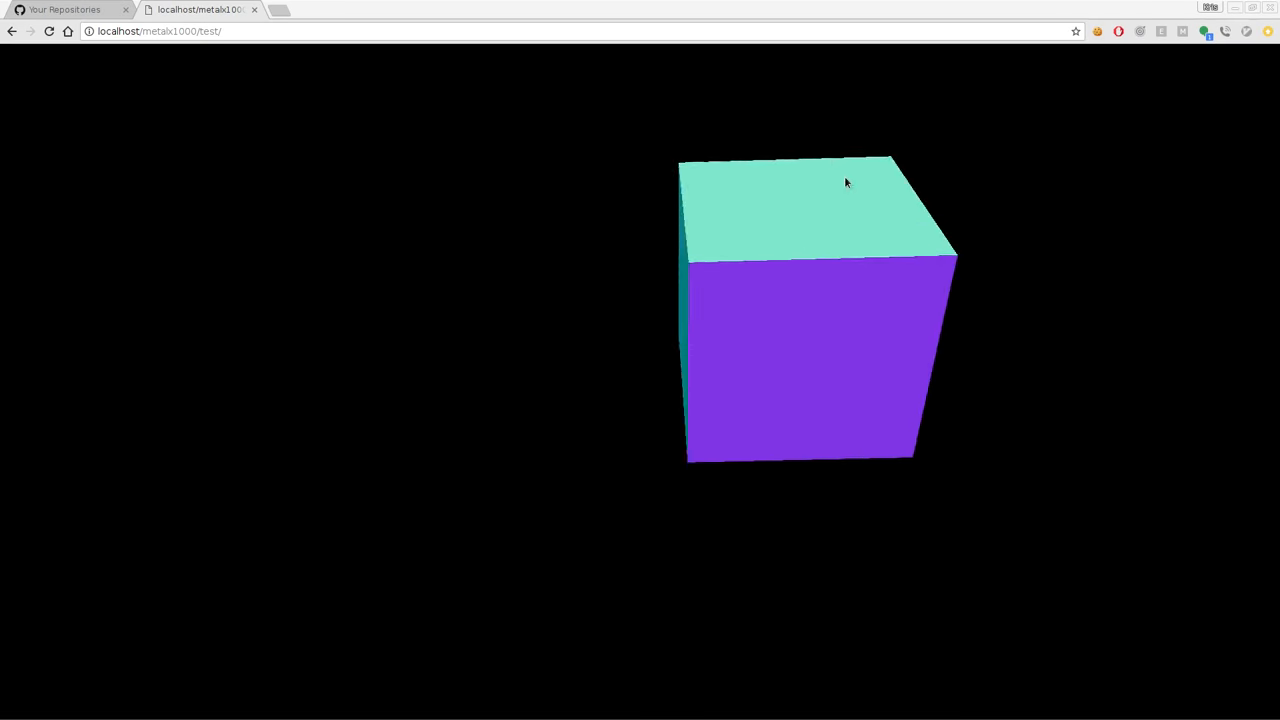
drag(845, 182, 648, 285)
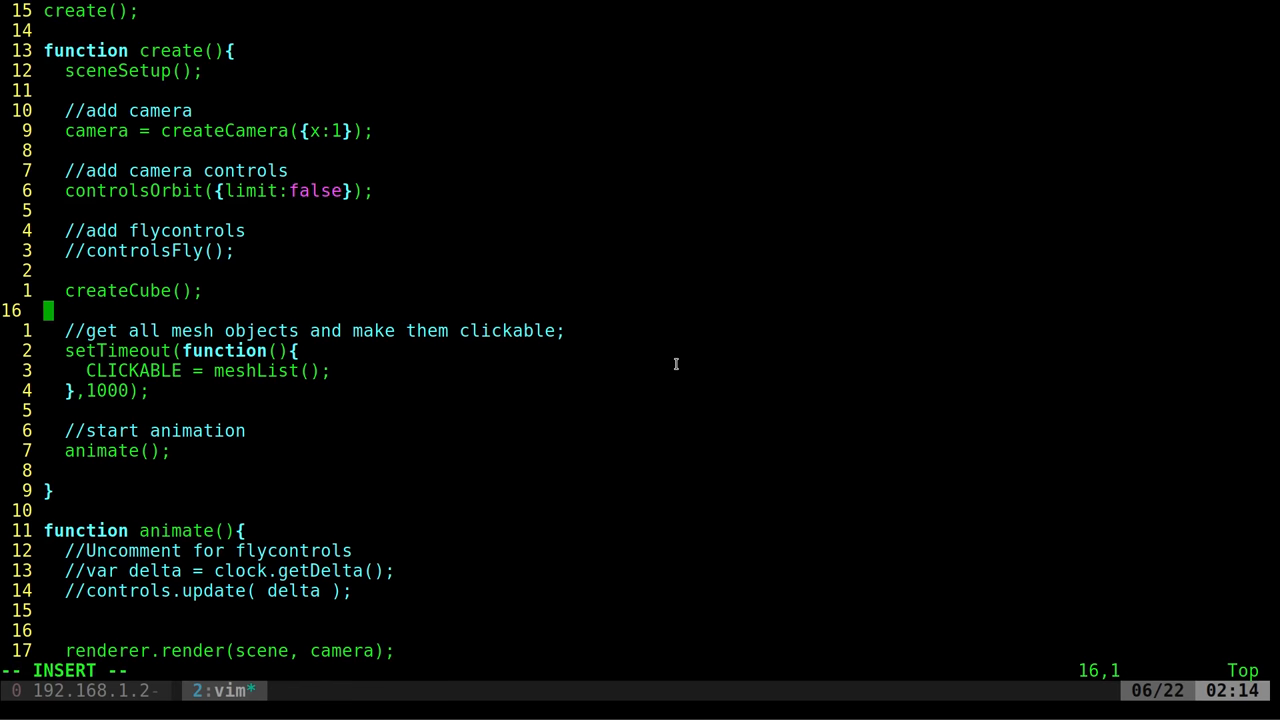
Expand the 3jscube snippet on a new line and set x to 1.
text(3jscube)
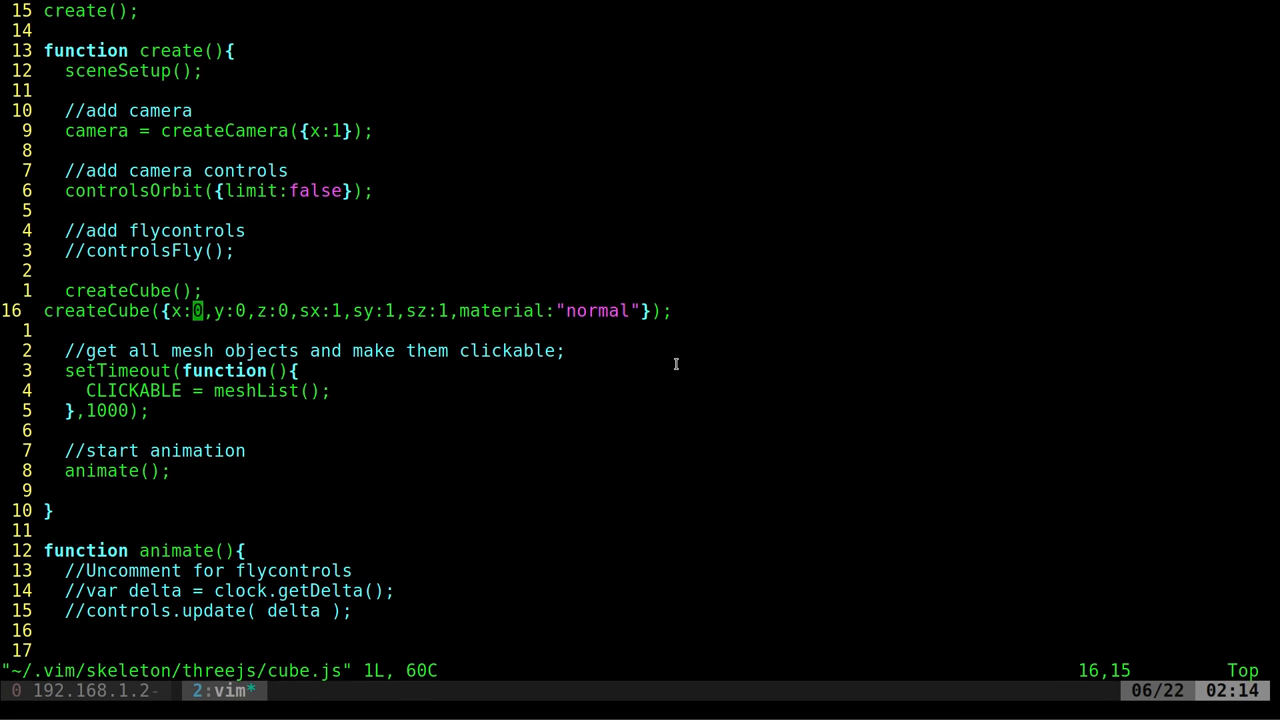
text(1)
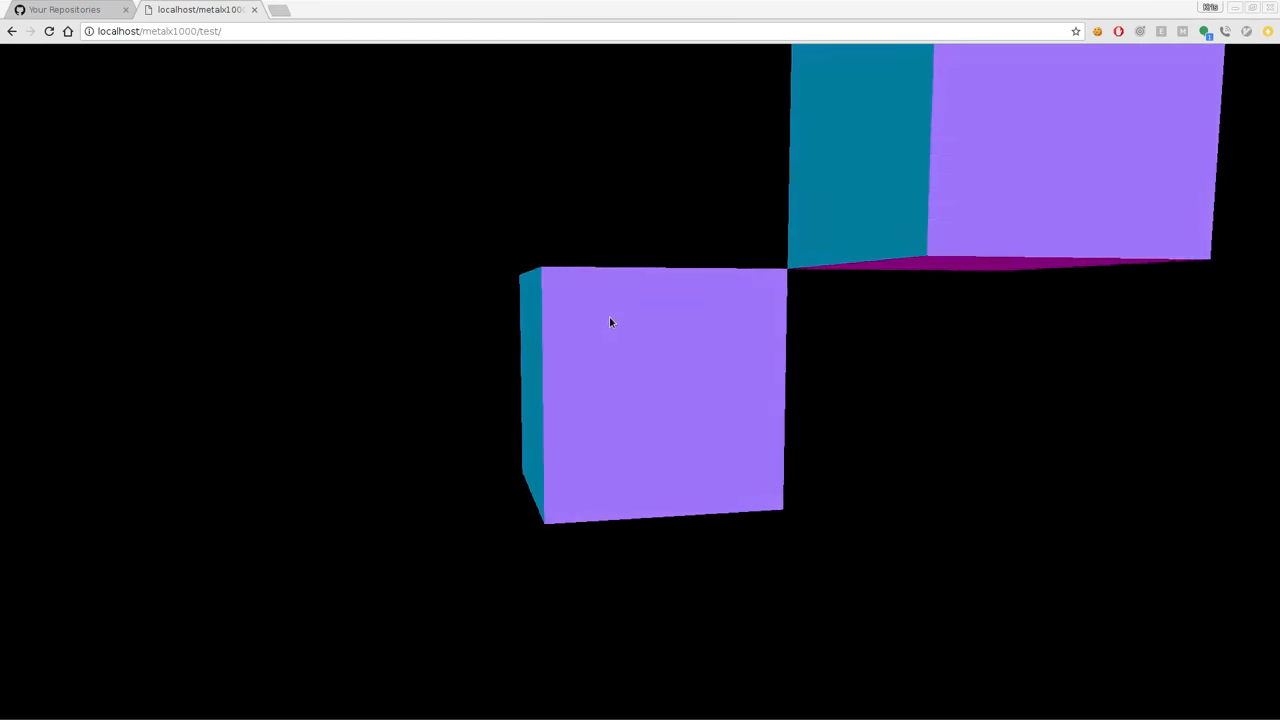
Orbit around both cubes and bring up the developer console with F12.
drag(610, 322, 655, 347)
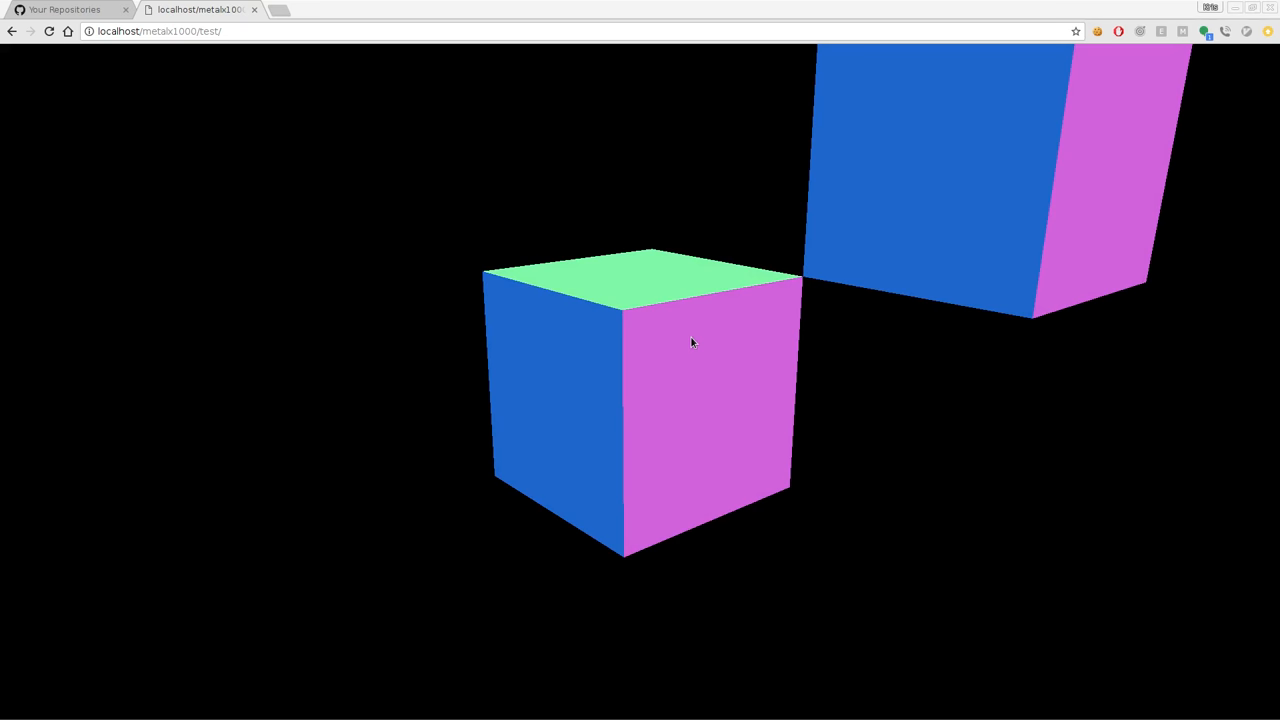
key(F12)
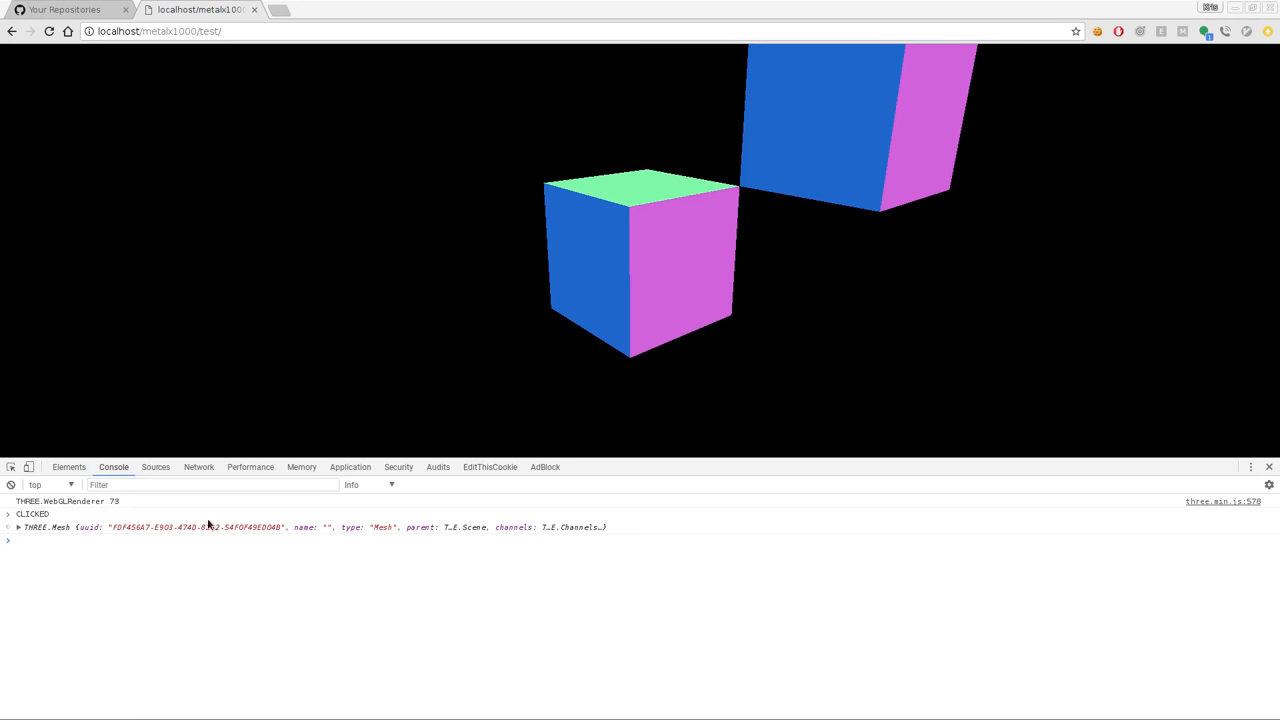
mouse_move(568, 627)
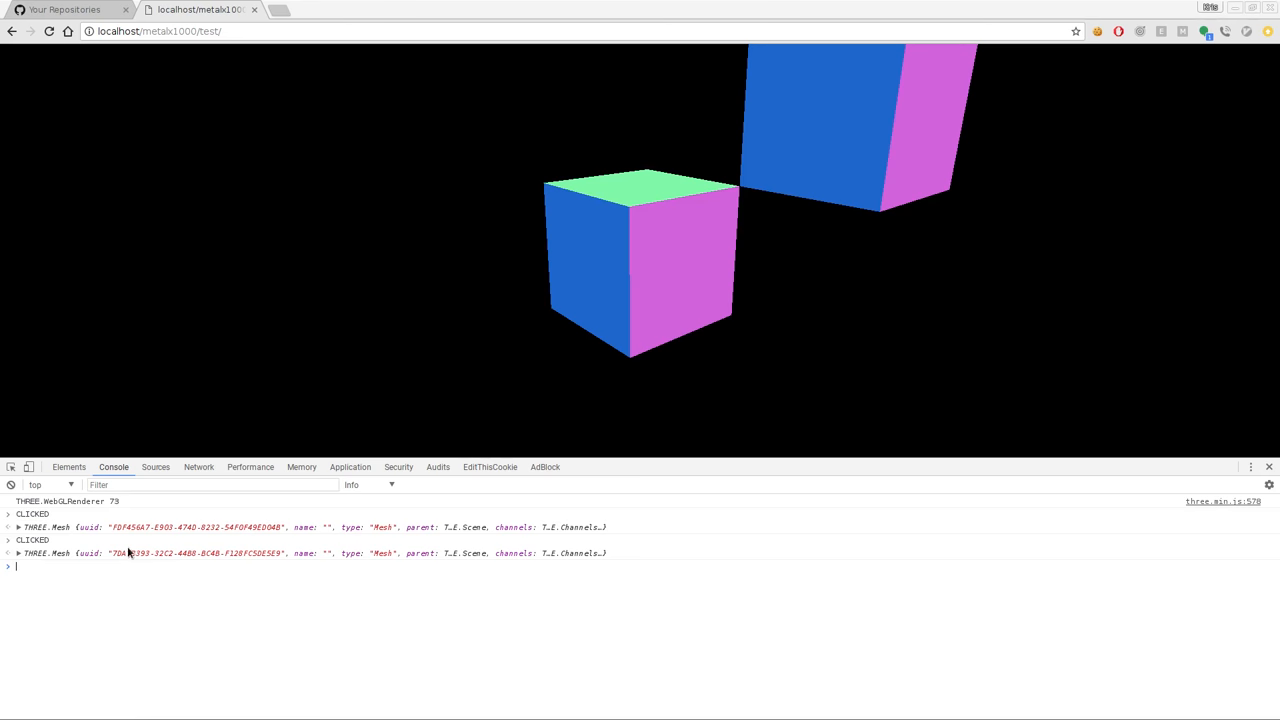
mouse_move(341, 555)
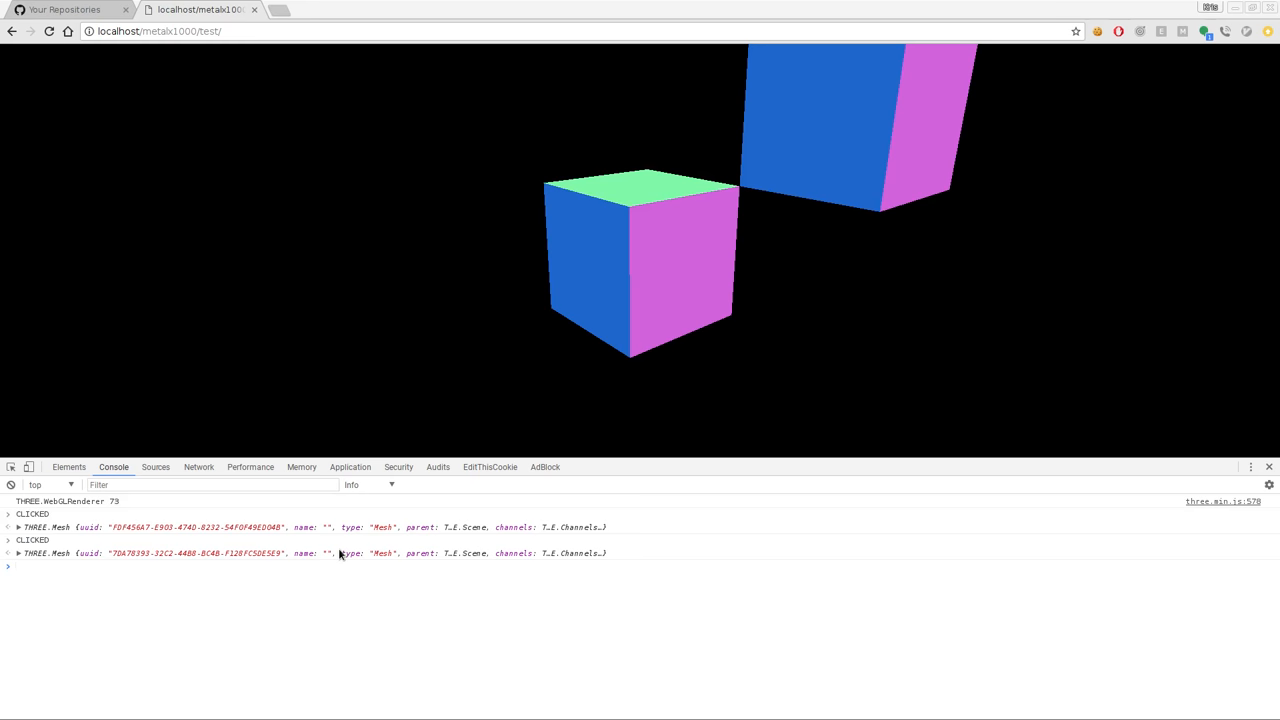
mouse_move(646, 291)
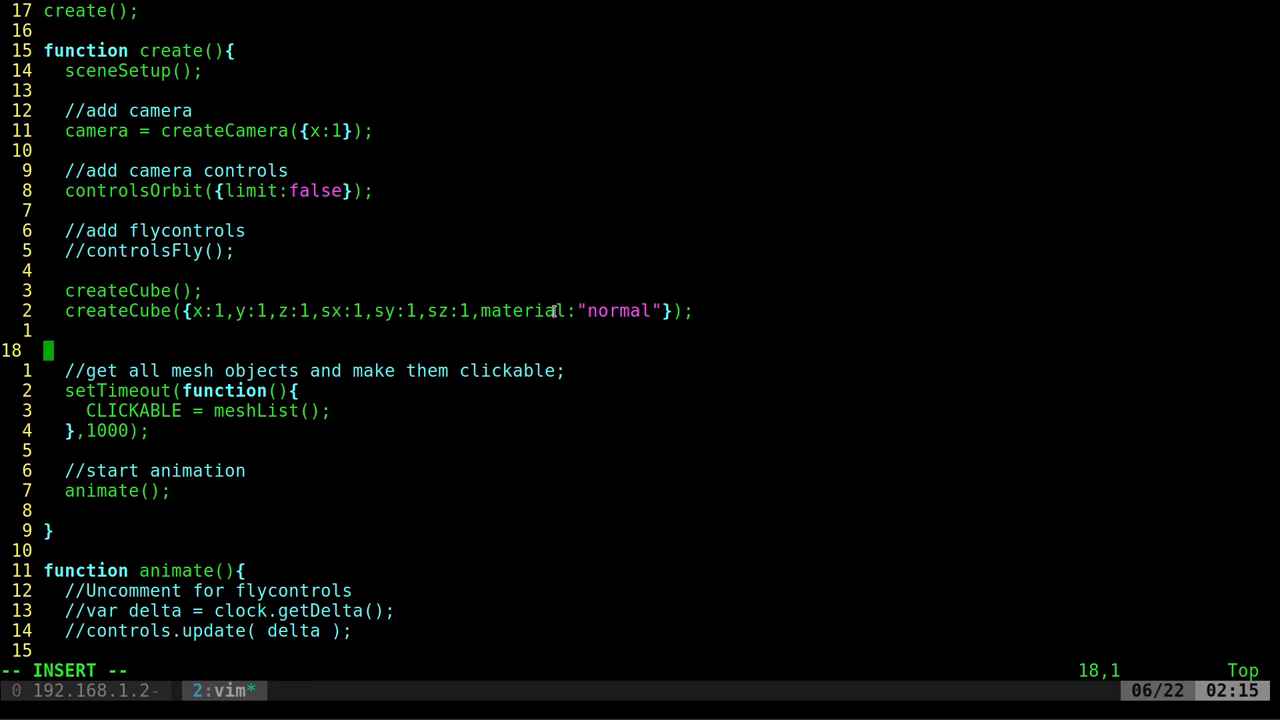
Add a red 32-segment createCylinder call and prefix the first createCube with 'cube ='.
text(3)
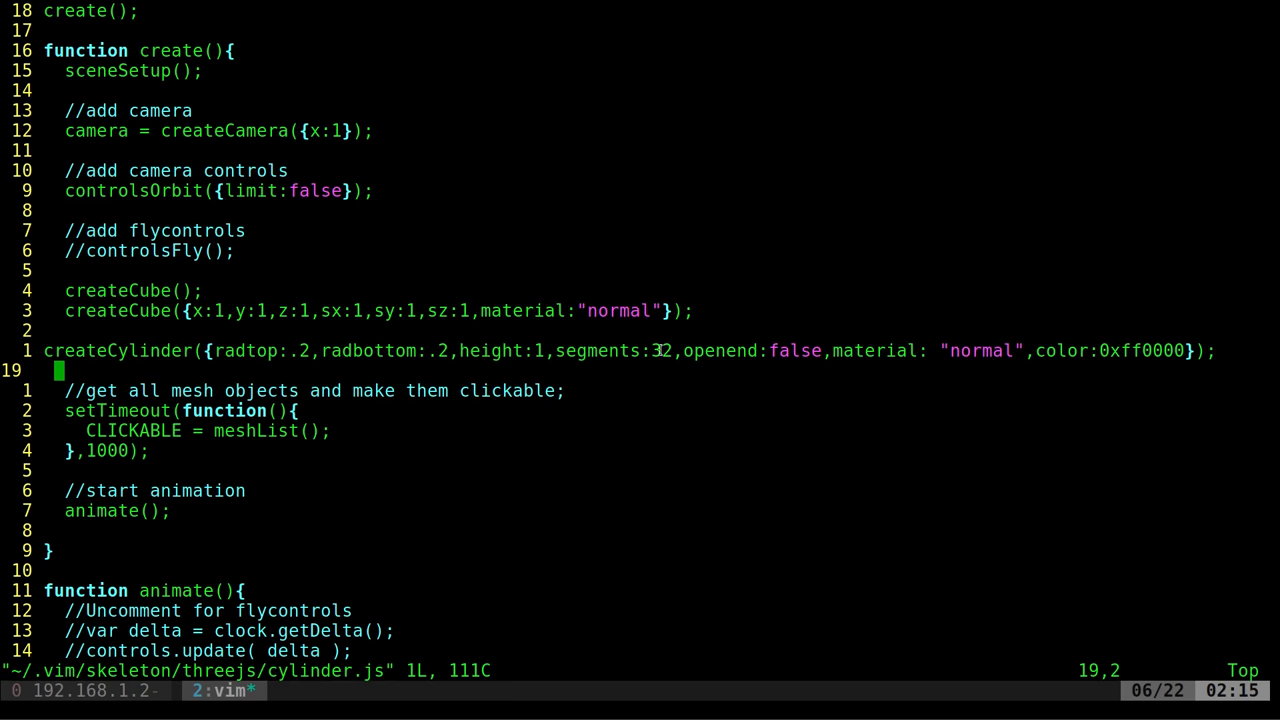
mouse_move(320, 361)
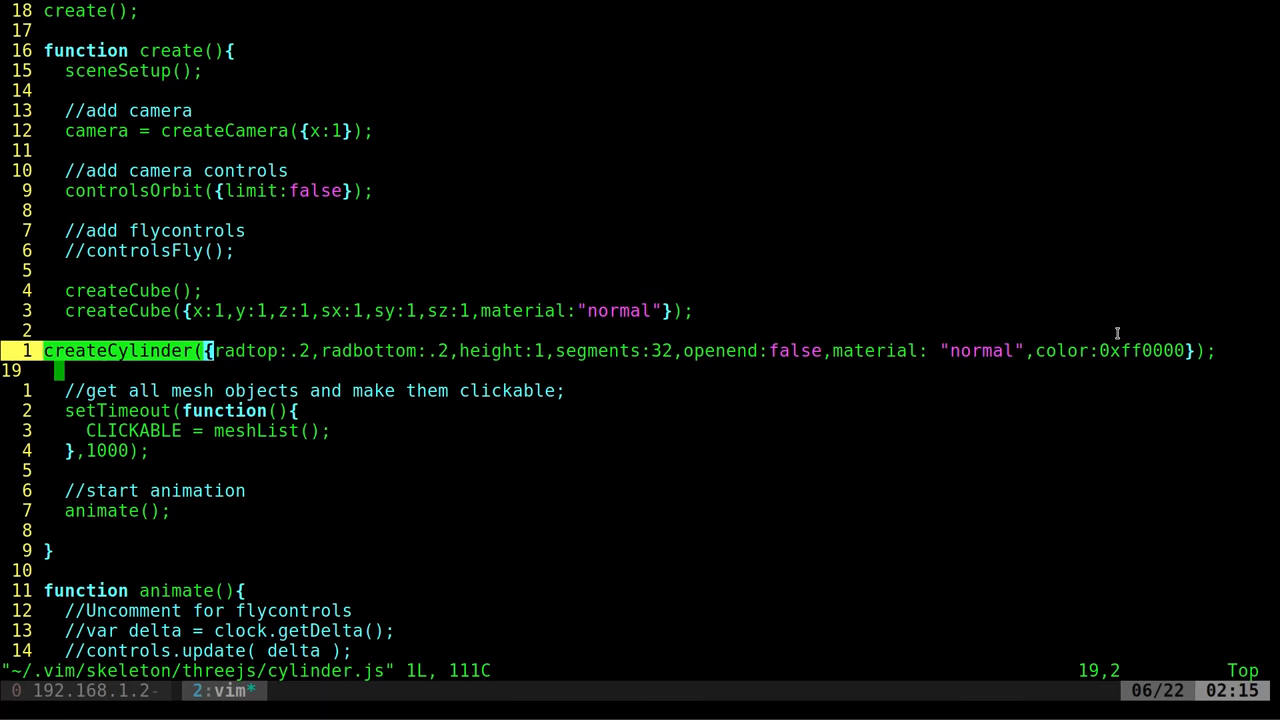
mouse_move(920, 372)
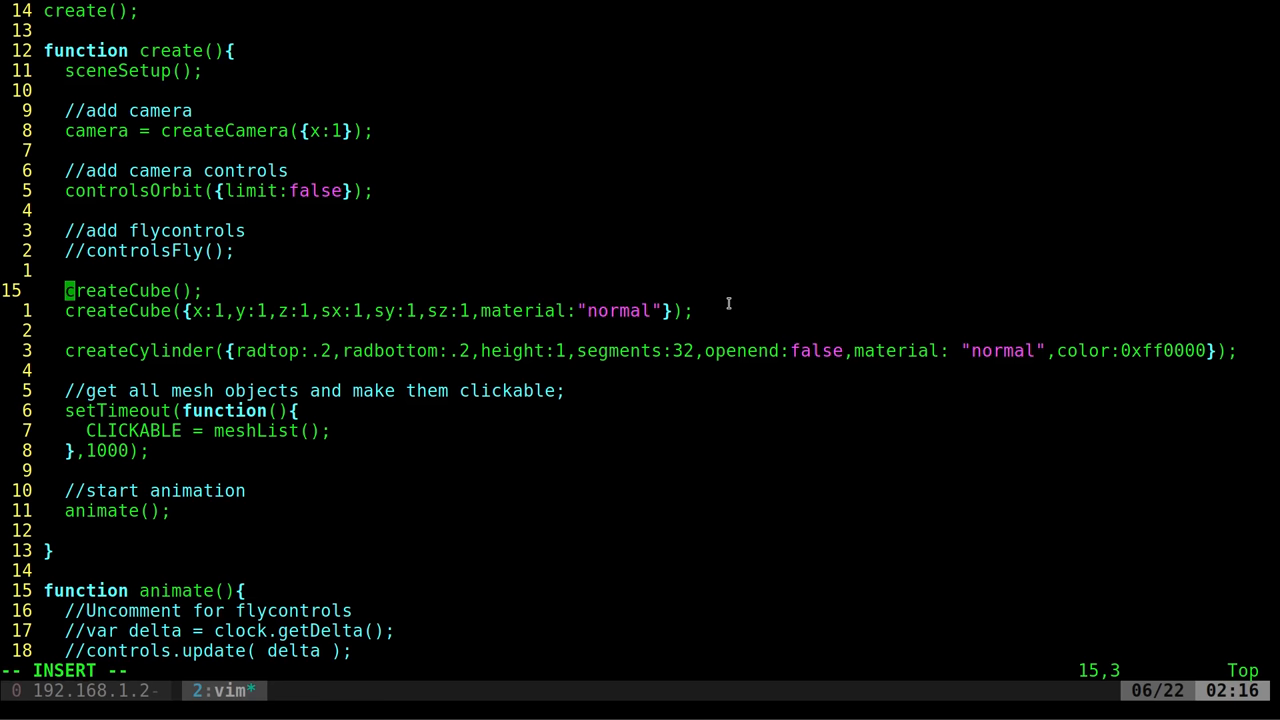
text(cube =)
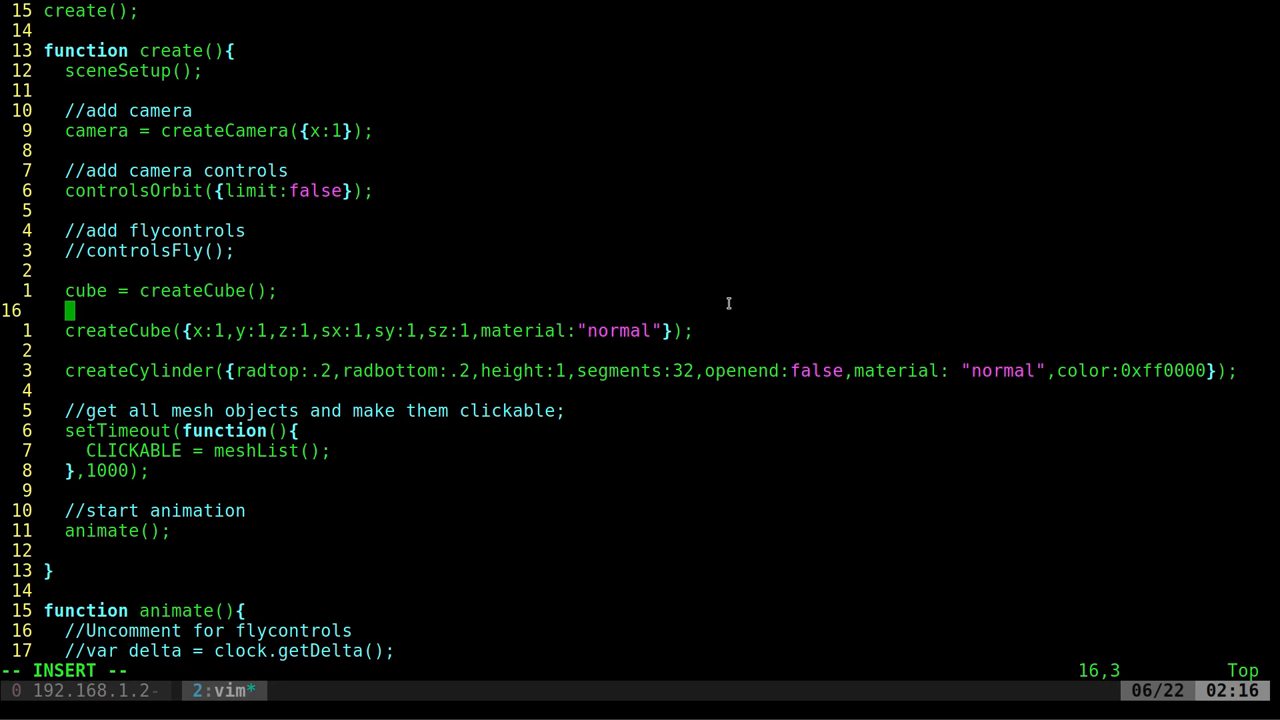
Add 'cube.position.x = 1;' after 'cube =' and orbit the moved cube in Chrome.
text(cube =)
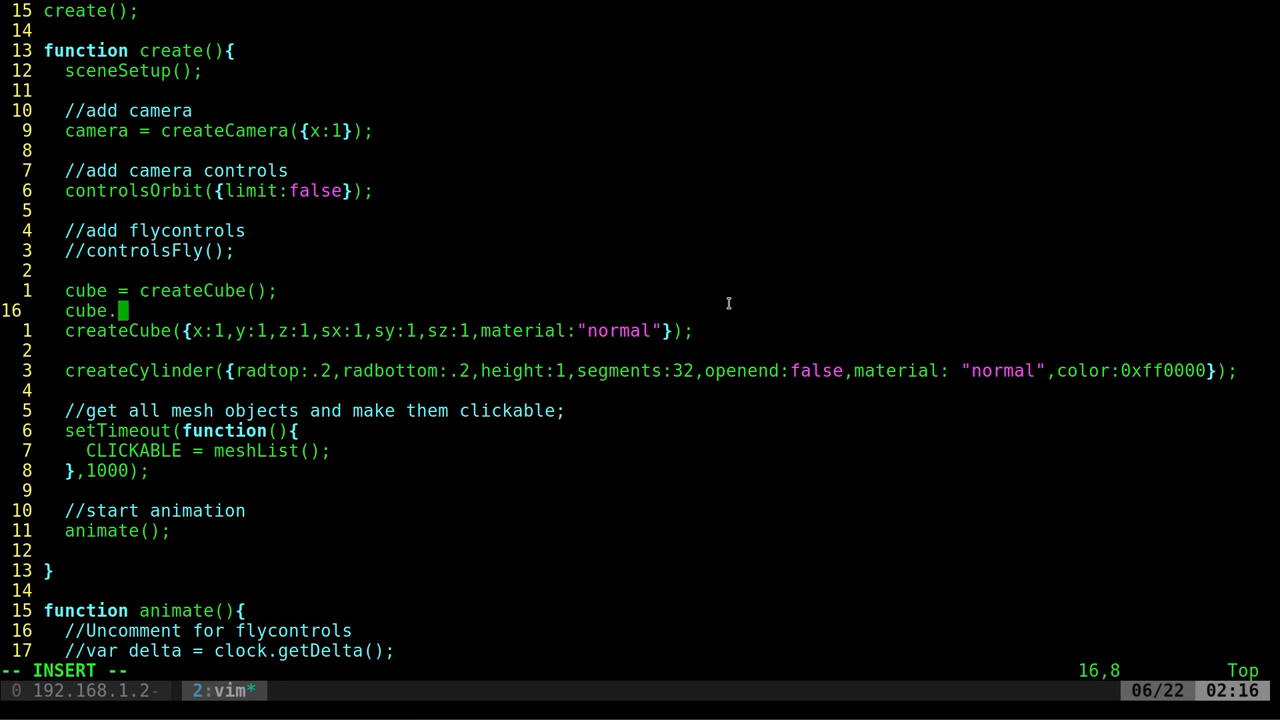
text(position.x)
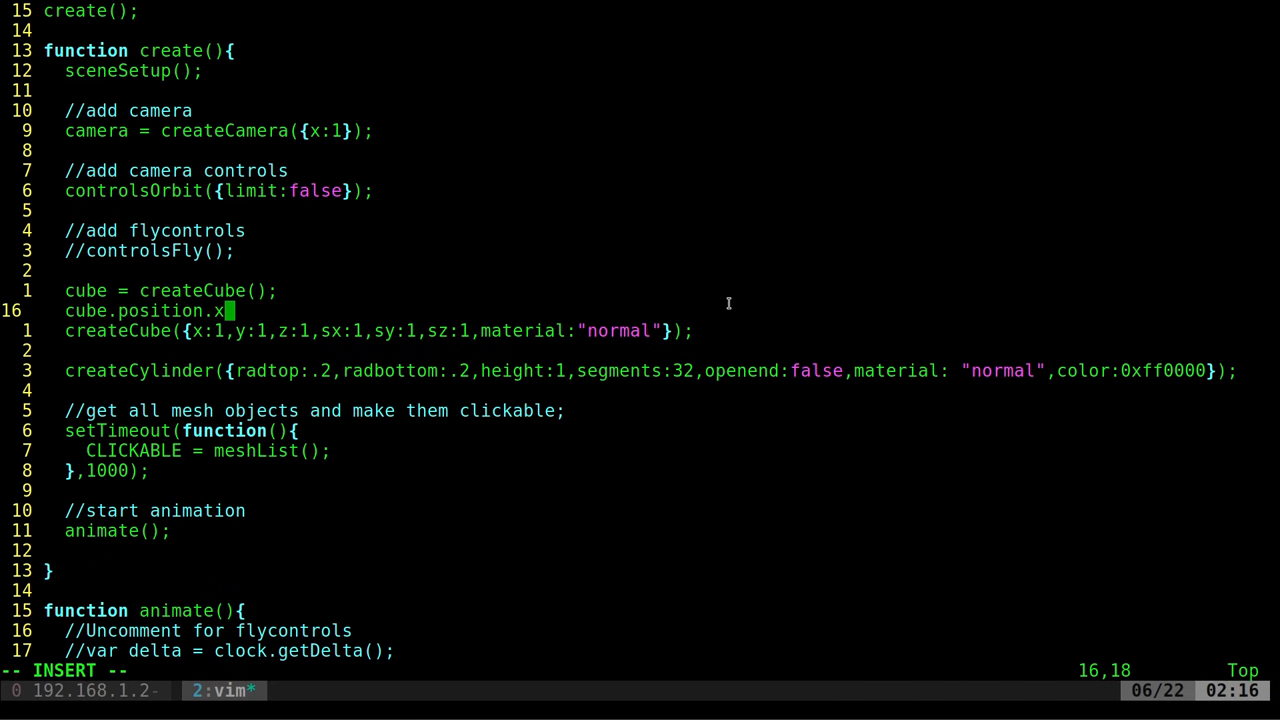
text(= 1;)
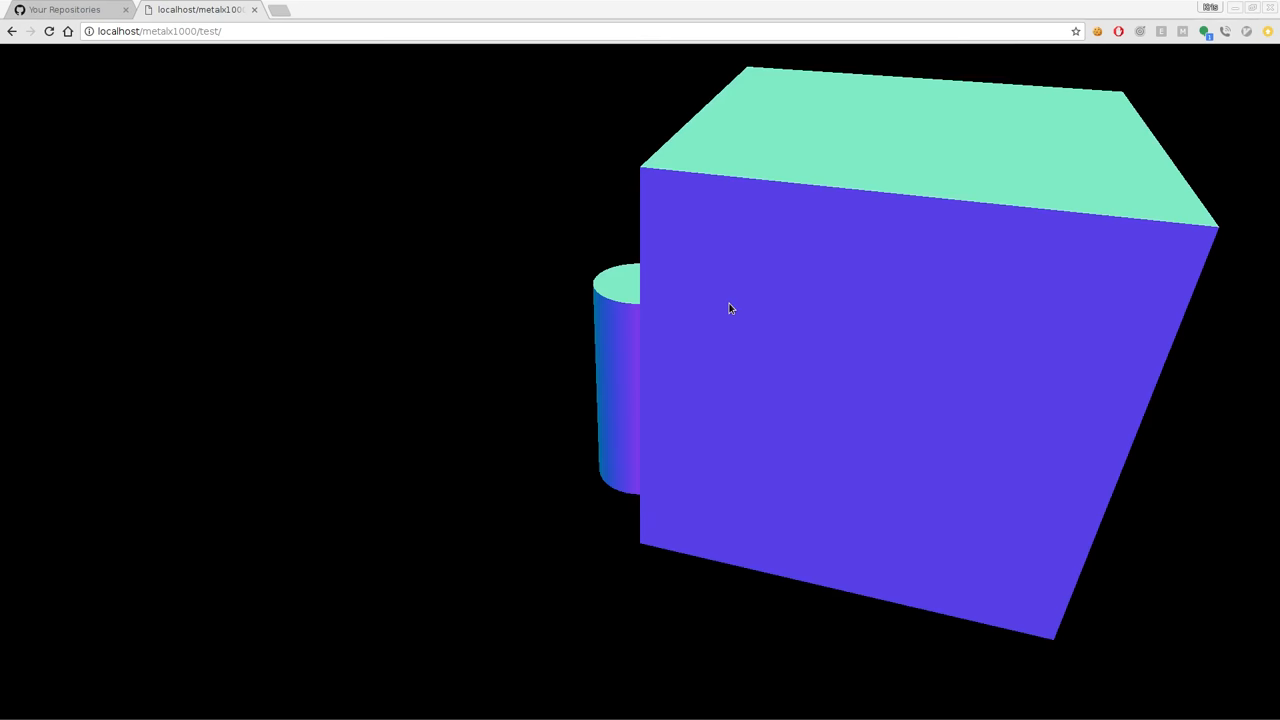
drag(730, 308, 675, 340)
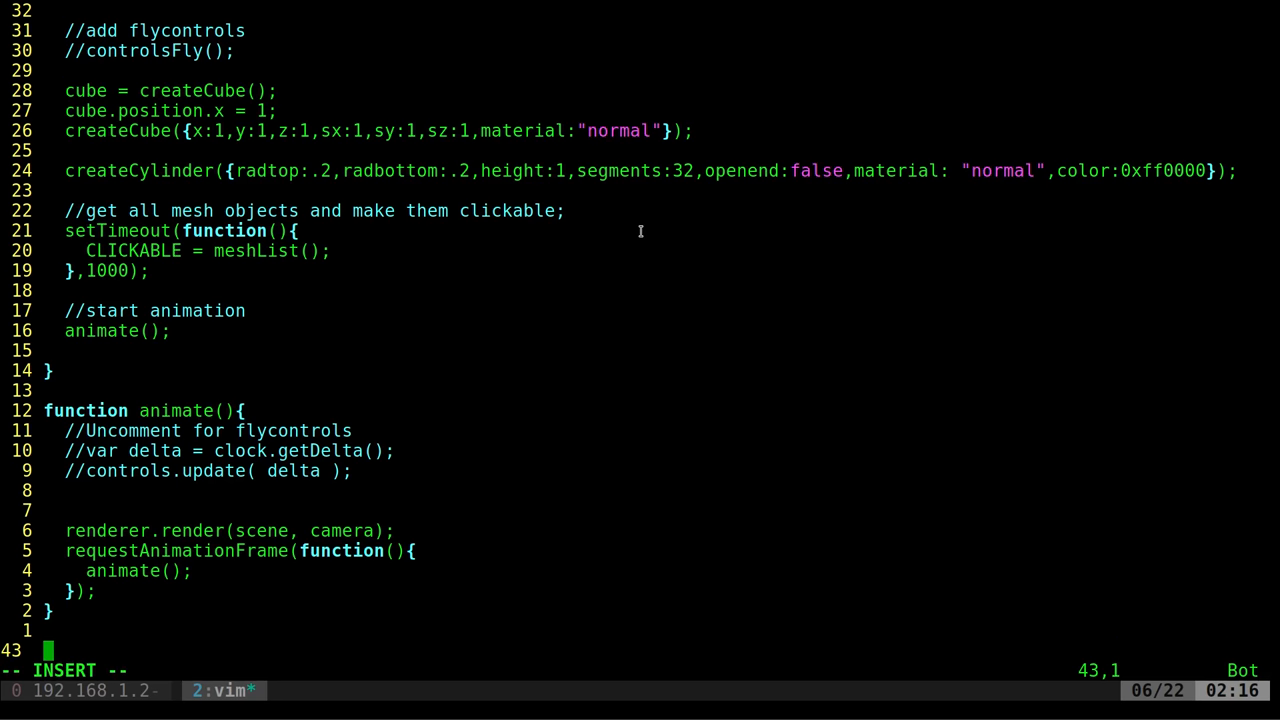
Expand the 3jsselected snippet into allSelected(), adding 0.1 to each CLICKGROUP item's x rotation.
text(3jscube)
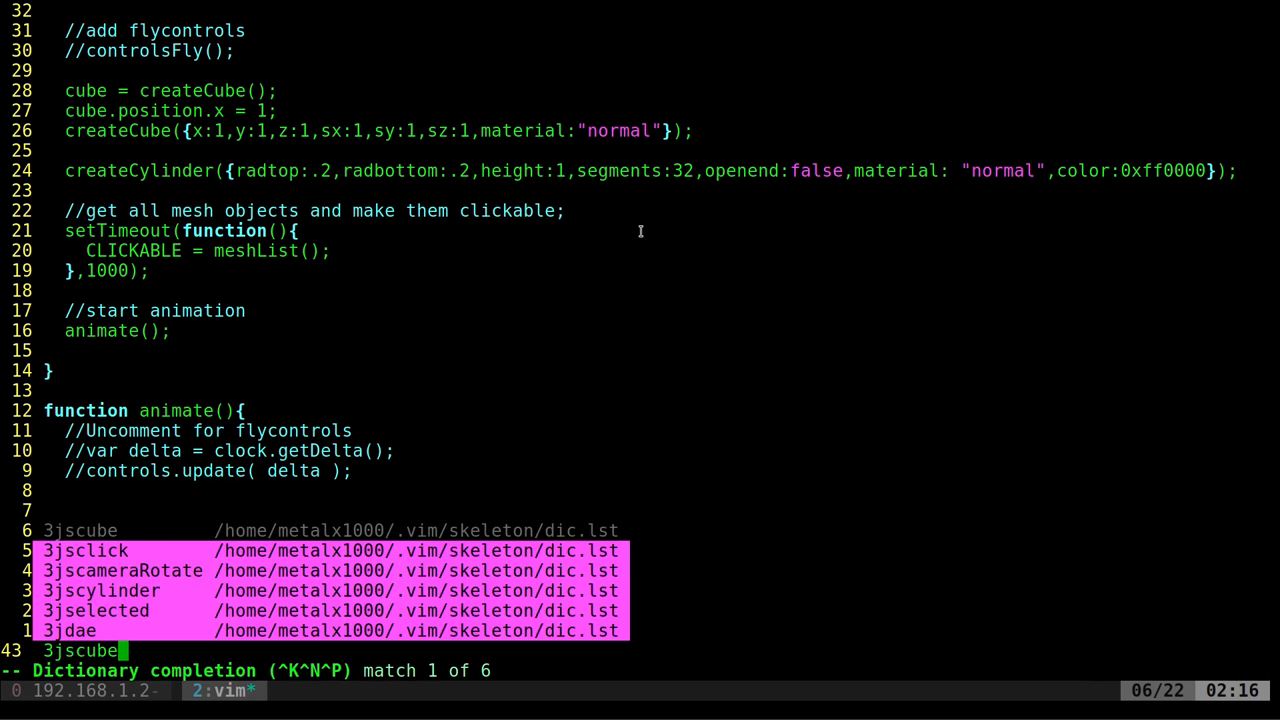
key(ctrl+n)
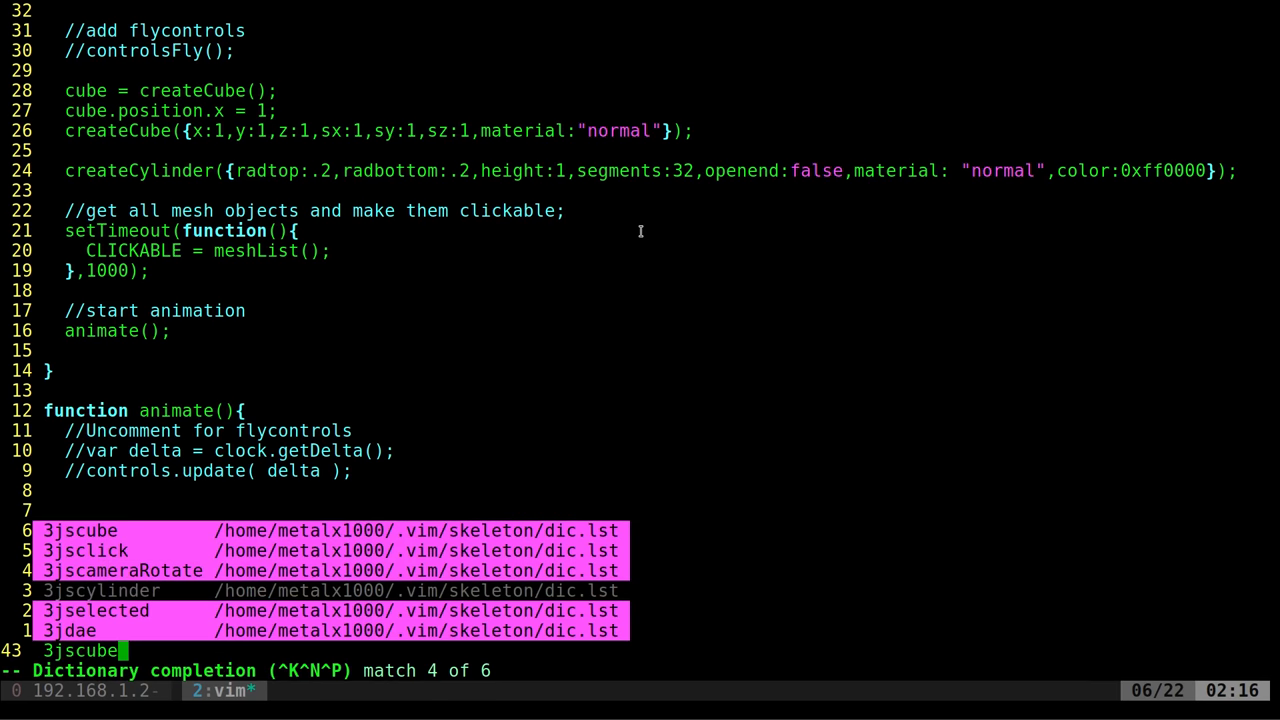
key(ctrl+p)
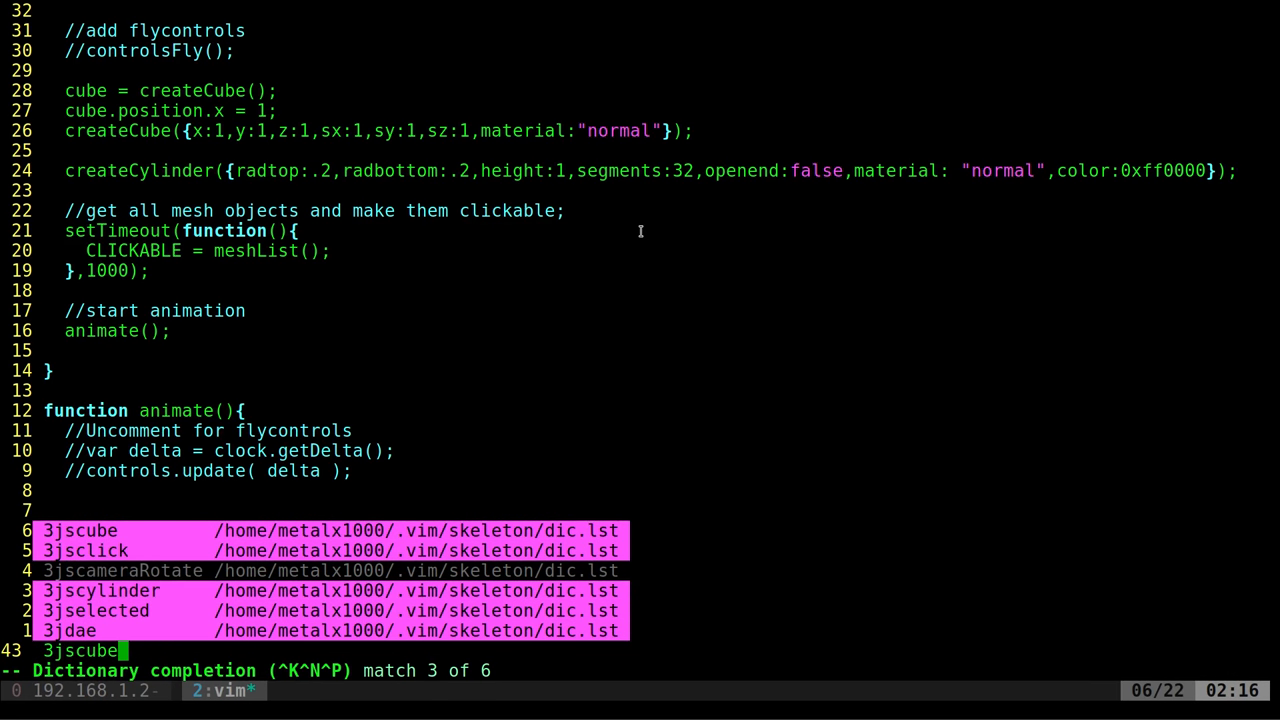
key(ctrl+n)
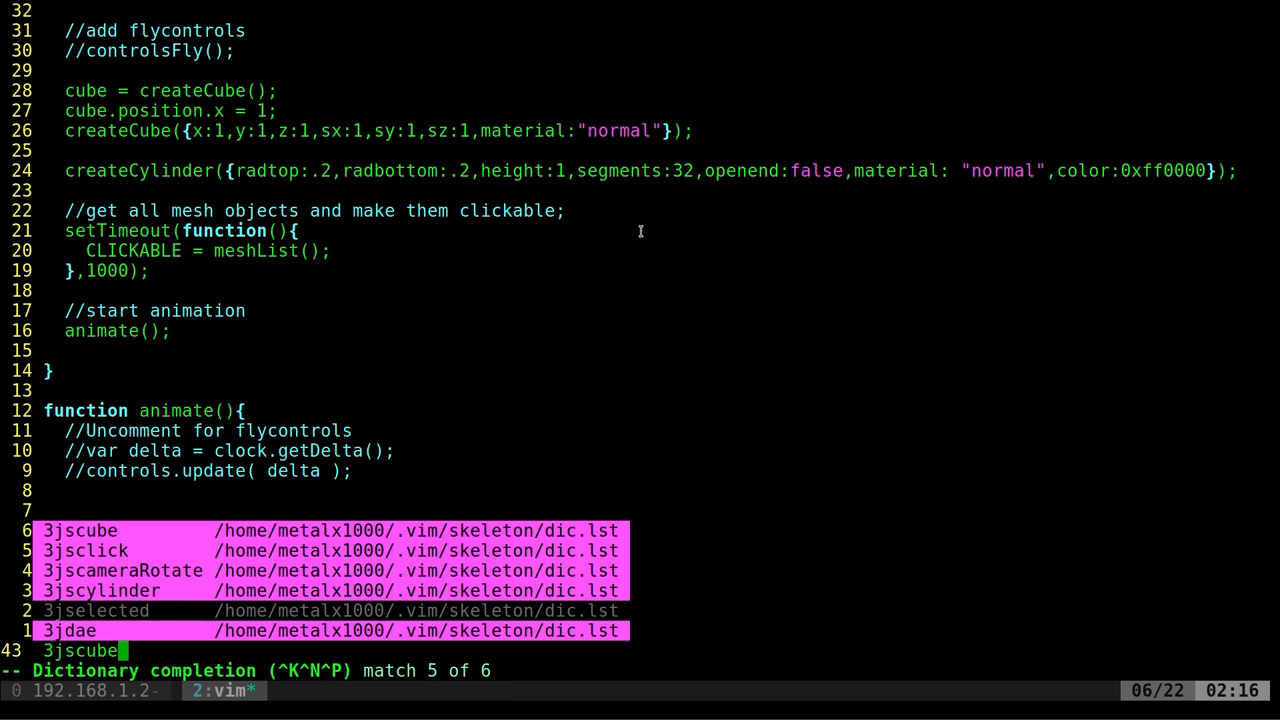
key(ctrl+p)
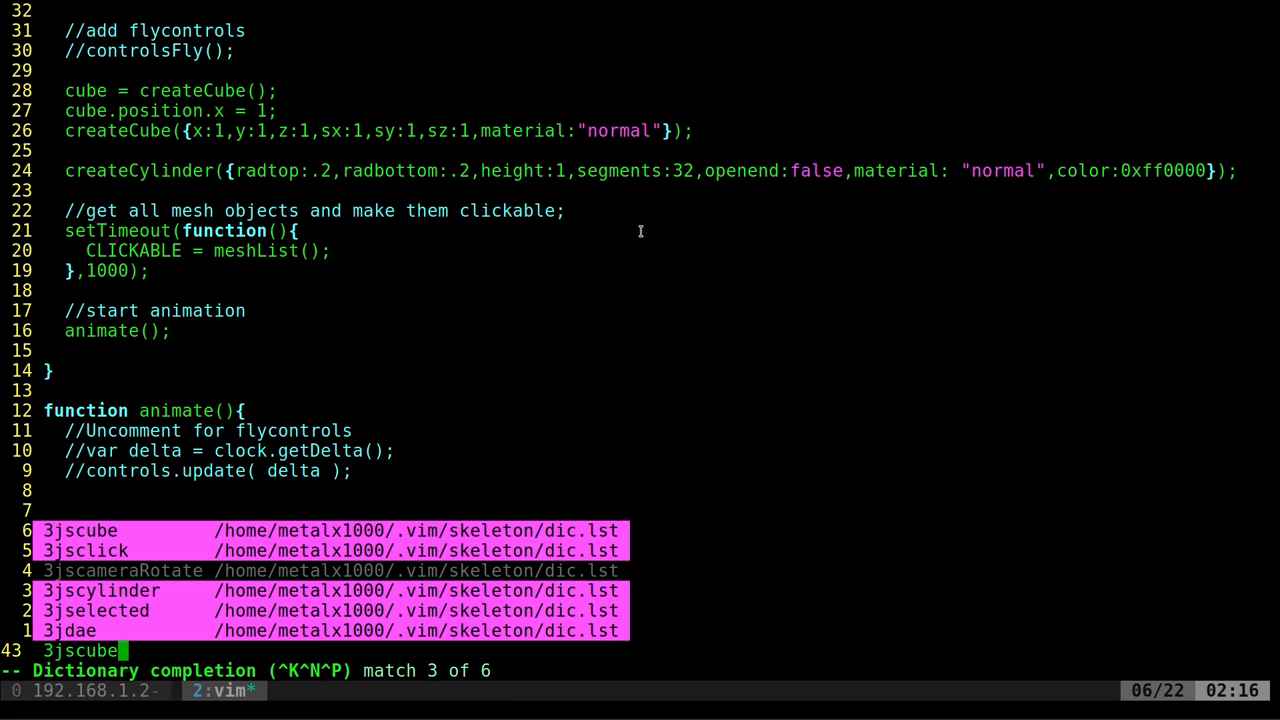
key(Escape)
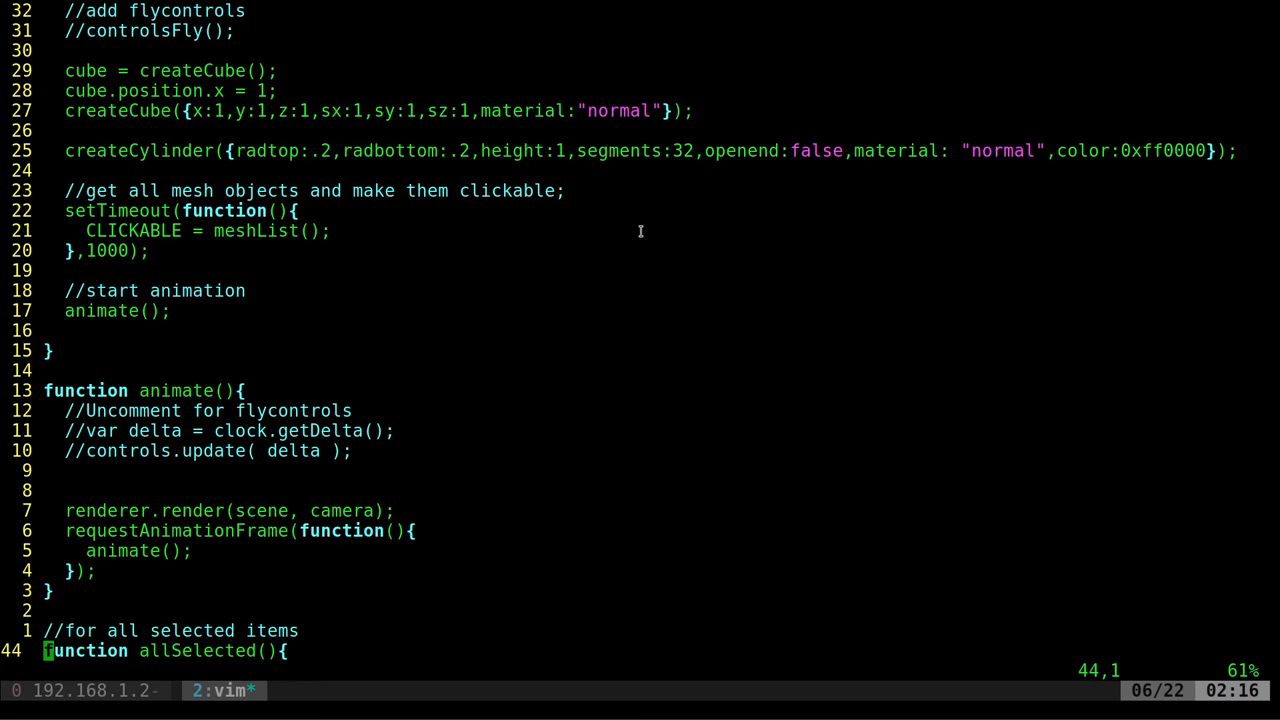
key(G)
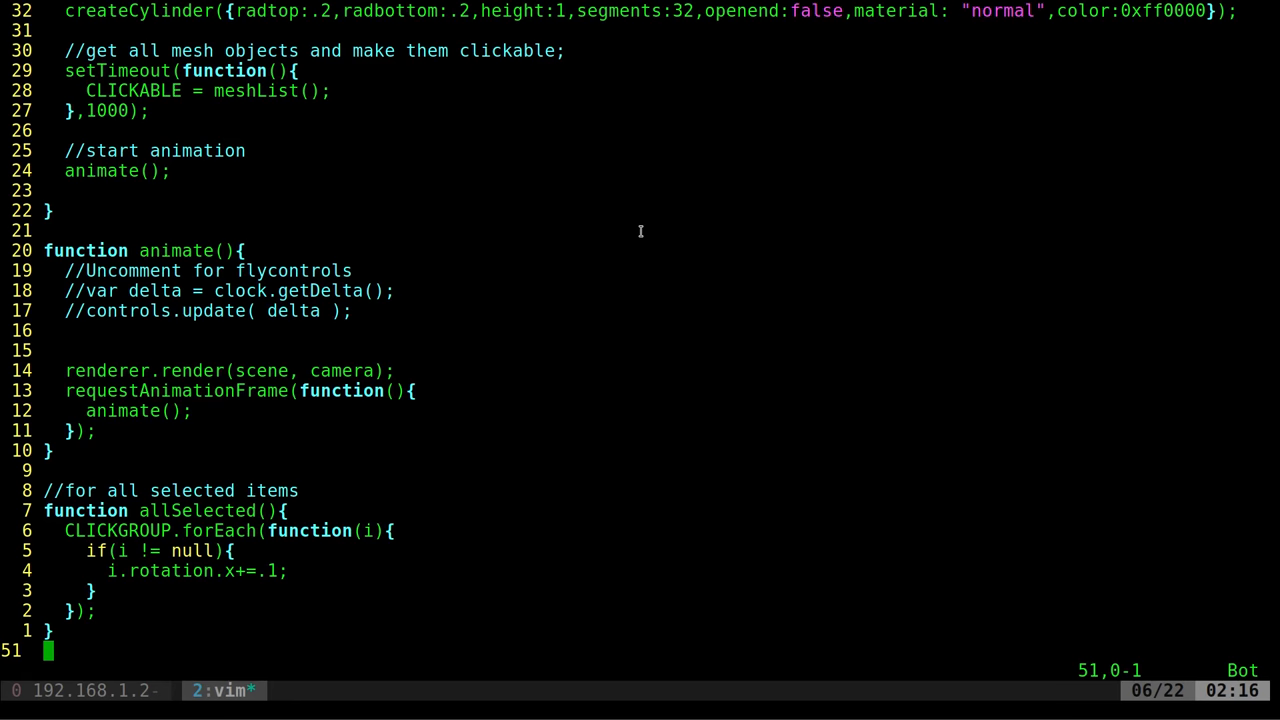
mouse_move(138, 533)
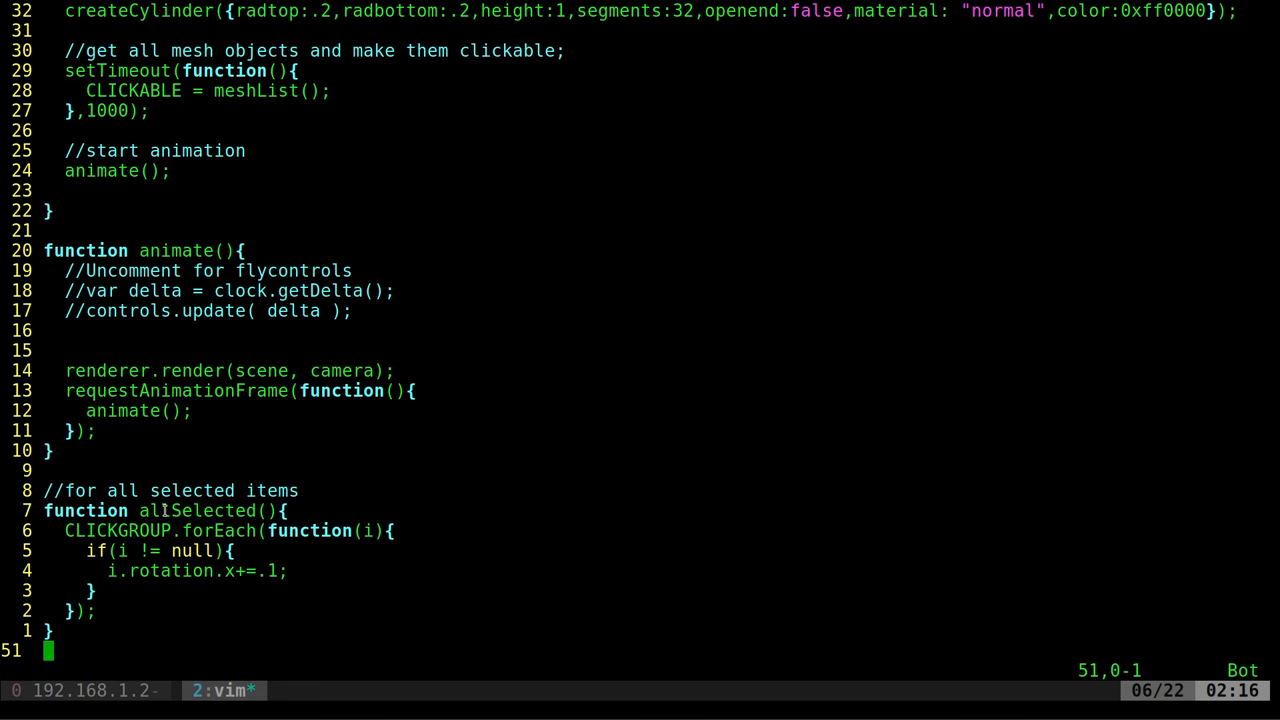
mouse_move(408, 431)
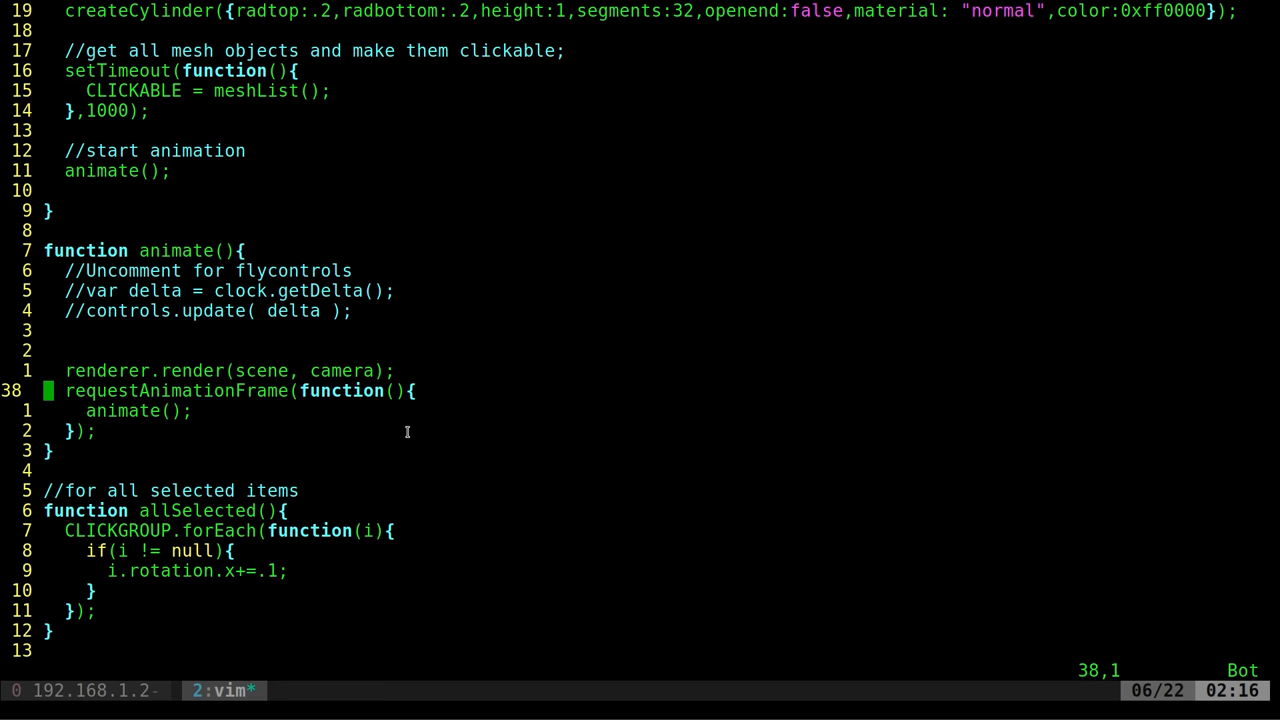
Insert an allSelected(); call on a new line inside animate() and write main.js.
key(i)
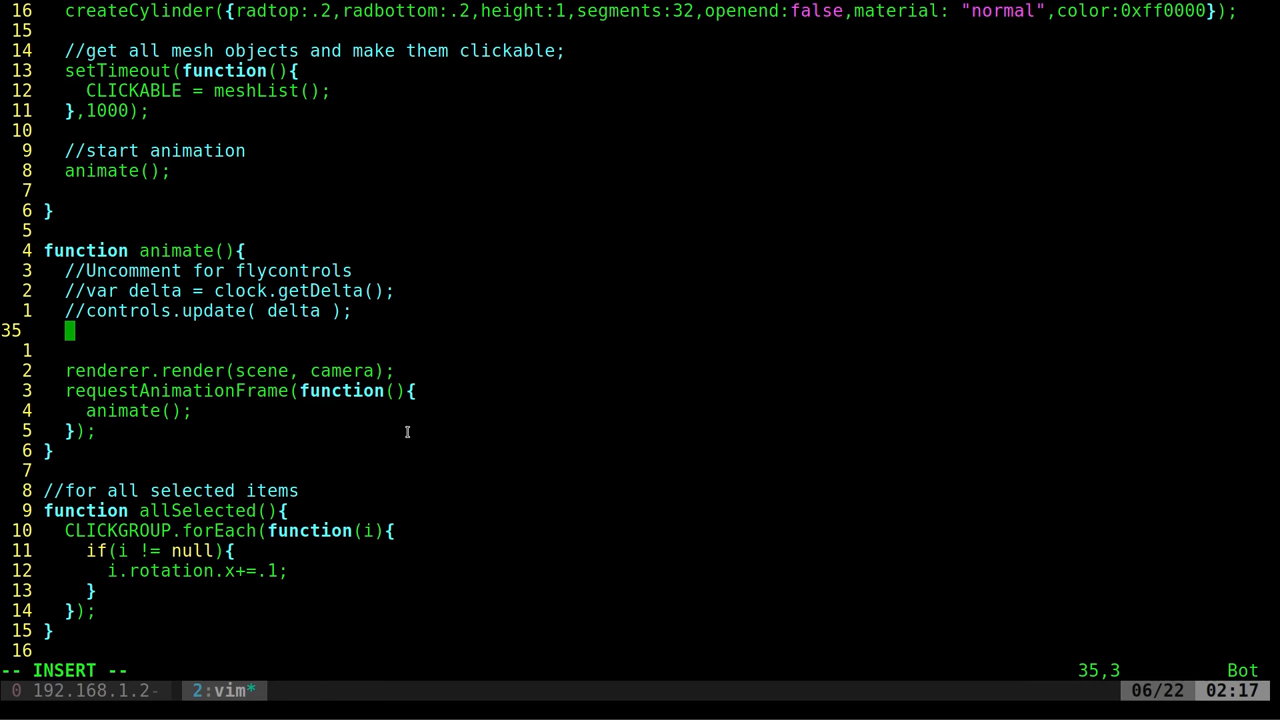
text(allSelected();)
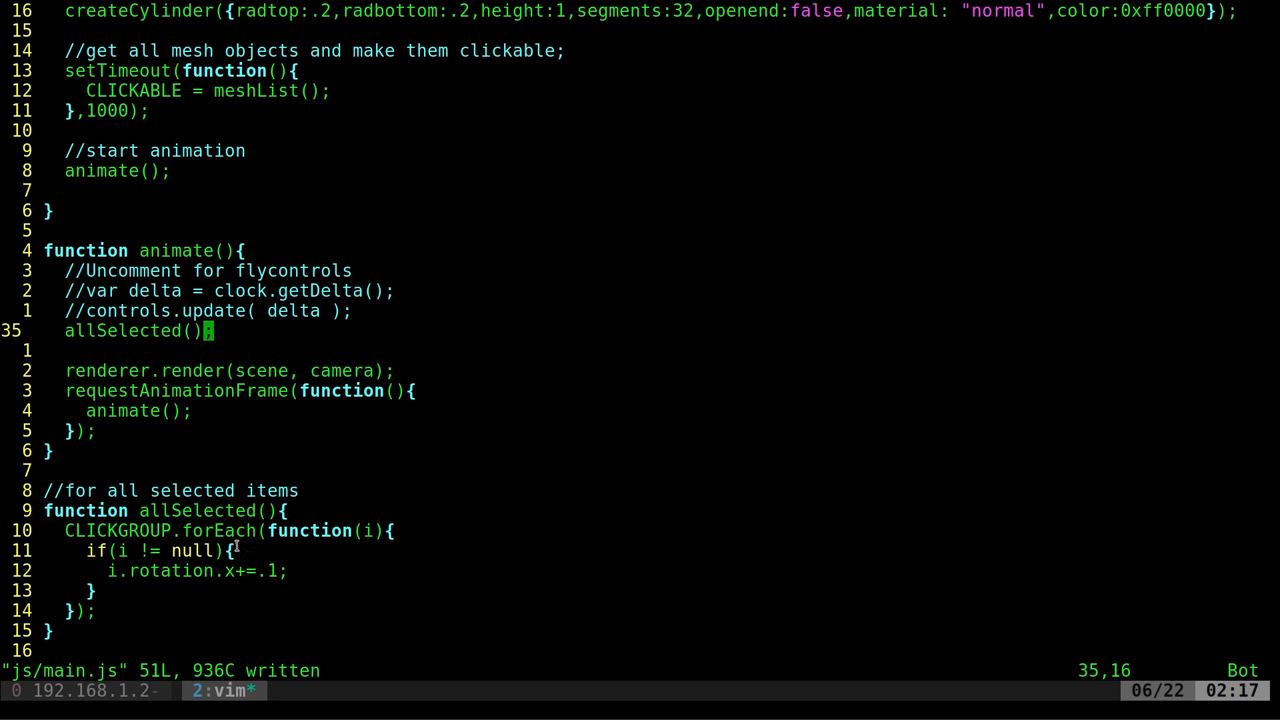
mouse_move(478, 326)
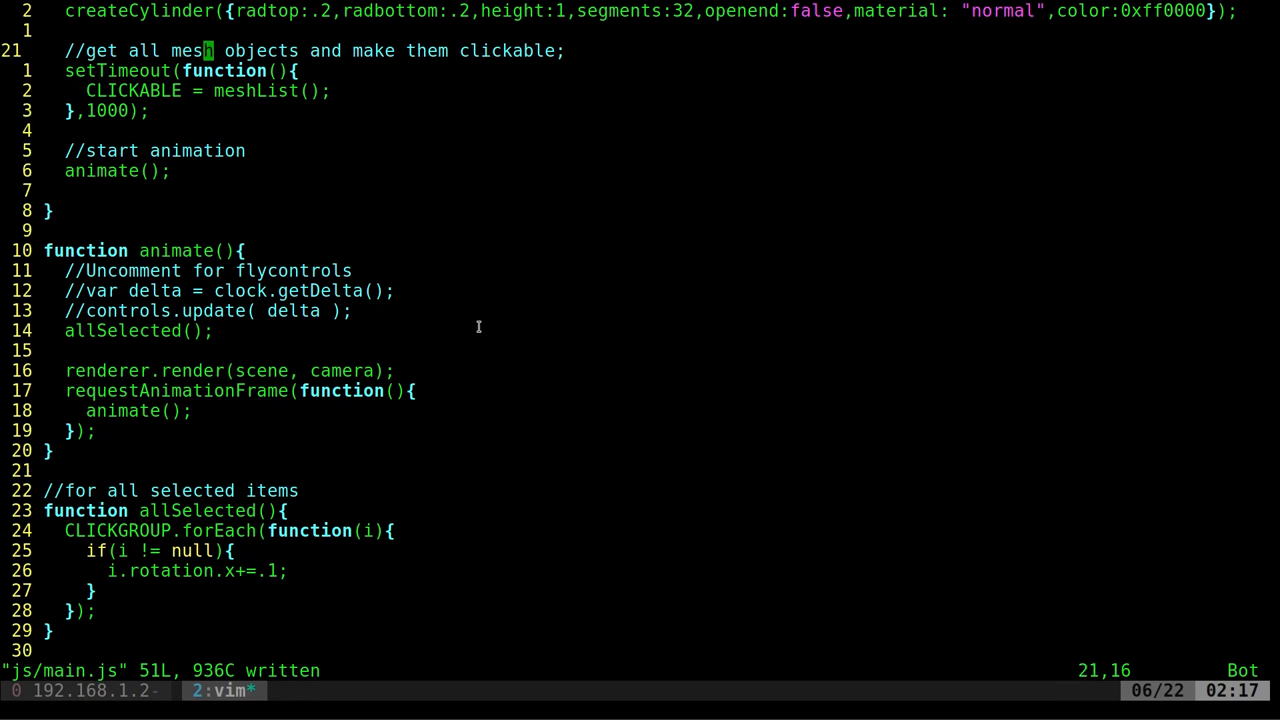
Below createCylinder, add a '//Load DAE Scene' loadDAE call with scene:"scene.dae" and save.
scroll(up, 3)
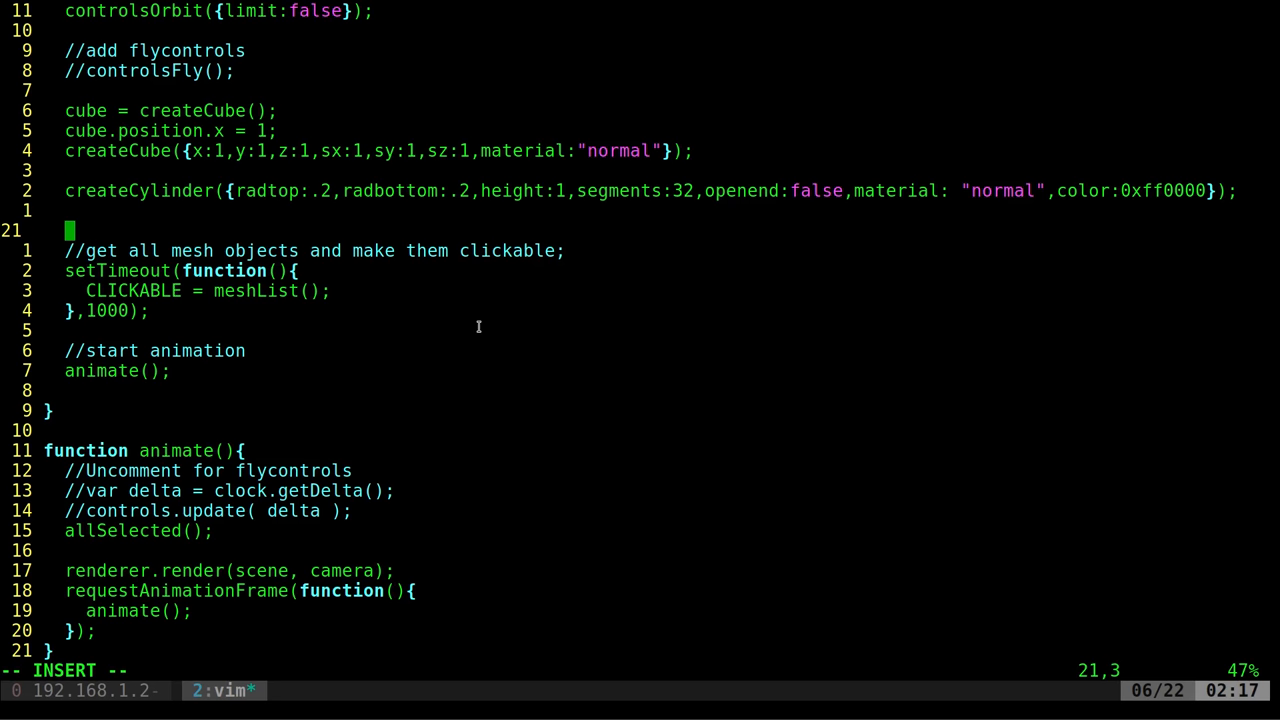
text(3jscube)
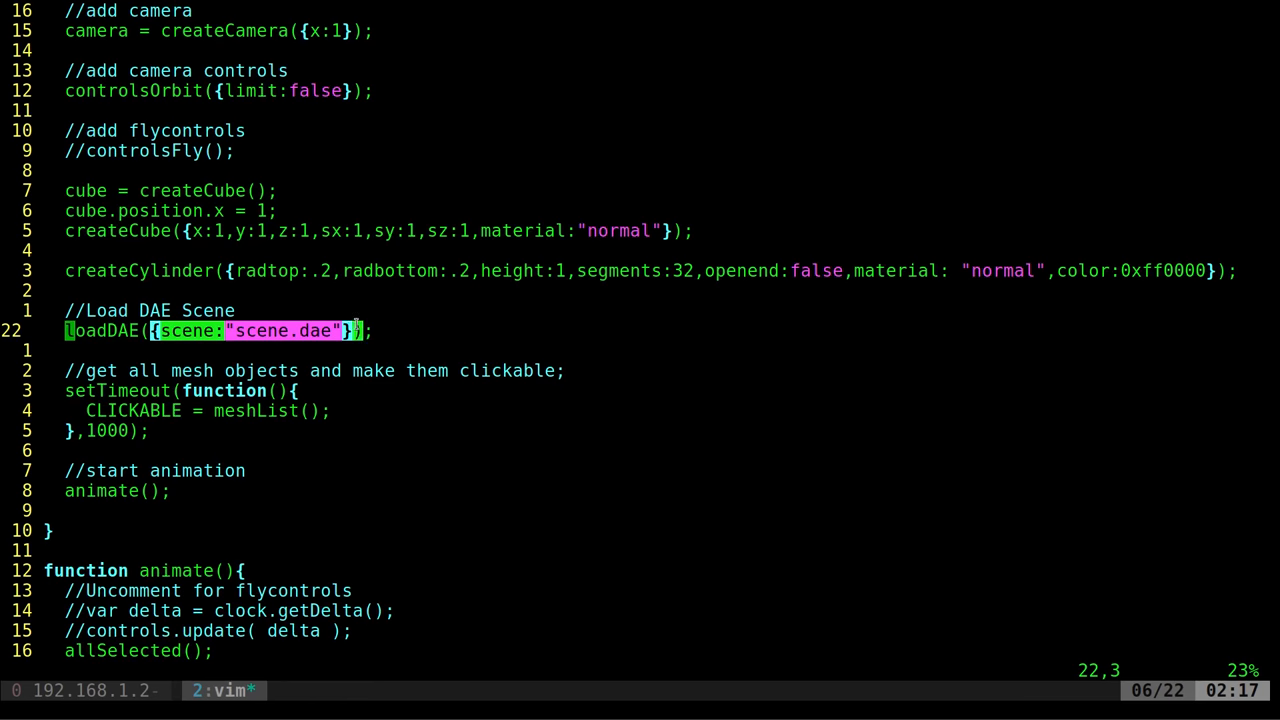
key(Escape)
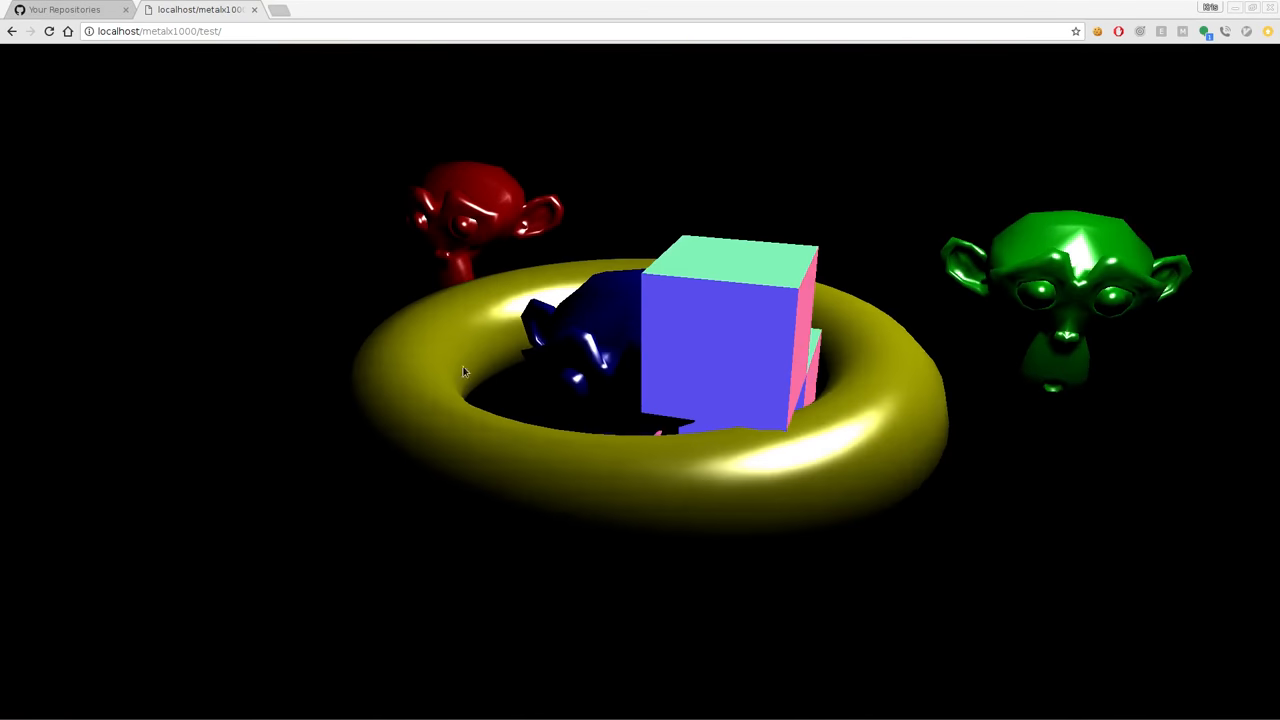
Orbit the rendered DAE scene, then retarget loadDAE to monkey.dae and quit Vim with :wq.
drag(463, 372, 758, 443)
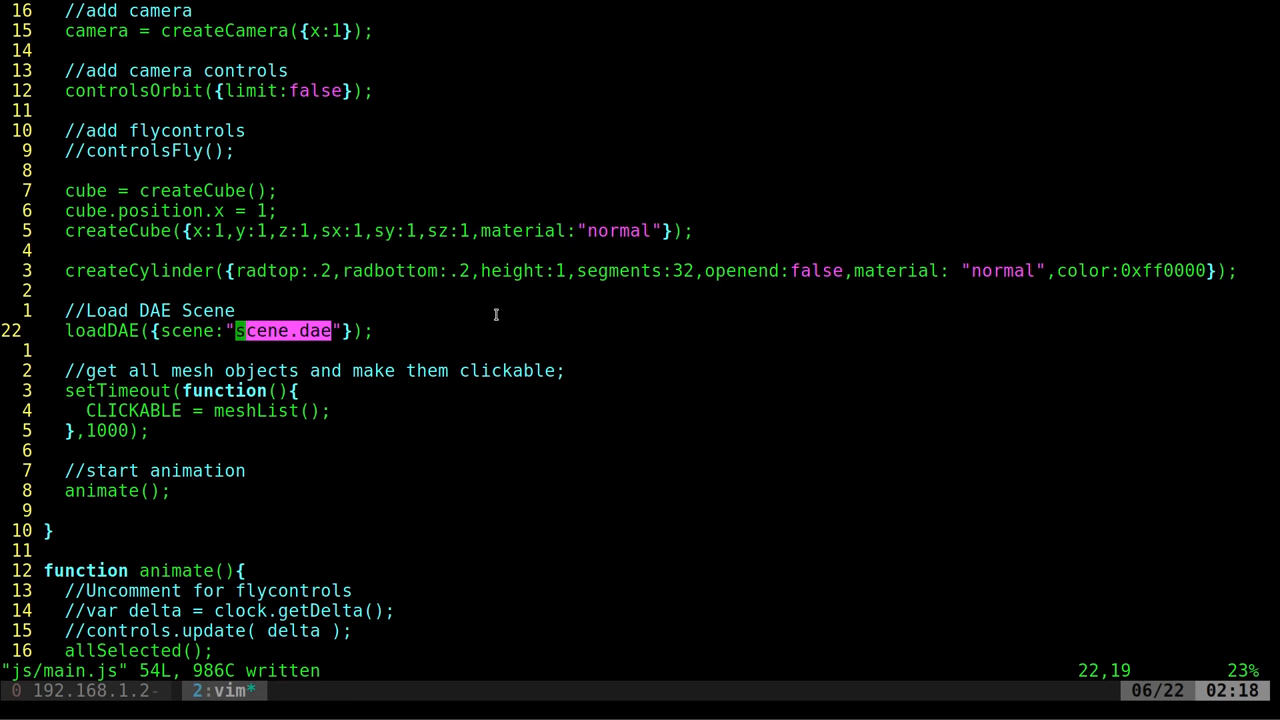
text(monkey)
click(640, 671)
text(:wq)
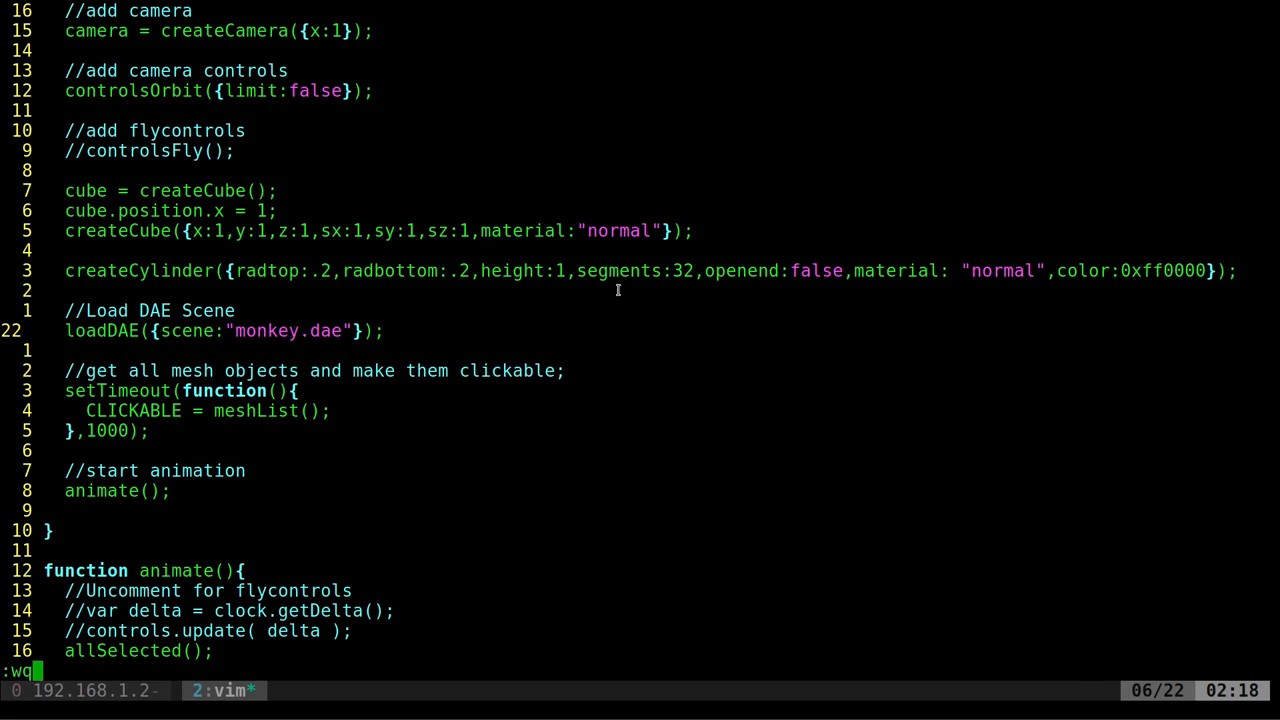
key(Return)
text(ls models/)
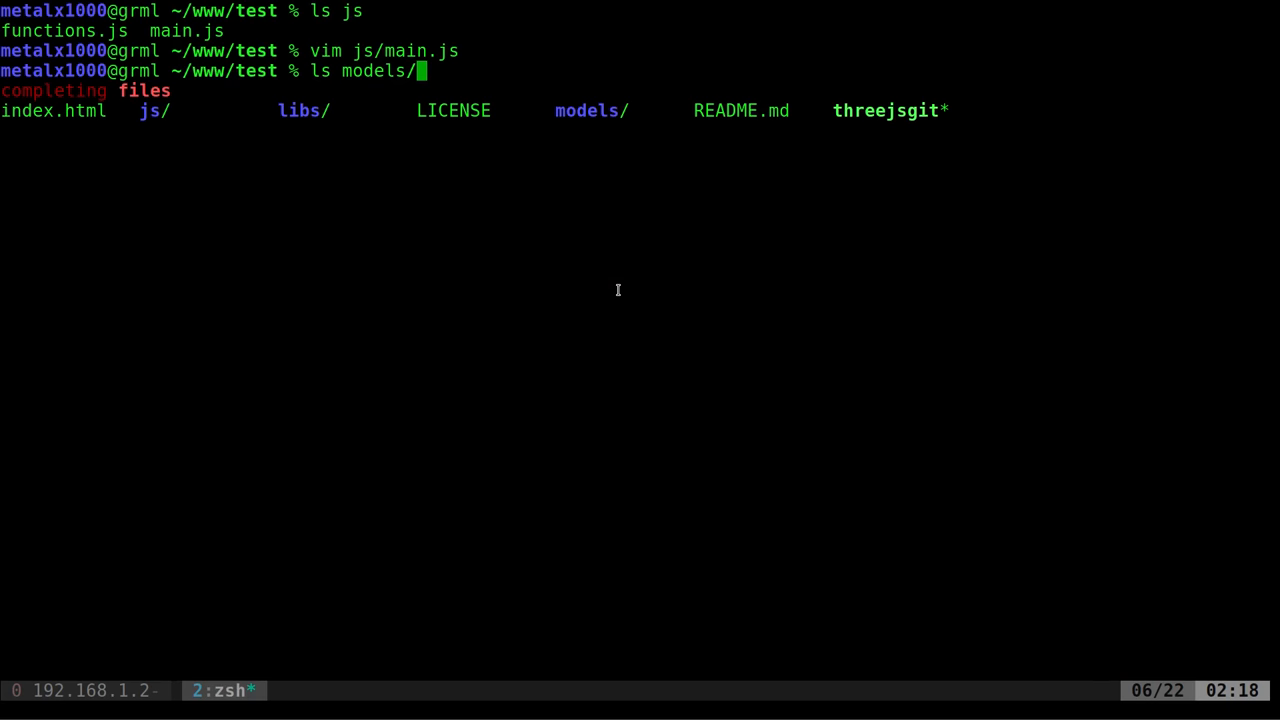
List models/dae/ showing monkey.dae and scene.dae, orbit the monkey, then reopen js/main.js.
text(dae/)
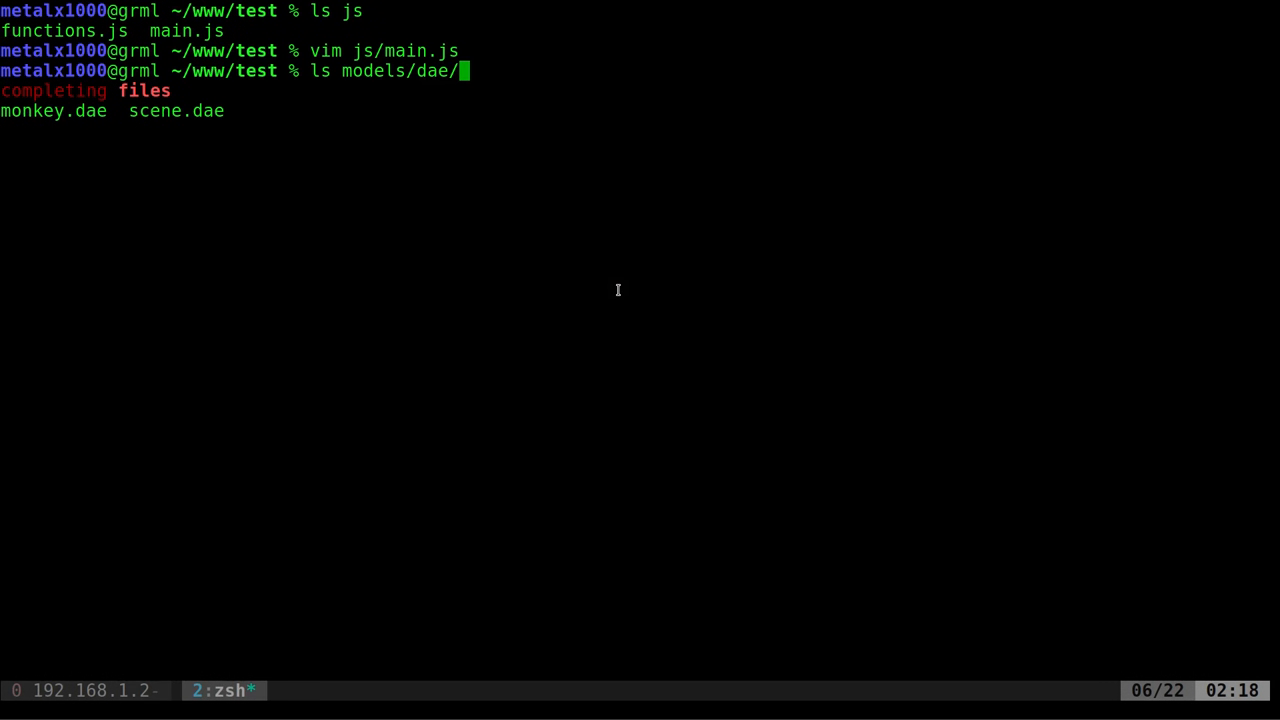
key(Return)
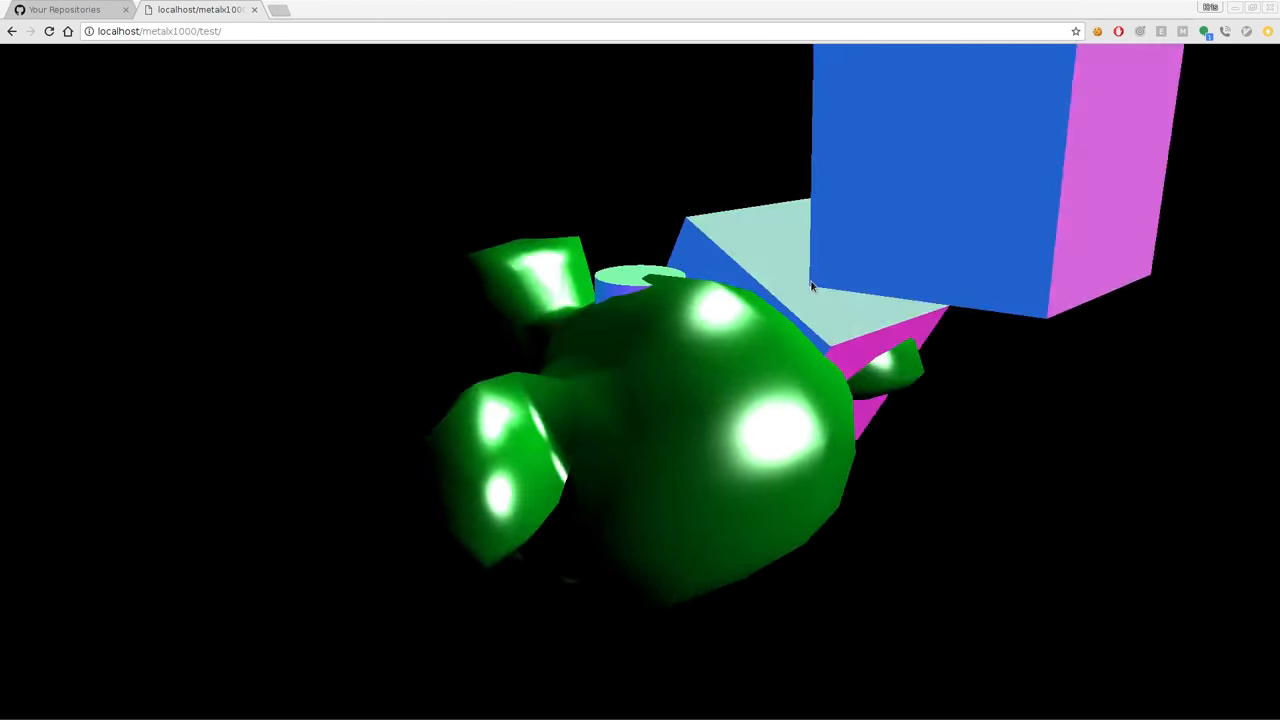
drag(810, 285, 570, 327)
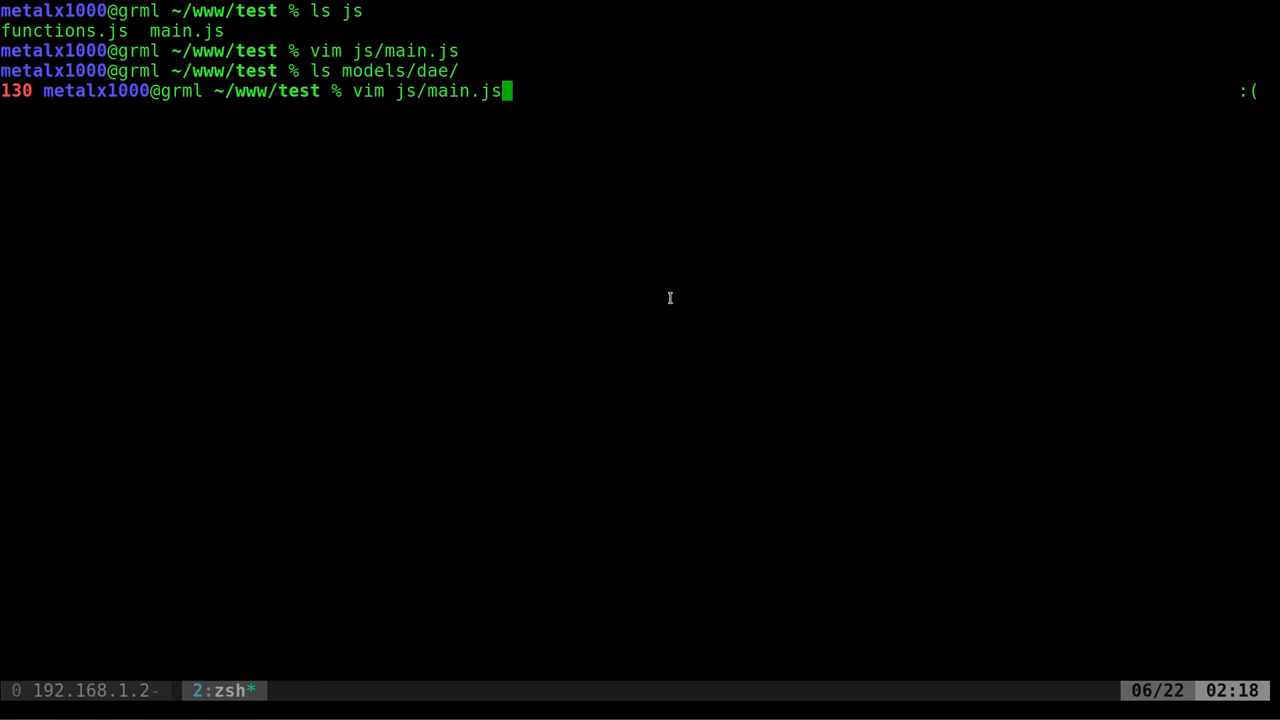
key(Return)
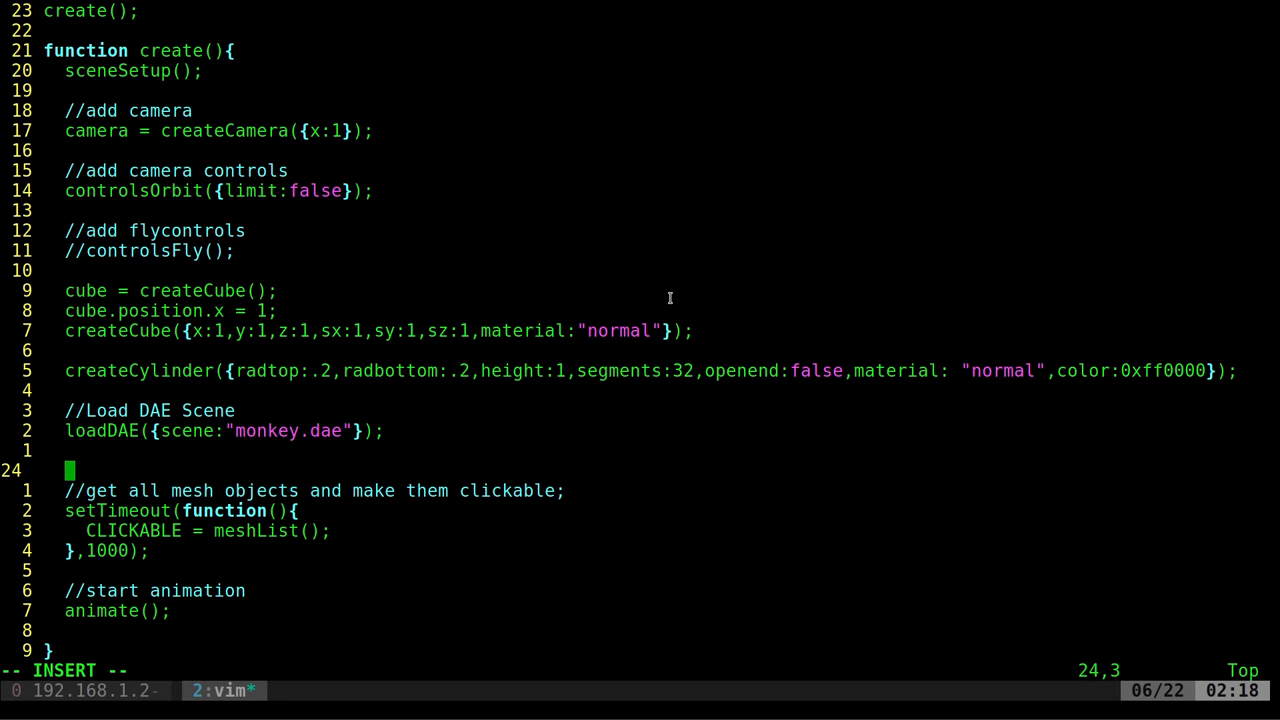
Under loadDAE, add grid = createGrid(); plus a grid.position line, and save.
text(create)
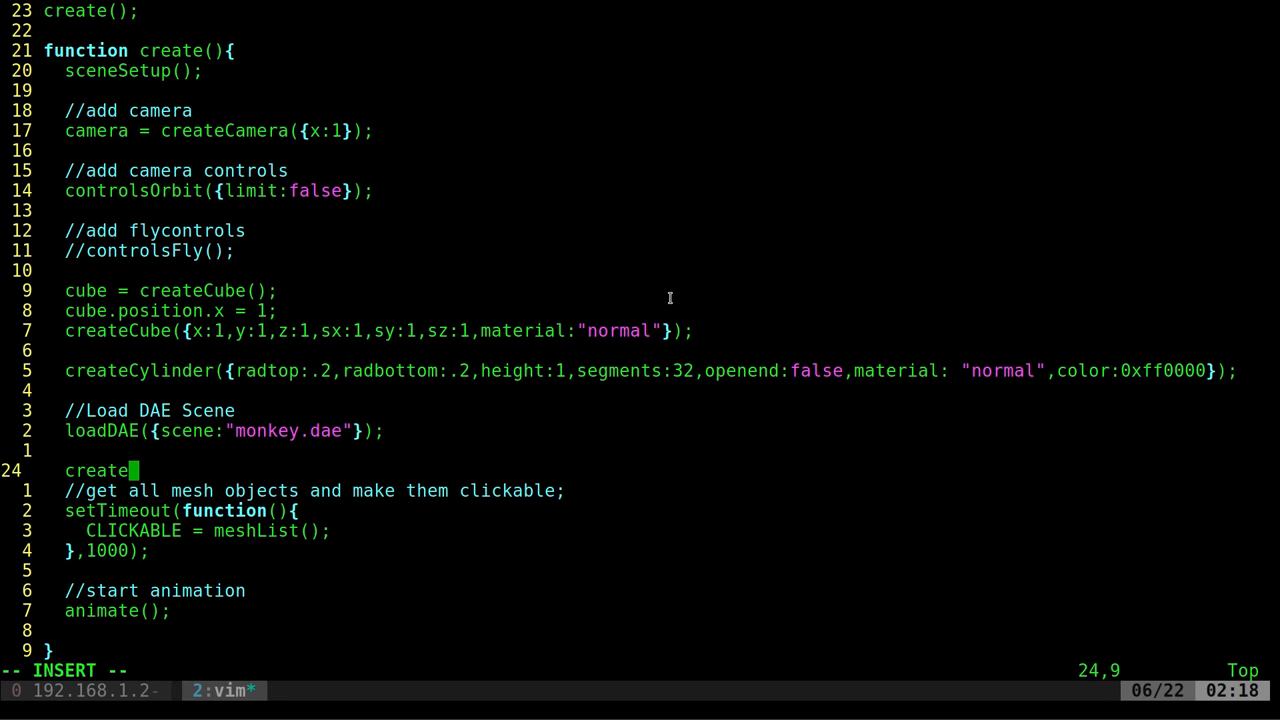
text(Grid();)
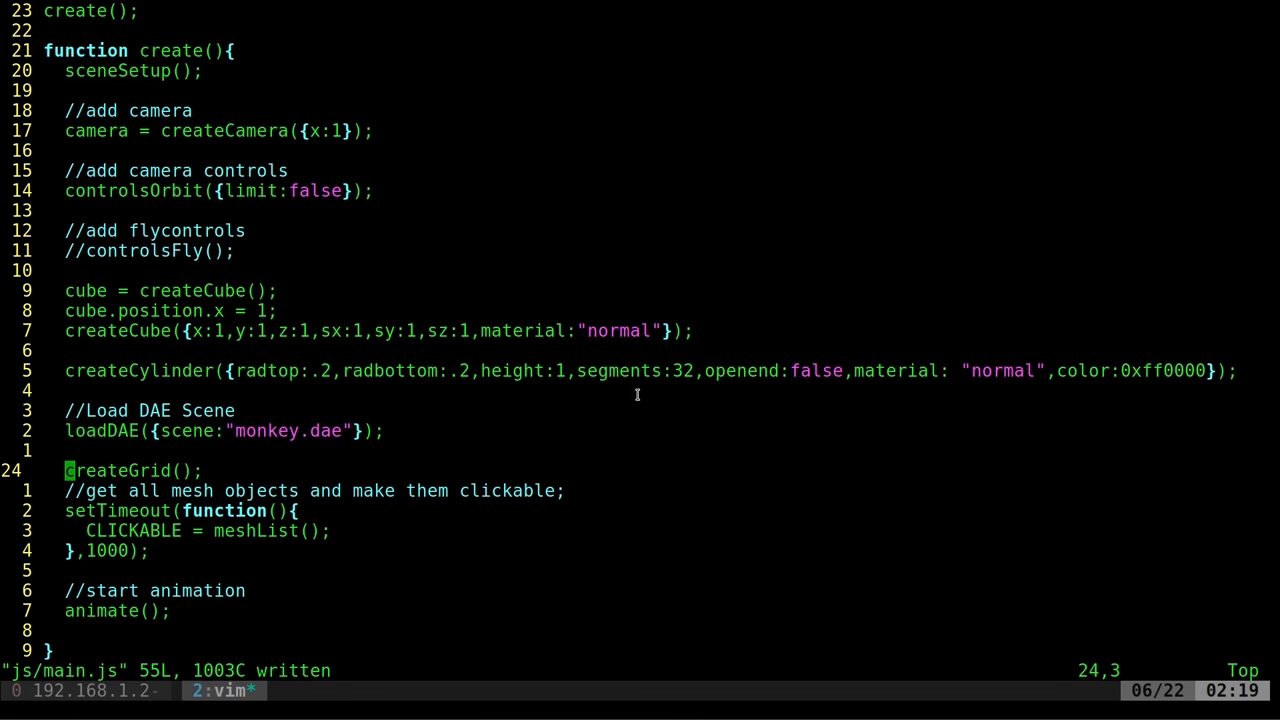
key(i)
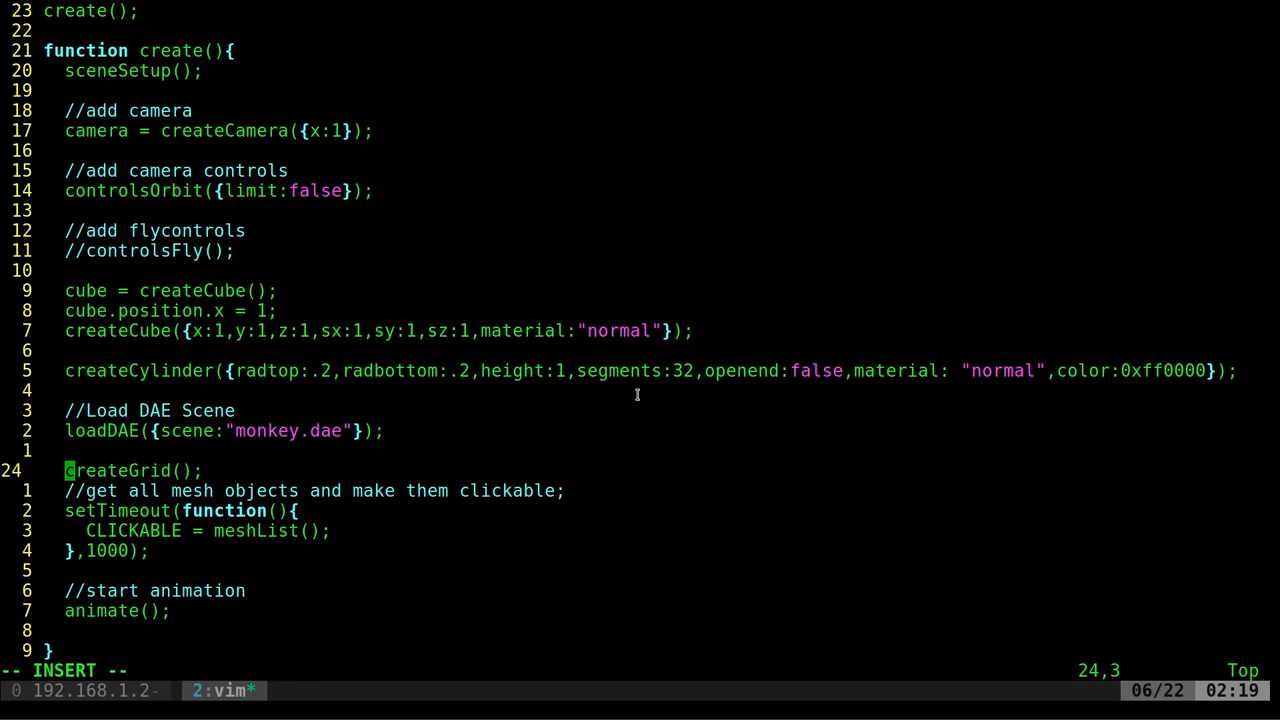
text(grid =)
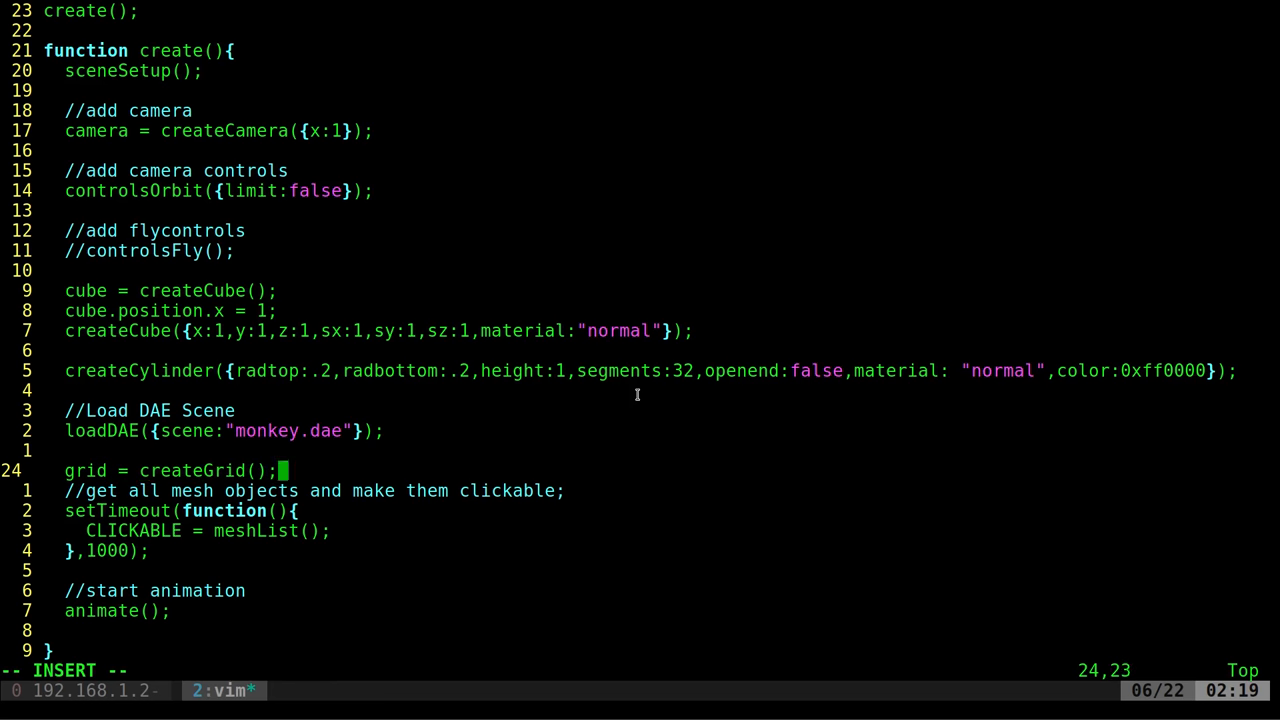
text(grid)
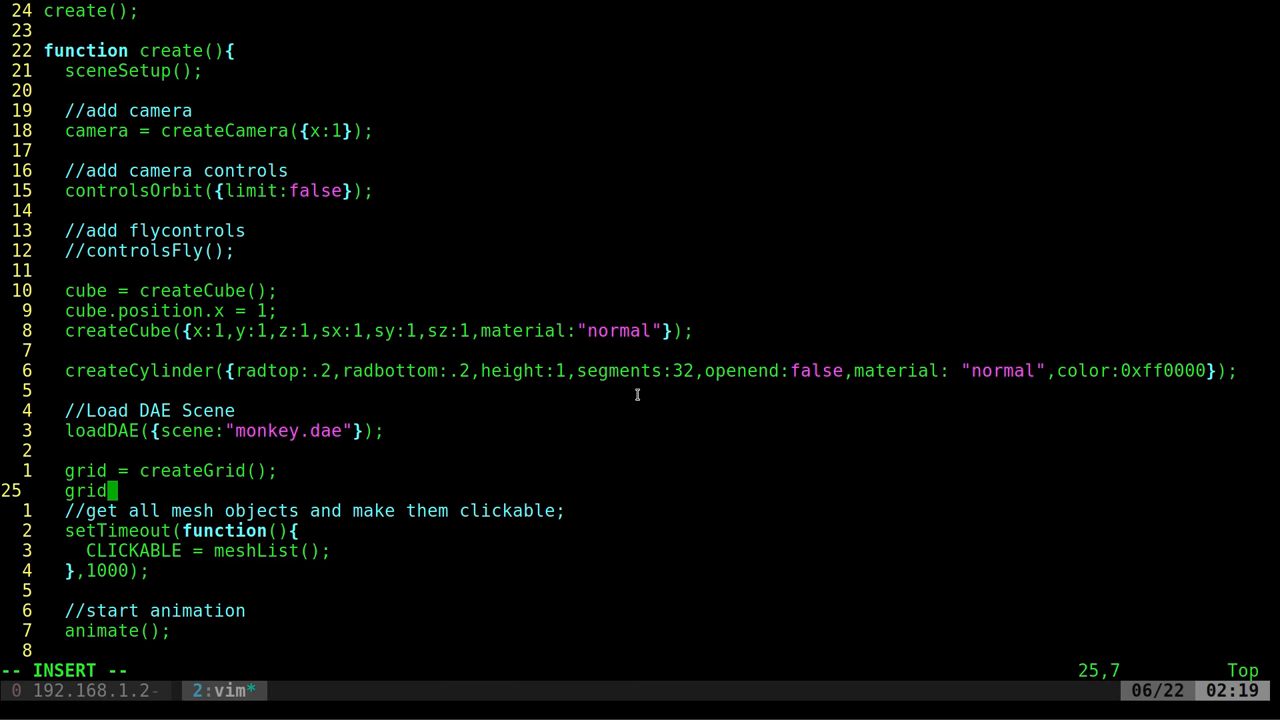
text(.positon)
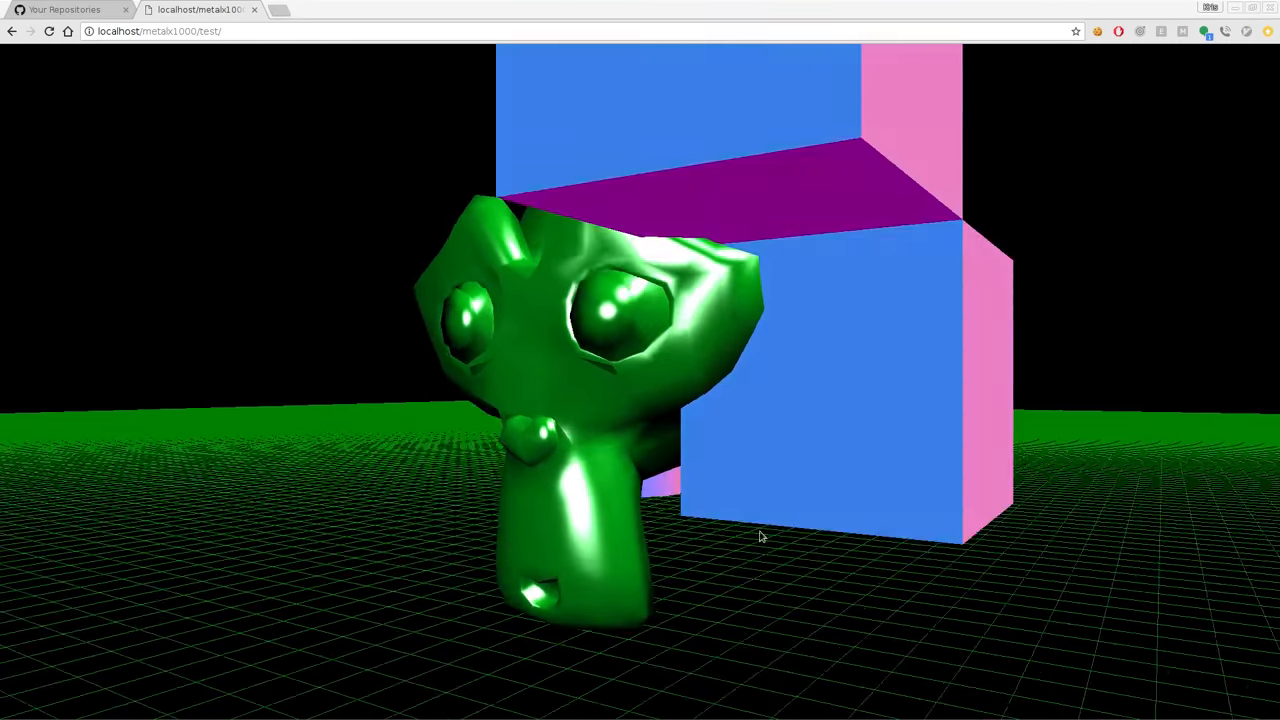
Orbit the grid scene, change controlsOrbit limit to true, and orbit around the monkey and cube.
drag(760, 540, 826, 283)
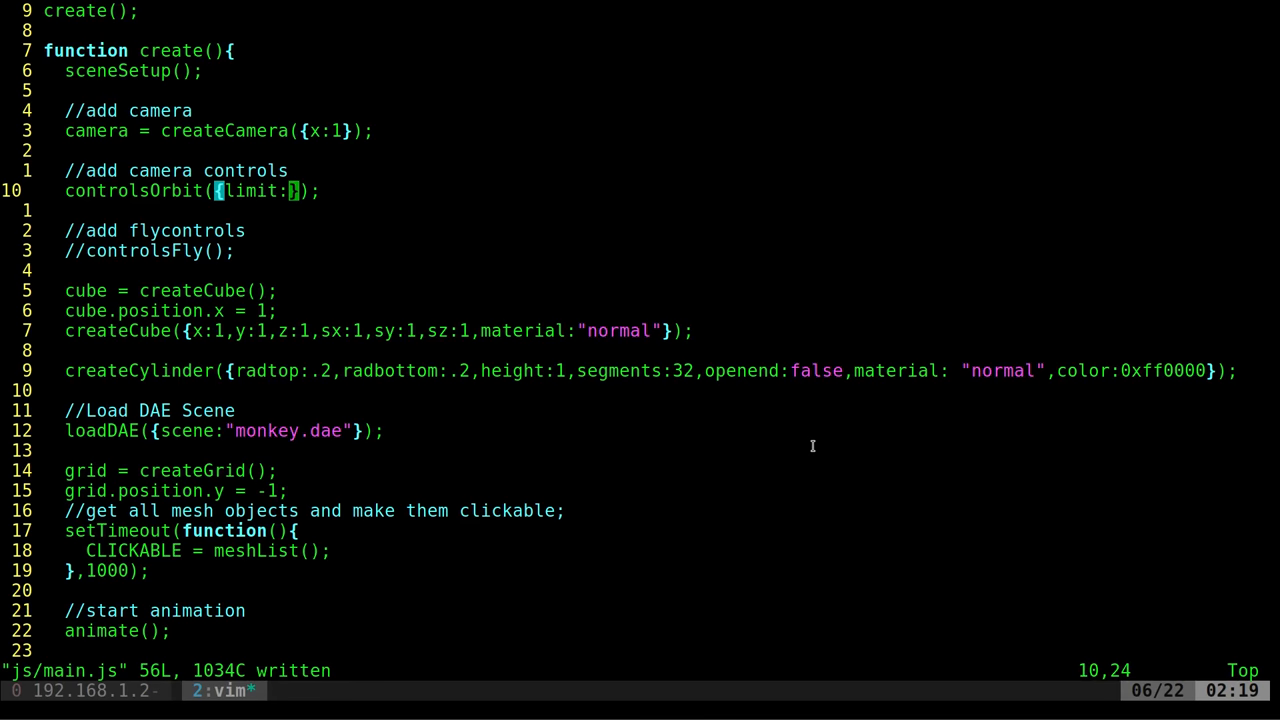
text(true)
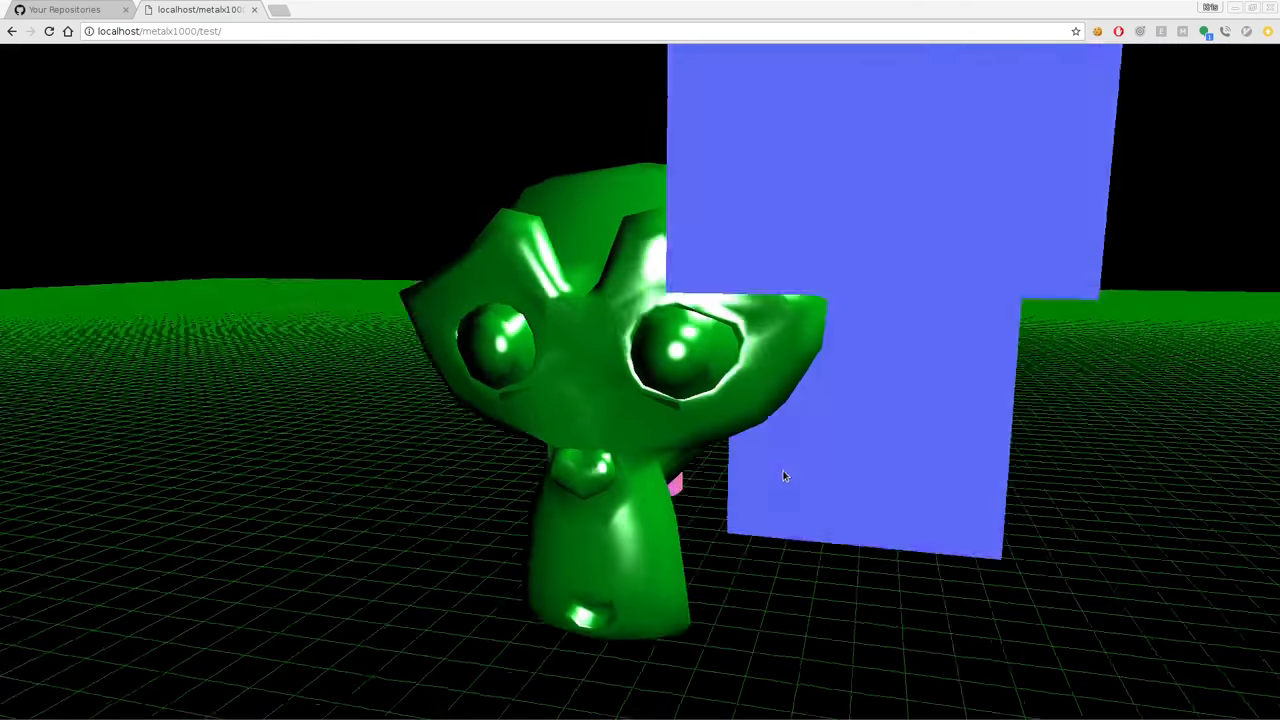
drag(785, 476, 875, 511)
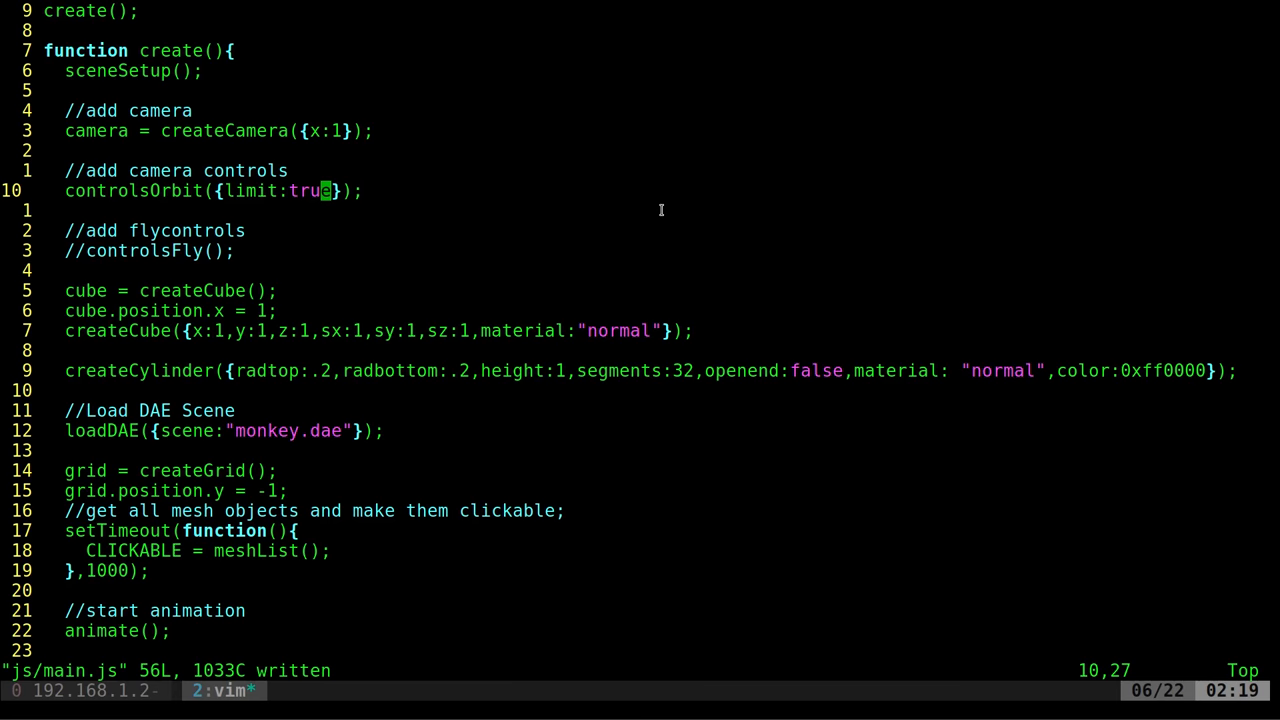
mouse_move(490, 207)
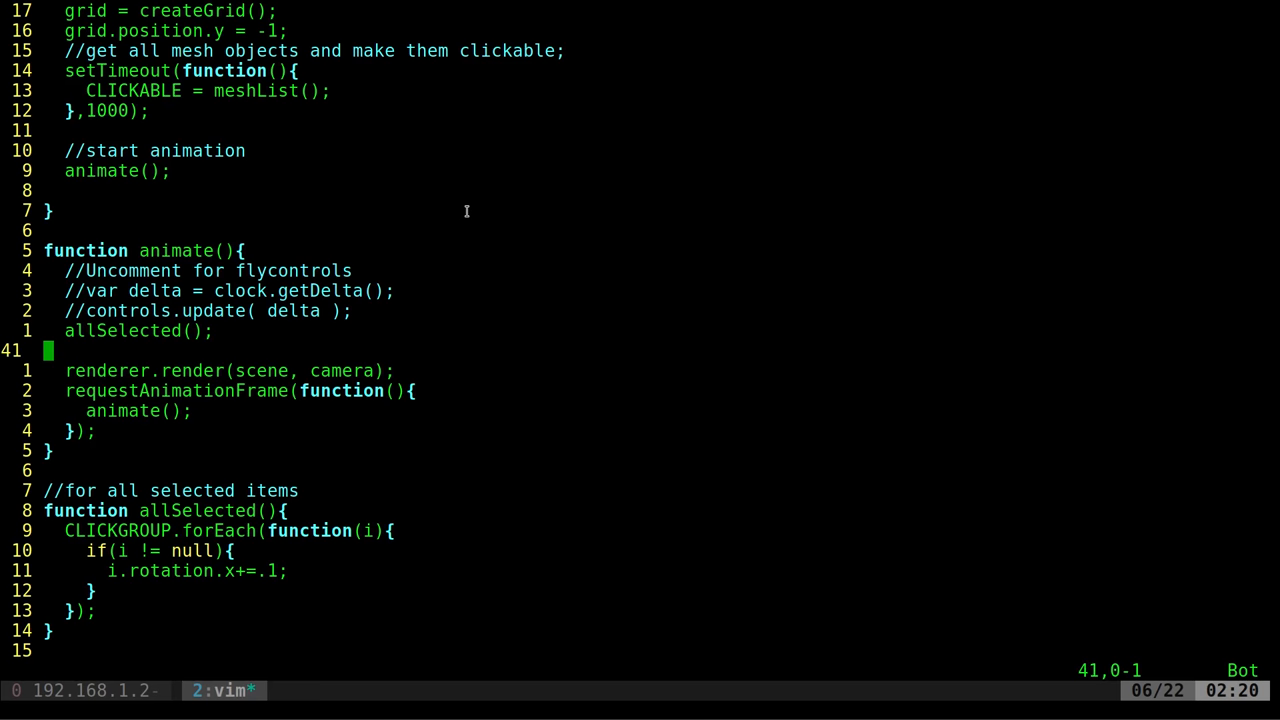
Insert a cameraRotate({direction : 1}); snippet after allSelected(); in animate().
text(3)
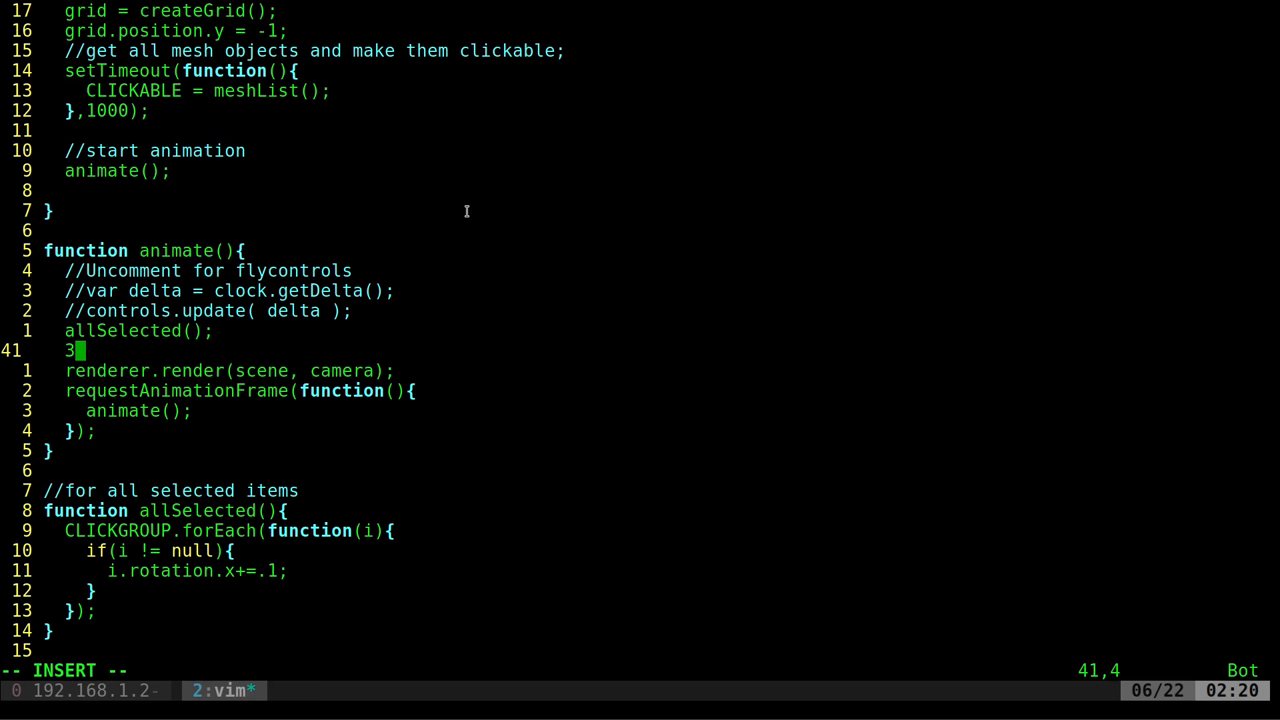
text(scameraRotate)
text(loadDAE();)
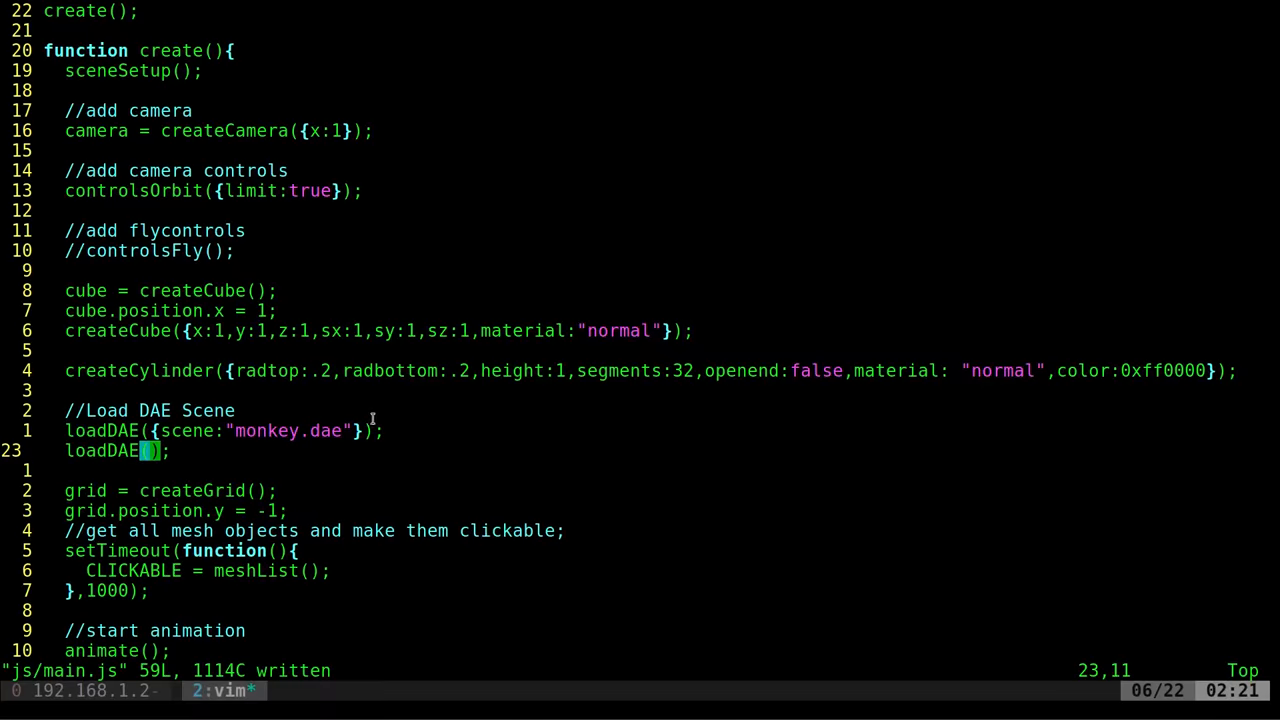
scroll(down, 3)
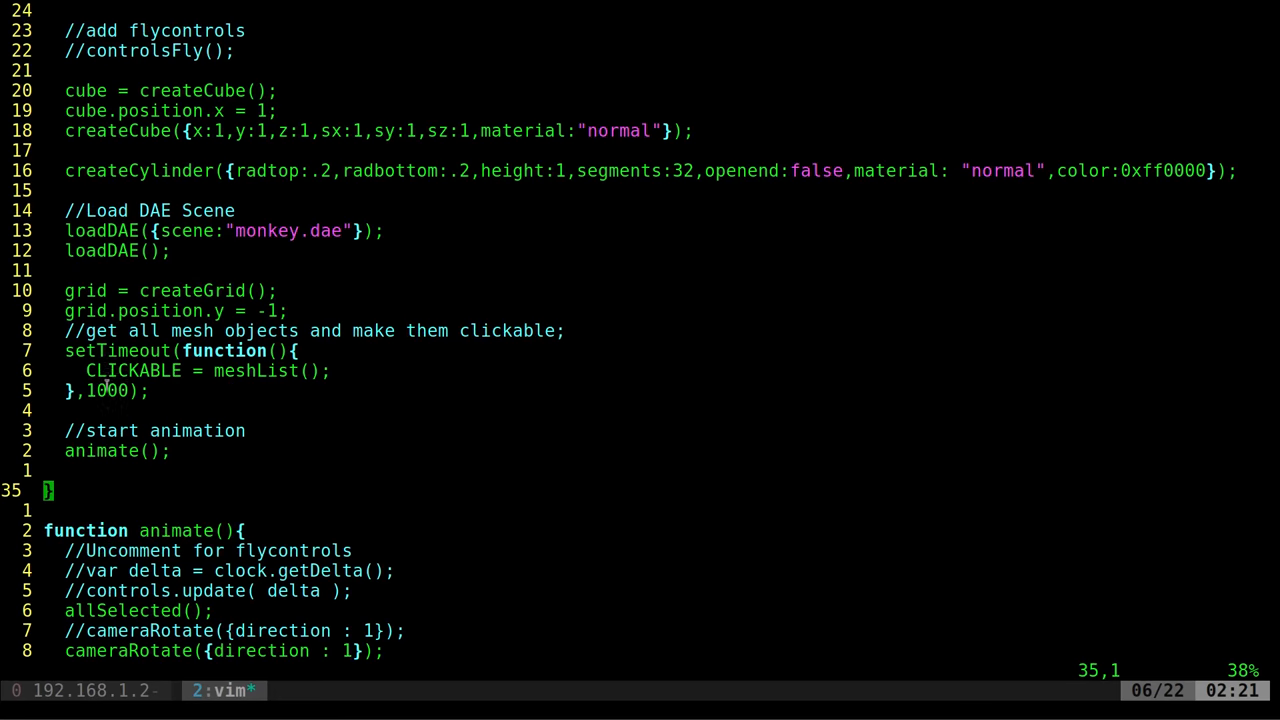
double_click(106, 390)
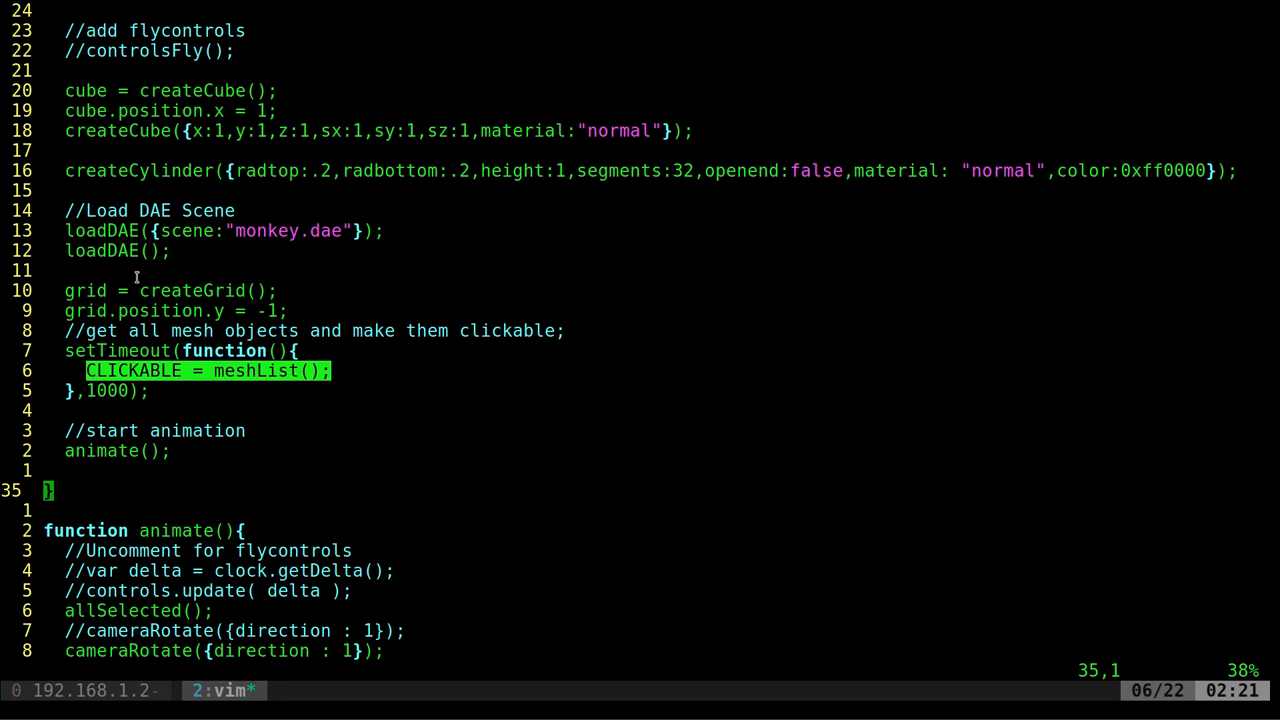
mouse_move(52, 376)
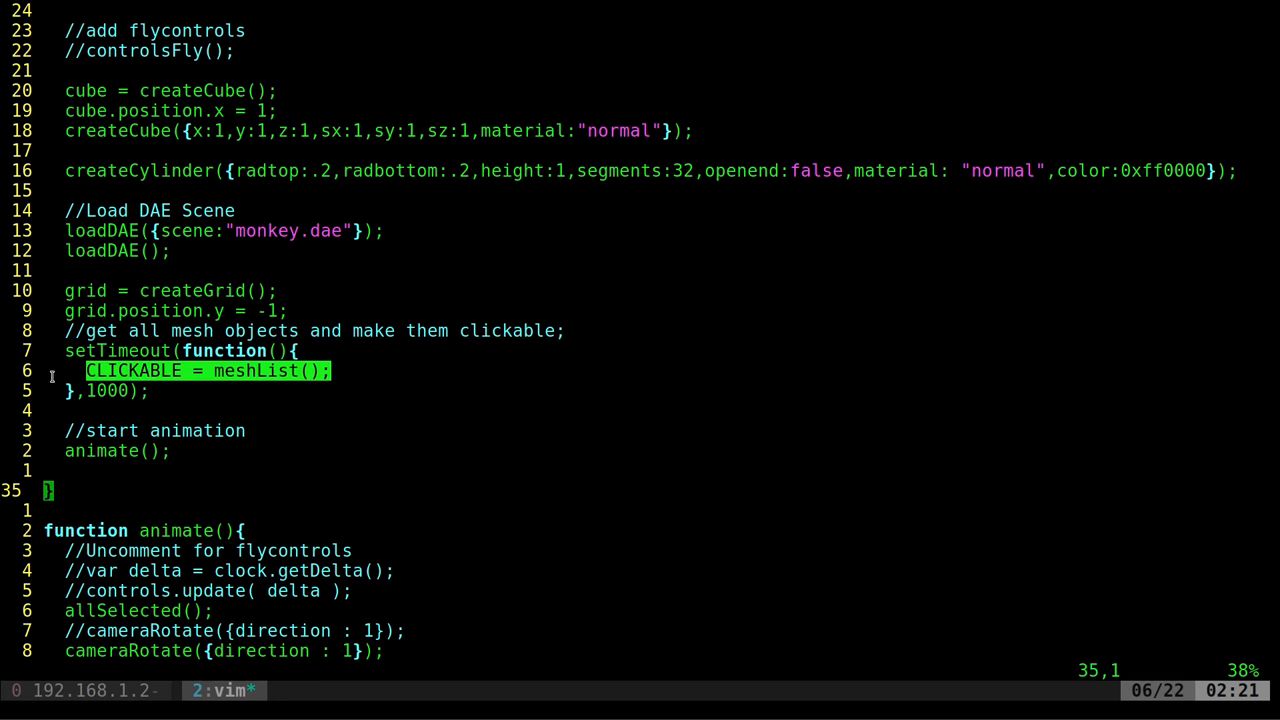